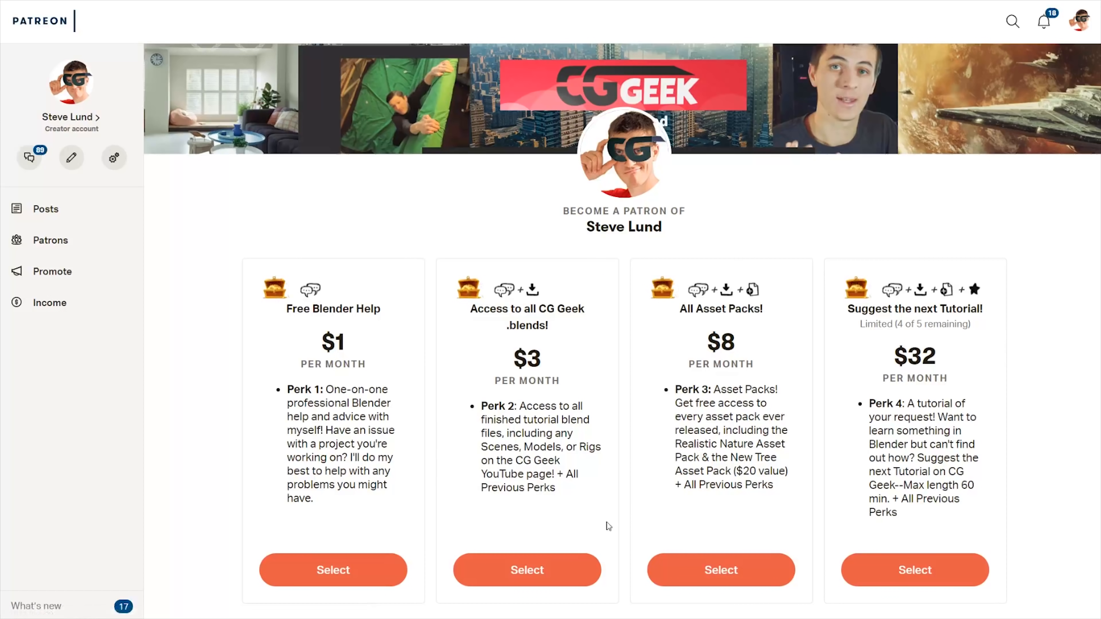
# - Dismiss the splash and scale the default cube up about three times into a large box
pyautogui.click(526, 569)
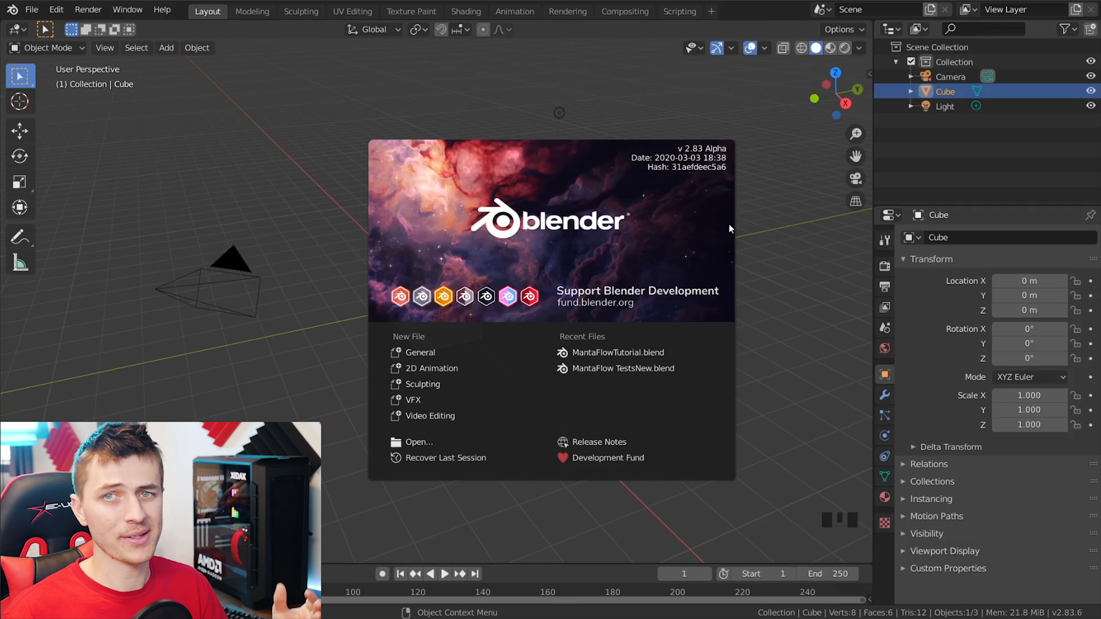
pyautogui.moveTo(733, 227)
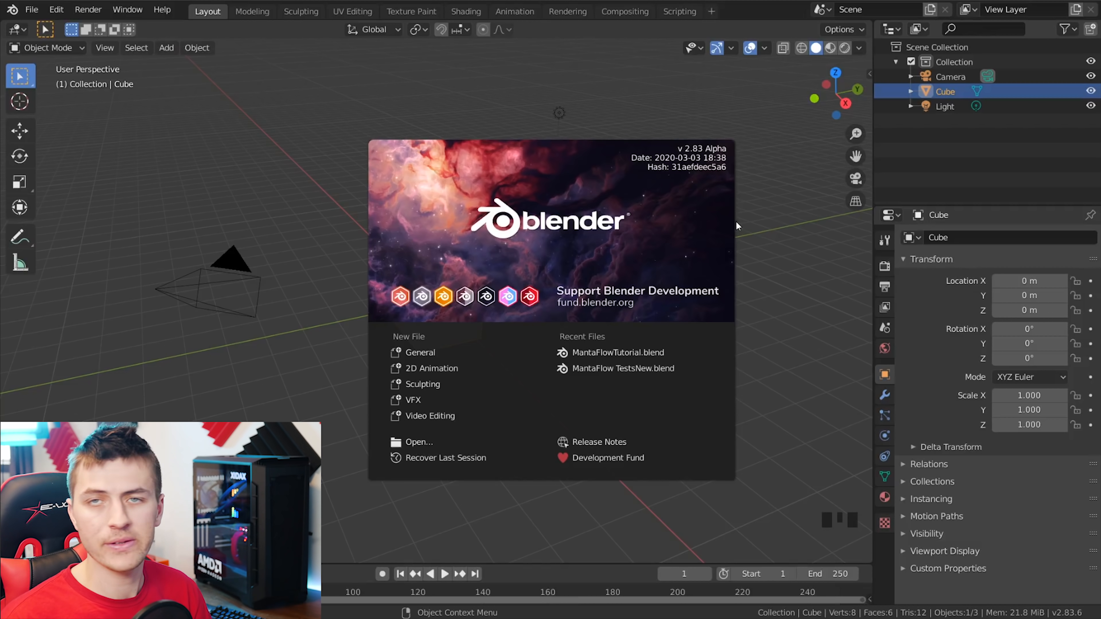
pyautogui.moveTo(730, 226)
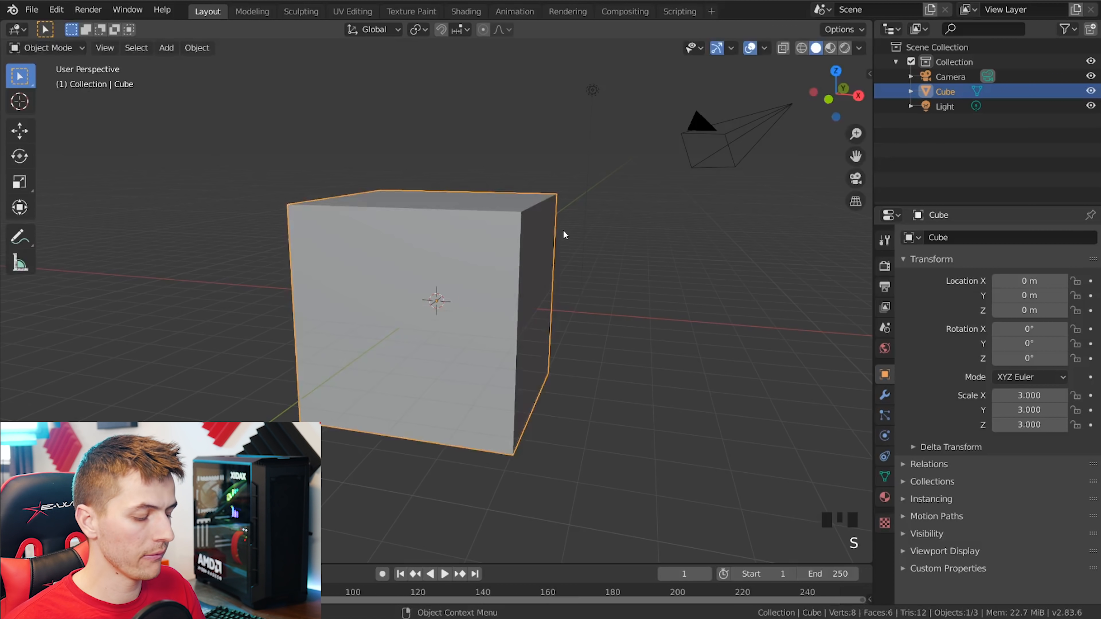
pyautogui.press('s')
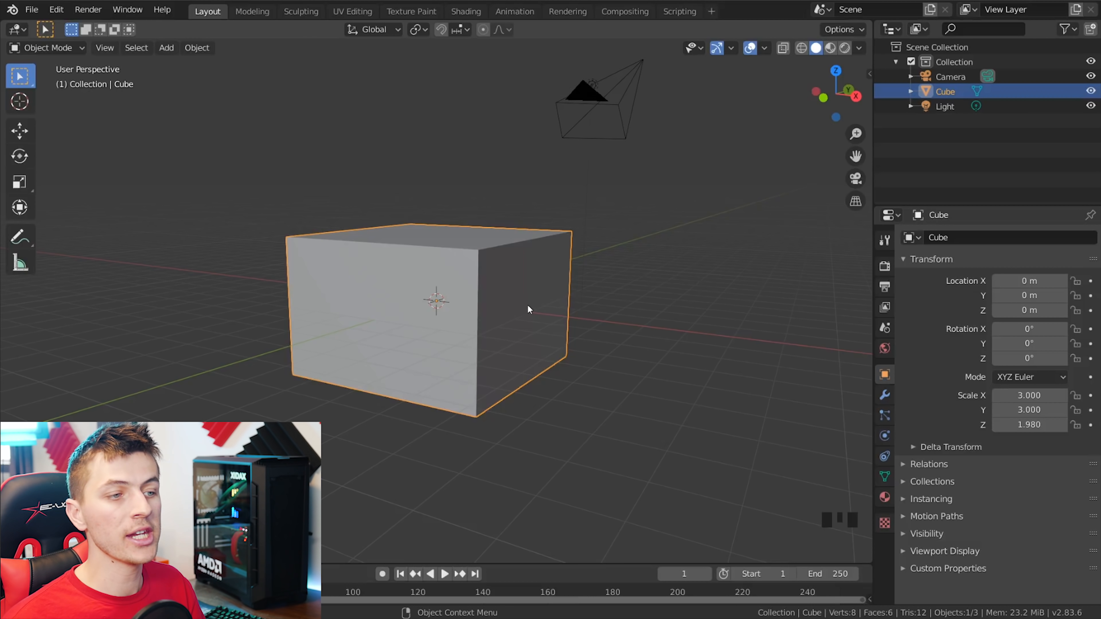
pyautogui.scroll(3)
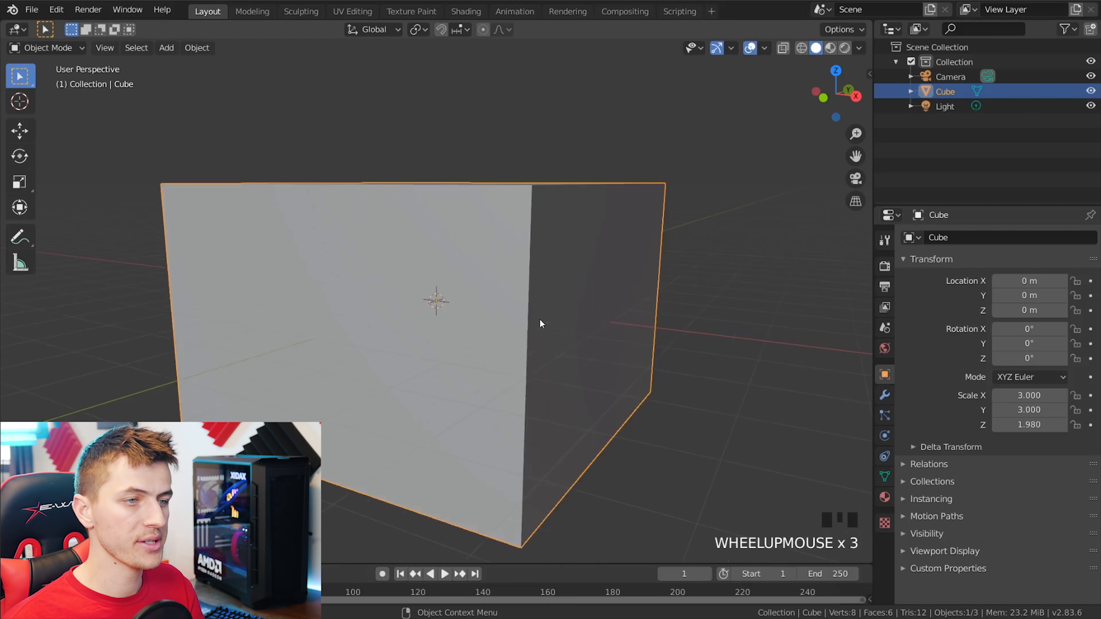
# - Add a UV sphere inside the box and show the scene as wireframes
pyautogui.press('shift+a')
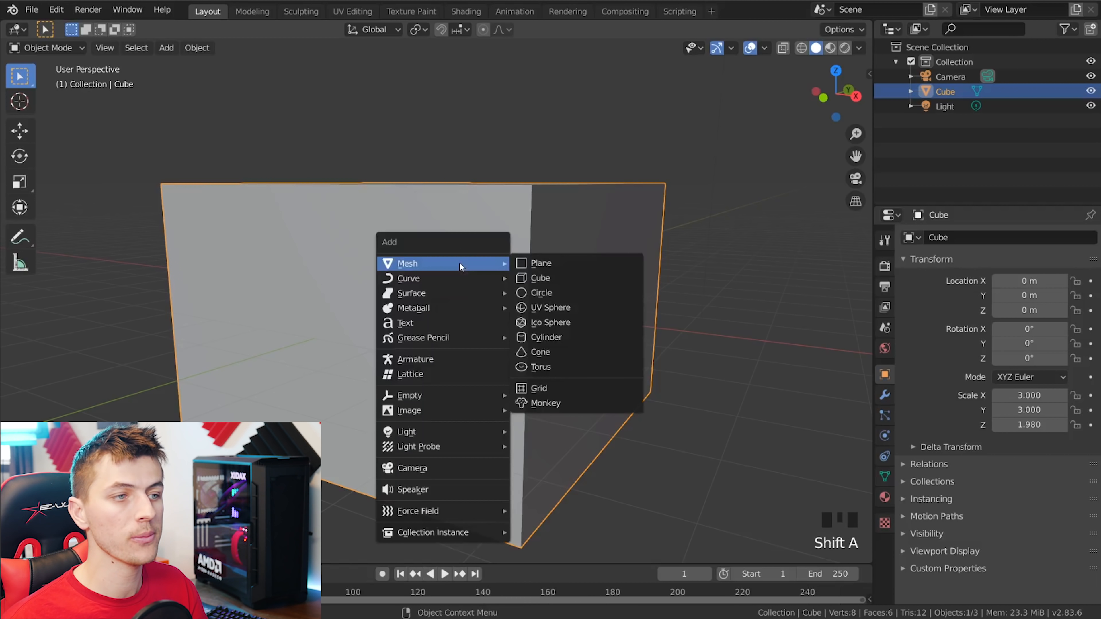
pyautogui.click(551, 307)
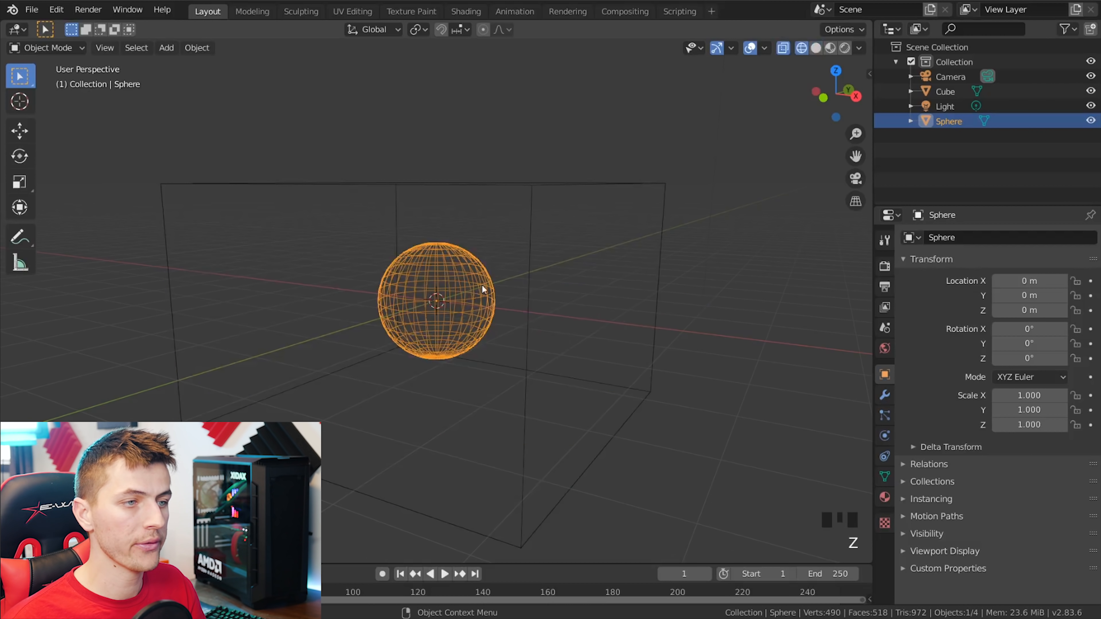
pyautogui.press('s')
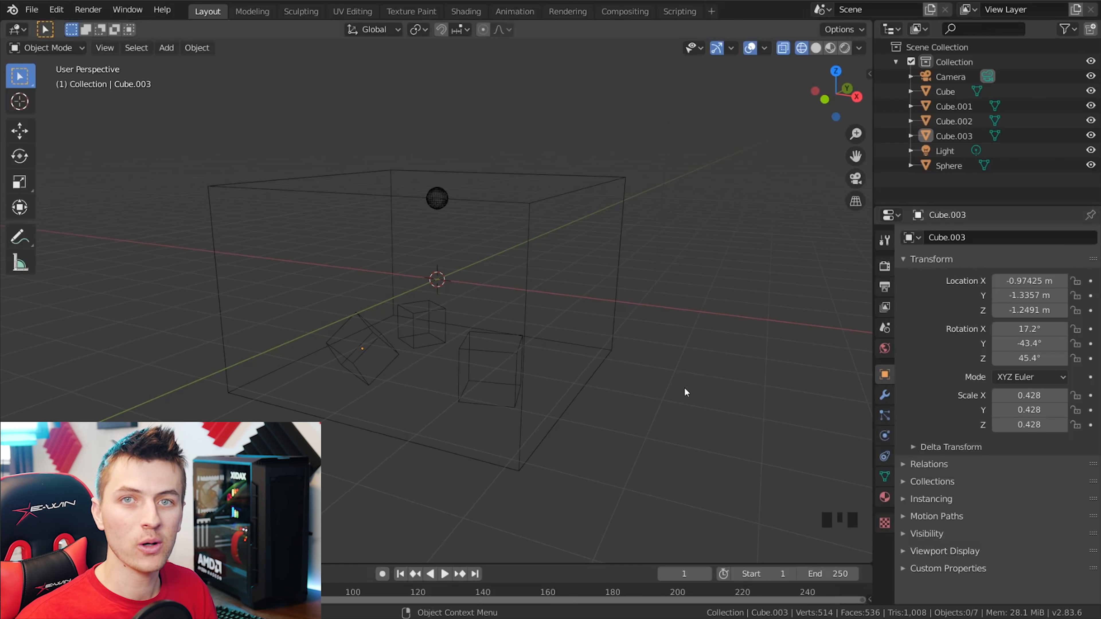
# - Enable Fluid physics on the small cube Cube.002 as a collision effector, then pick the next object
pyautogui.click(883, 435)
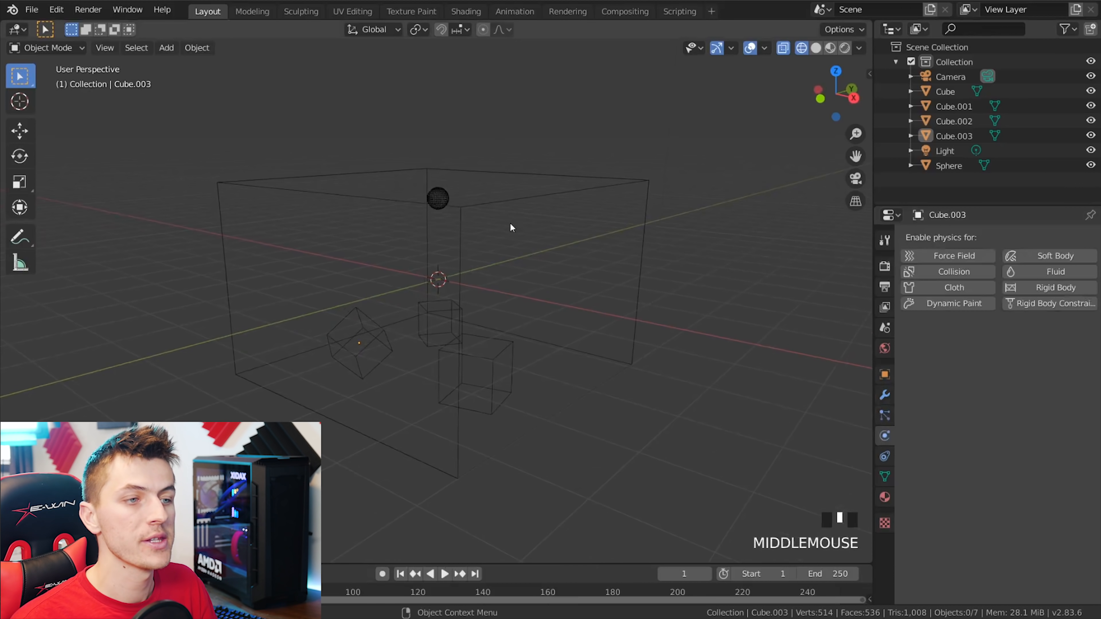
pyautogui.click(474, 372)
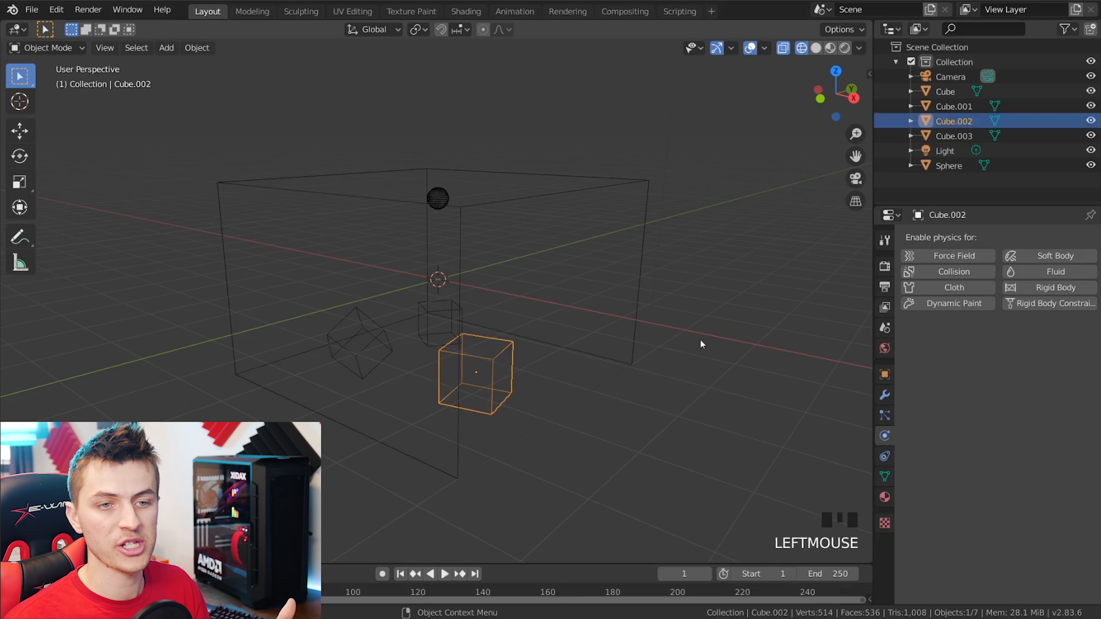
pyautogui.click(1053, 272)
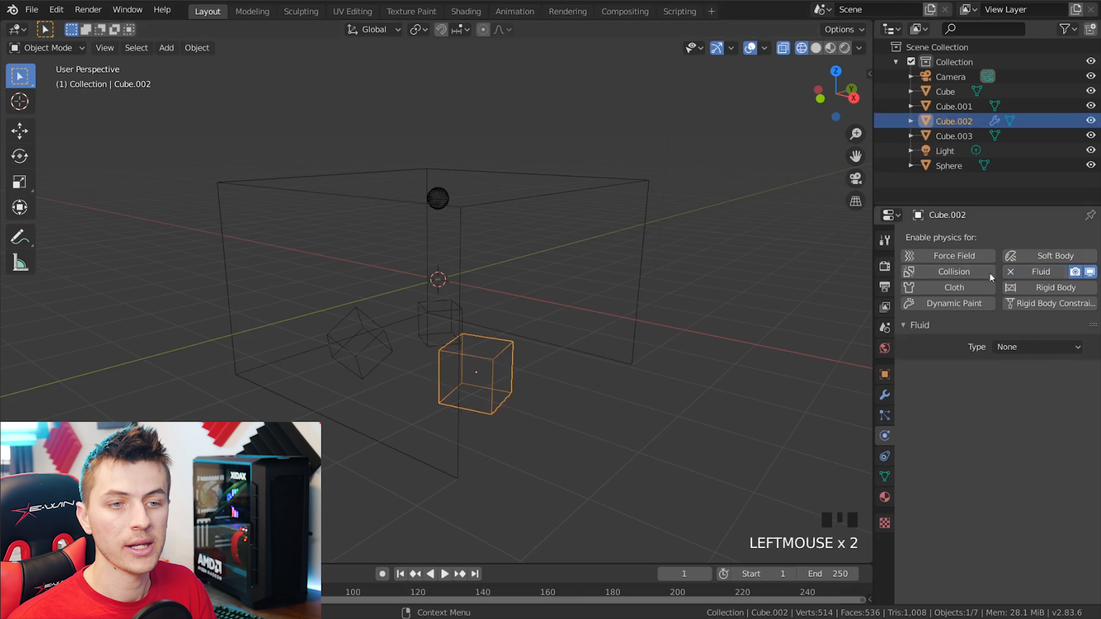
pyautogui.click(1035, 347)
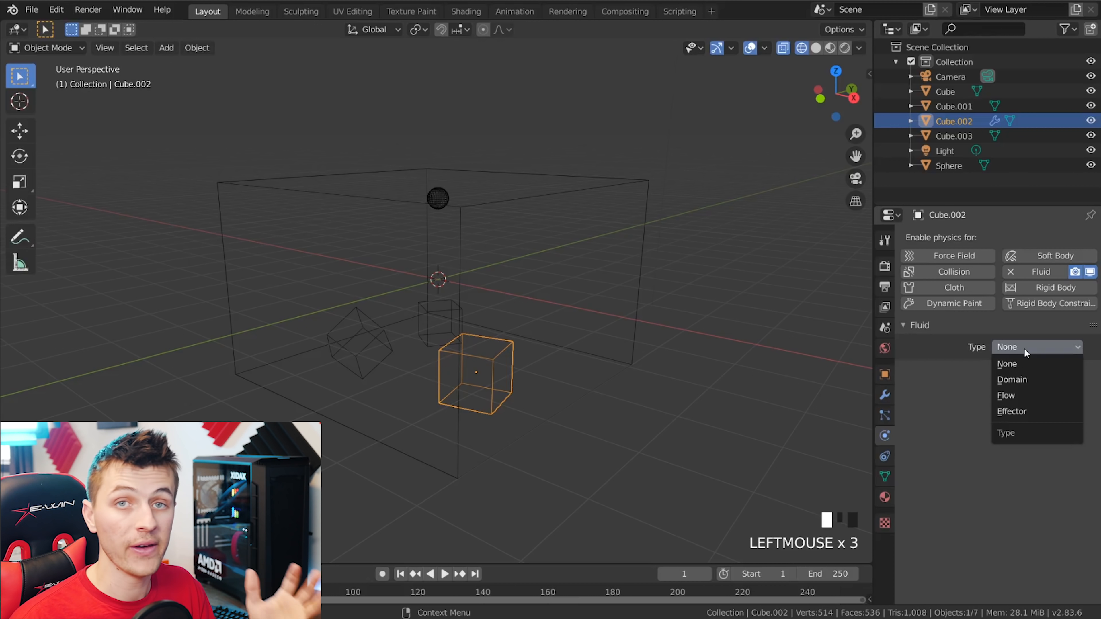
pyautogui.moveTo(1011, 411)
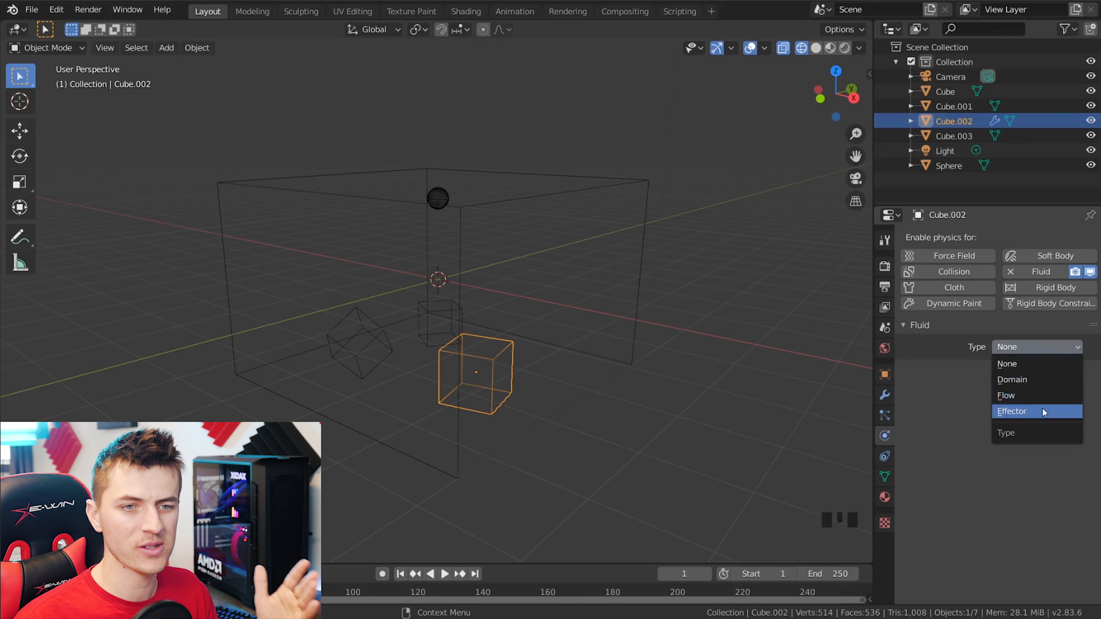
pyautogui.click(1011, 411)
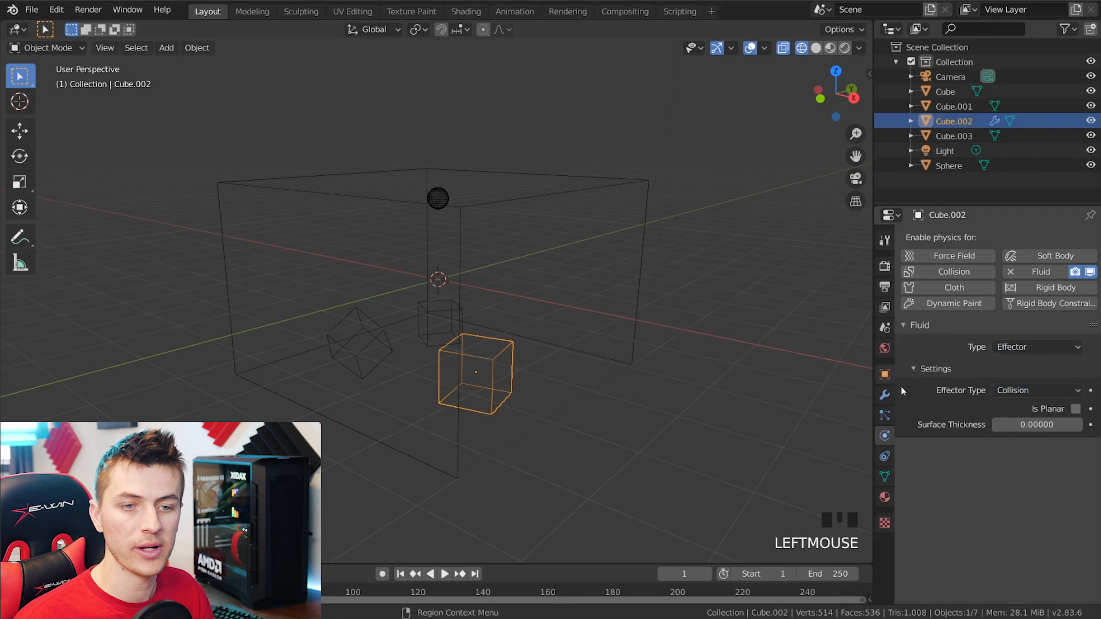
pyautogui.click(441, 320)
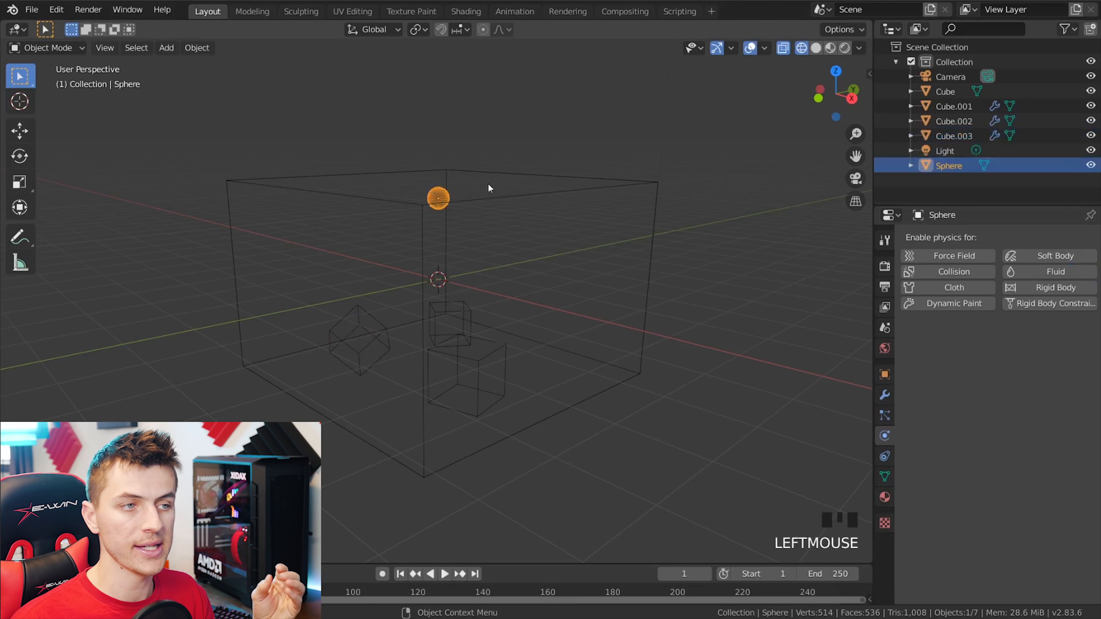
# - Enable Fluid on the sphere as a Flow object of type Liquid with Inflow behaviour
pyautogui.click(1046, 272)
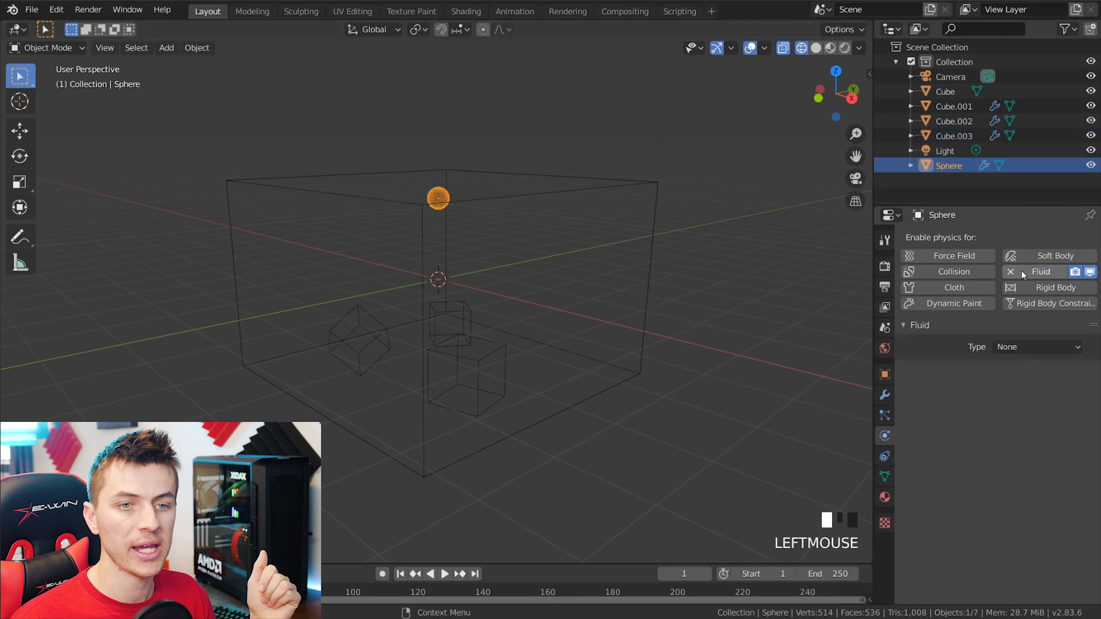
pyautogui.click(1036, 346)
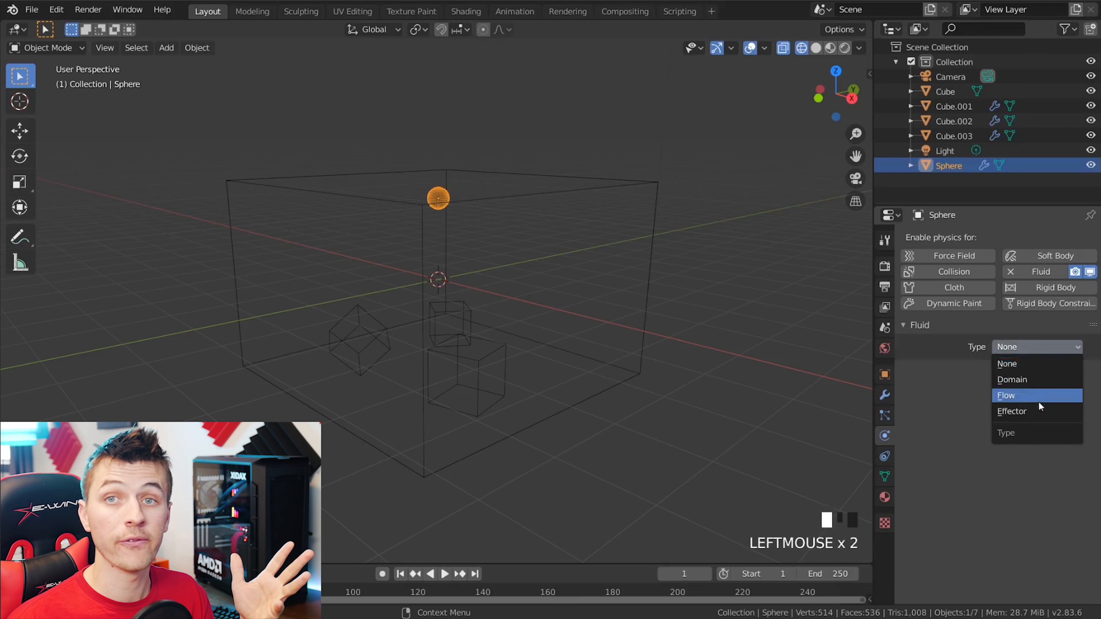
pyautogui.click(1005, 395)
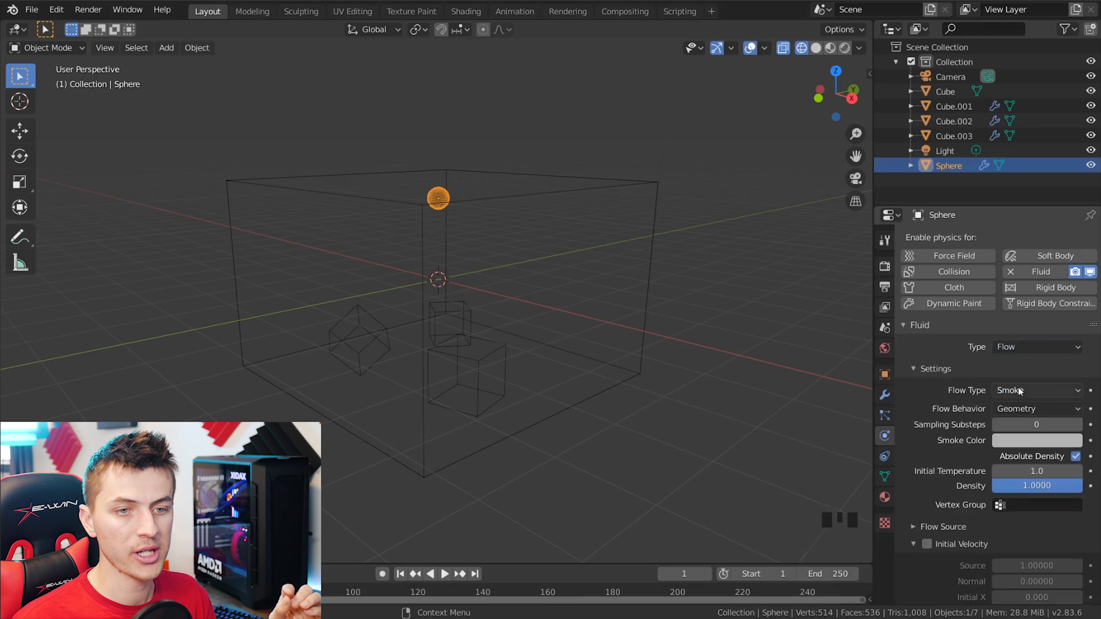
pyautogui.click(1035, 390)
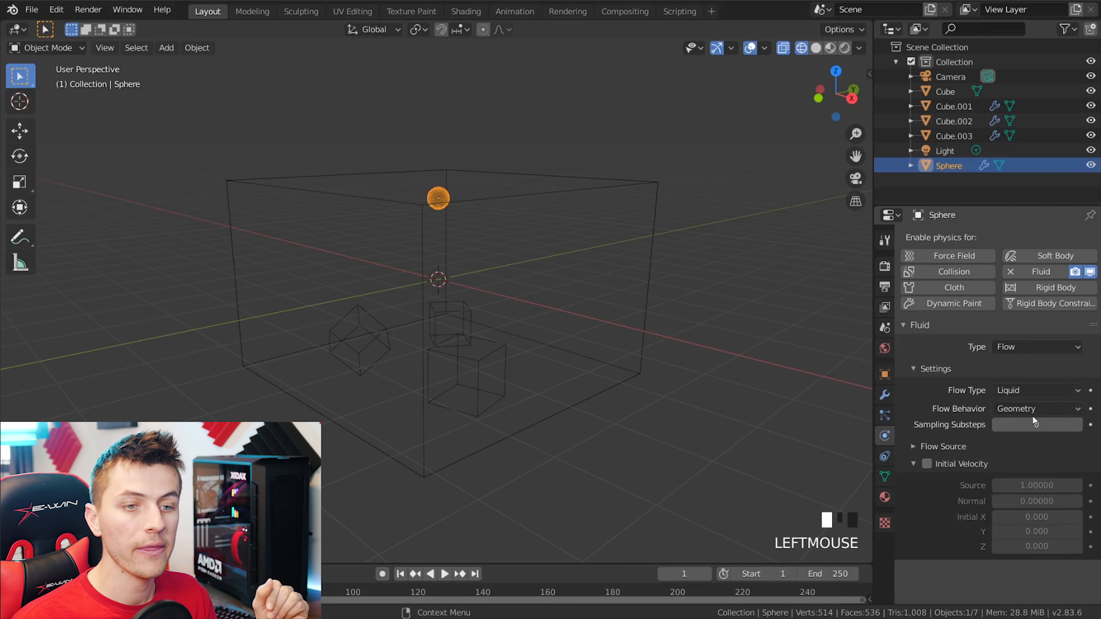
pyautogui.click(1035, 408)
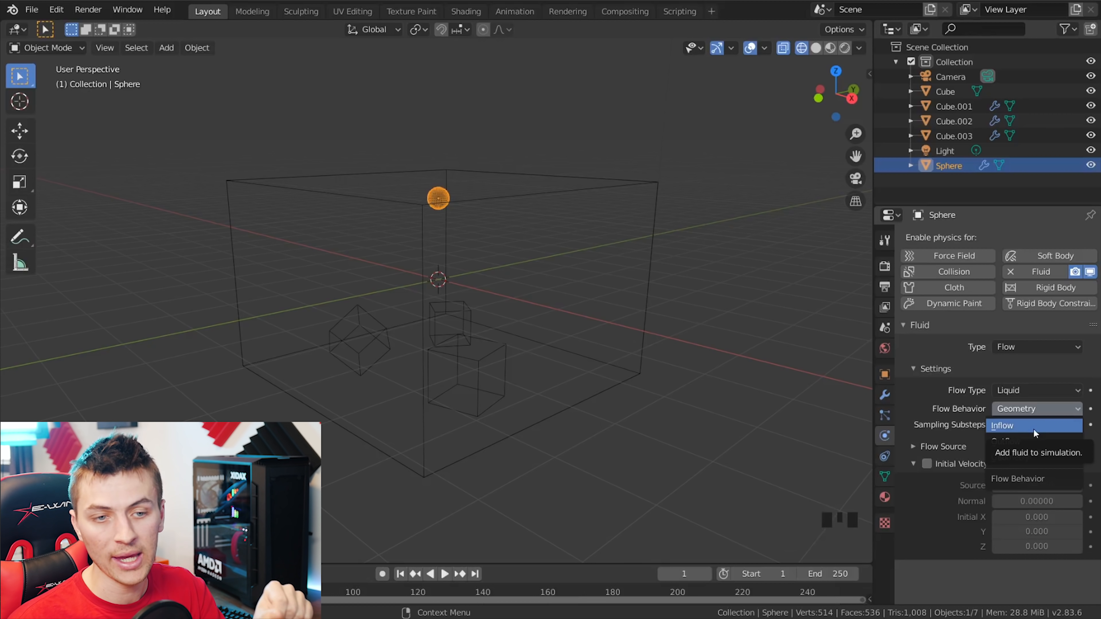
pyautogui.click(1001, 425)
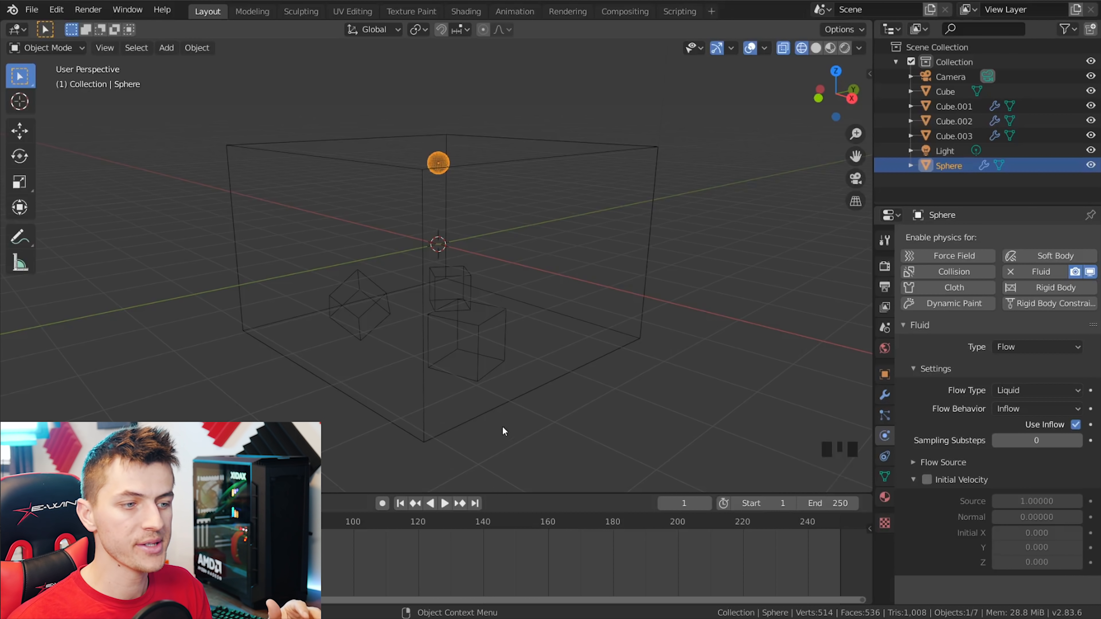
pyautogui.scroll(-3)
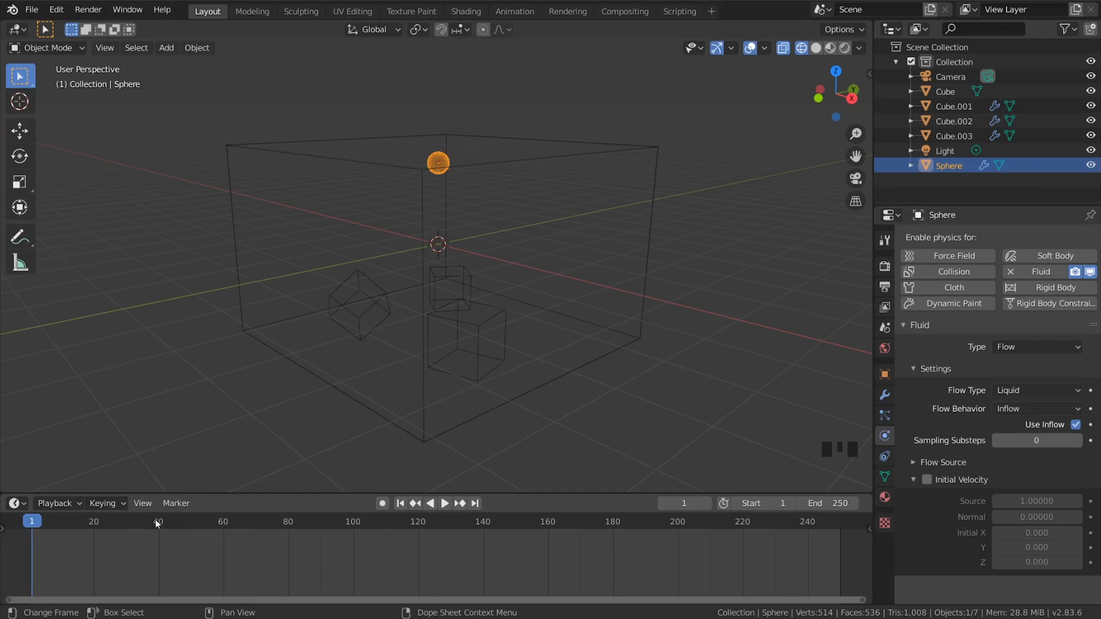
# - Keyframe the sphere's Use Inflow at frame 40, then select the large box
pyautogui.click(158, 521)
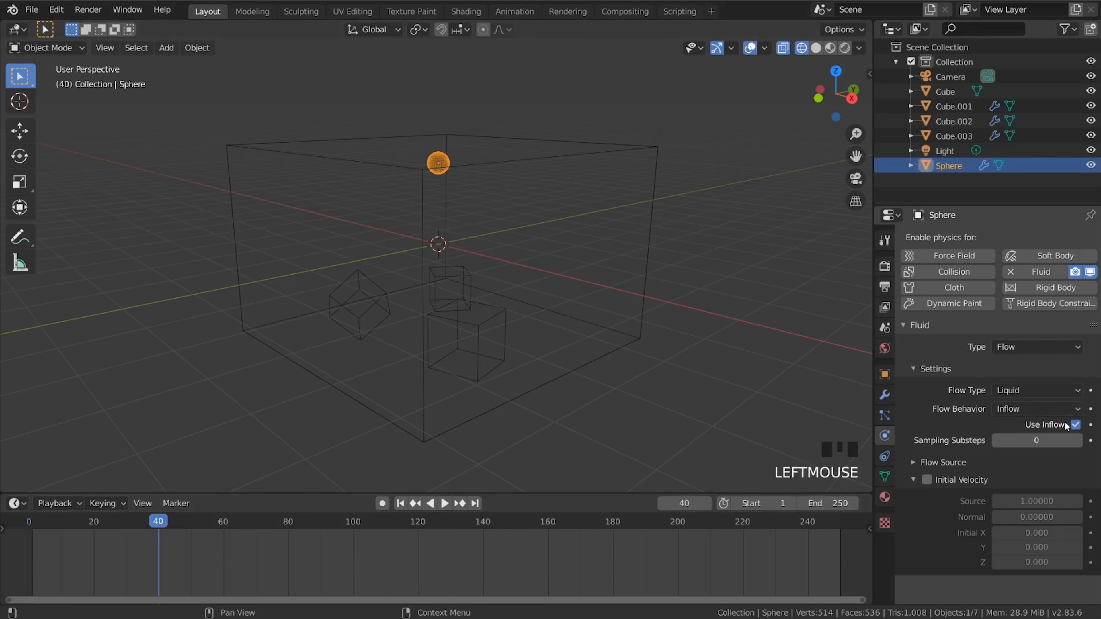
pyautogui.moveTo(1075, 425)
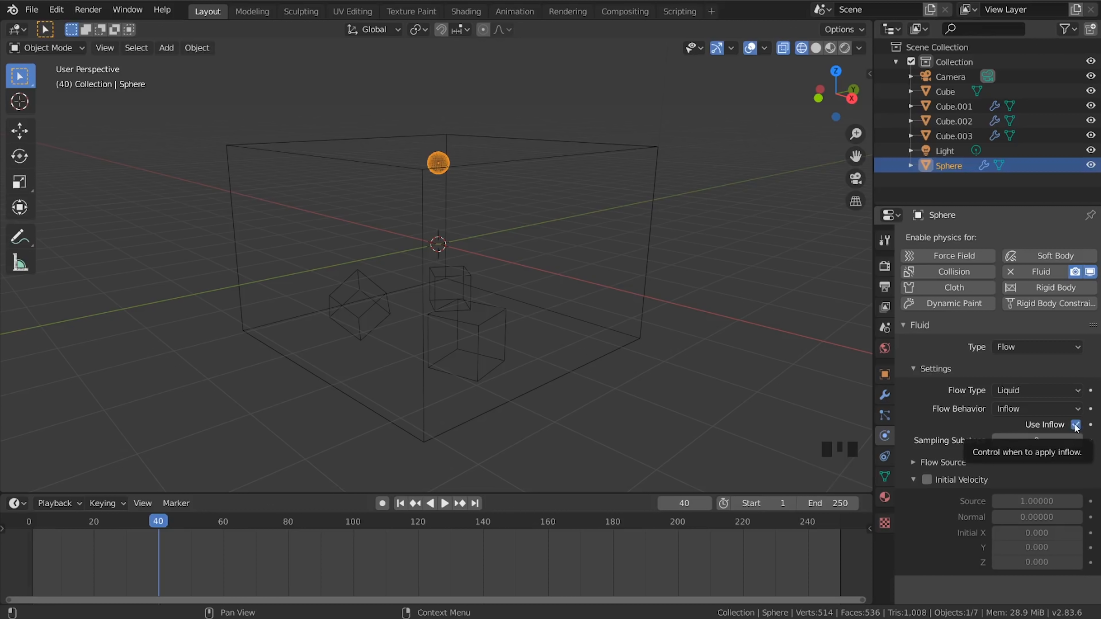
pyautogui.click(1073, 425)
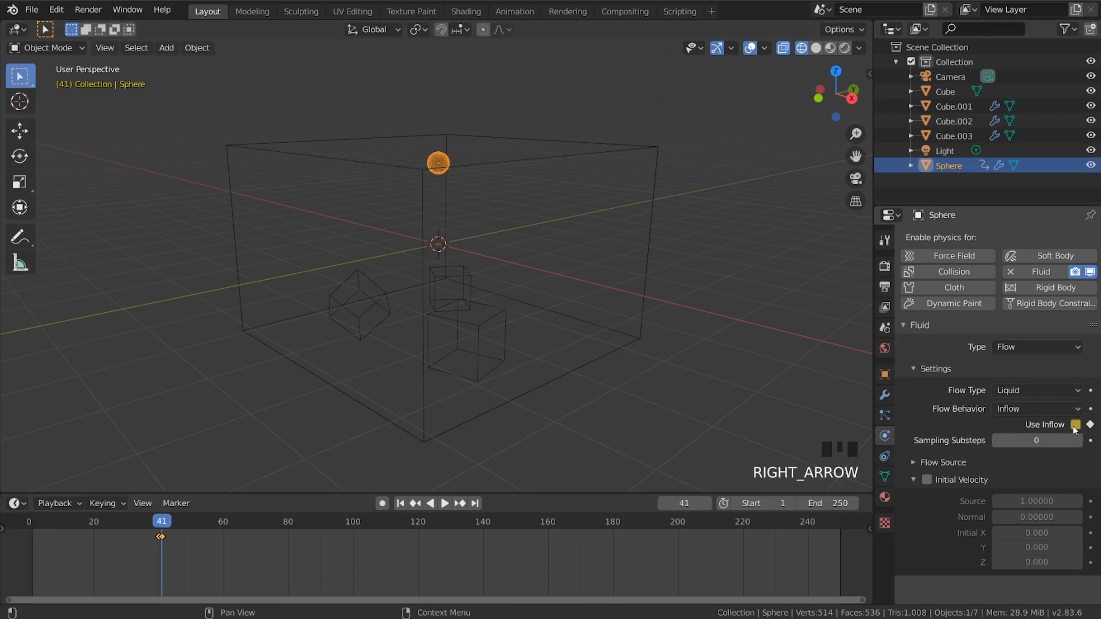
pyautogui.scroll(-3)
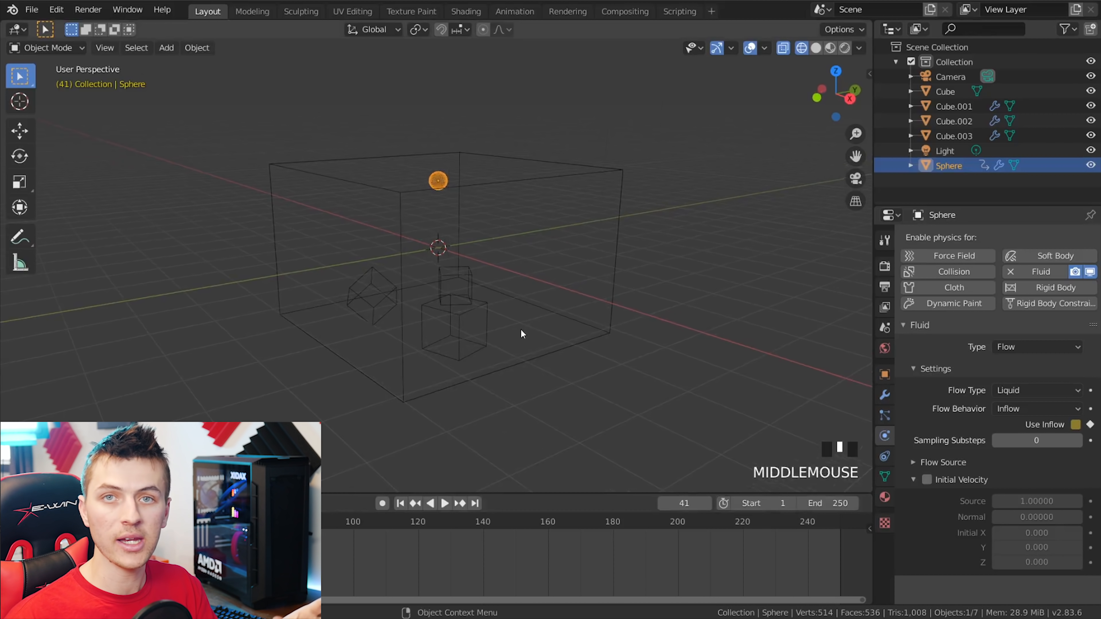
pyautogui.click(945, 91)
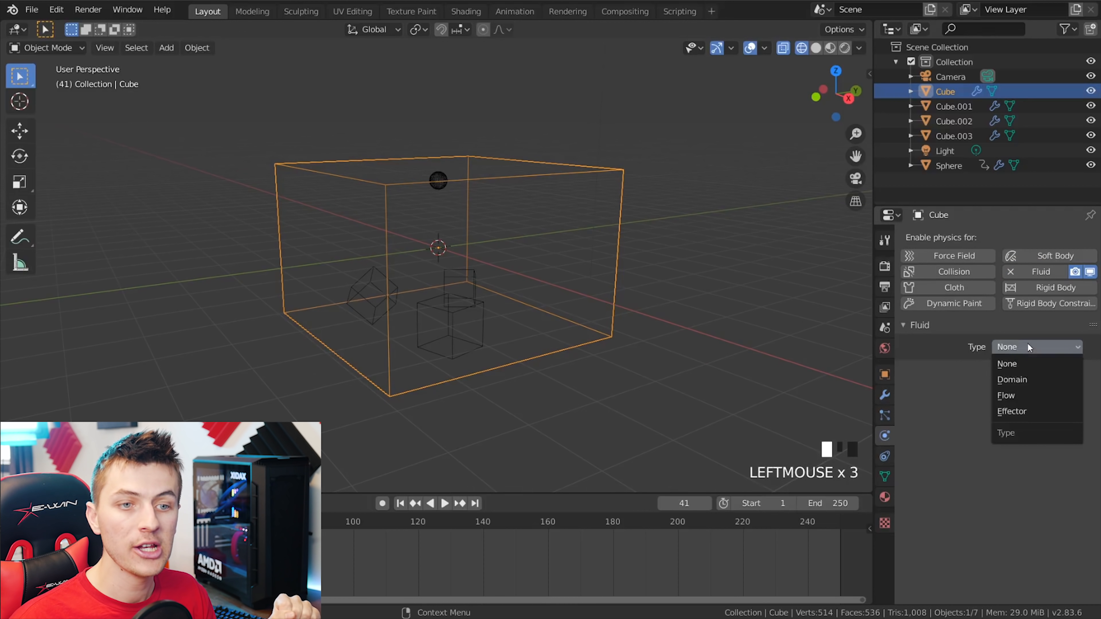
# - Make the large box a Fluid domain of type Liquid
pyautogui.click(1011, 379)
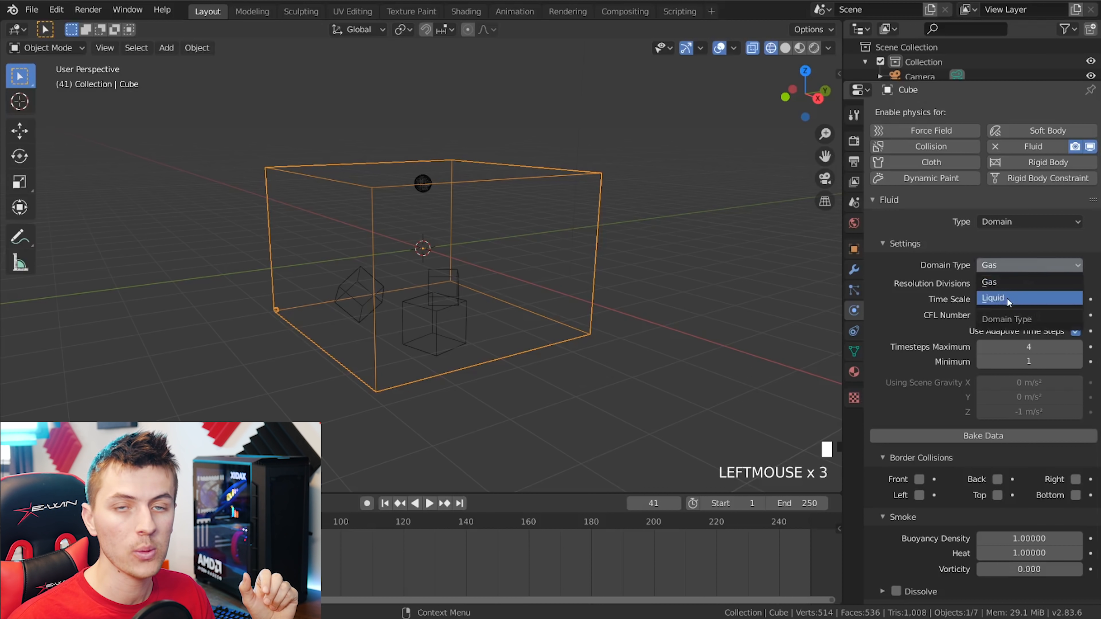
pyautogui.click(992, 297)
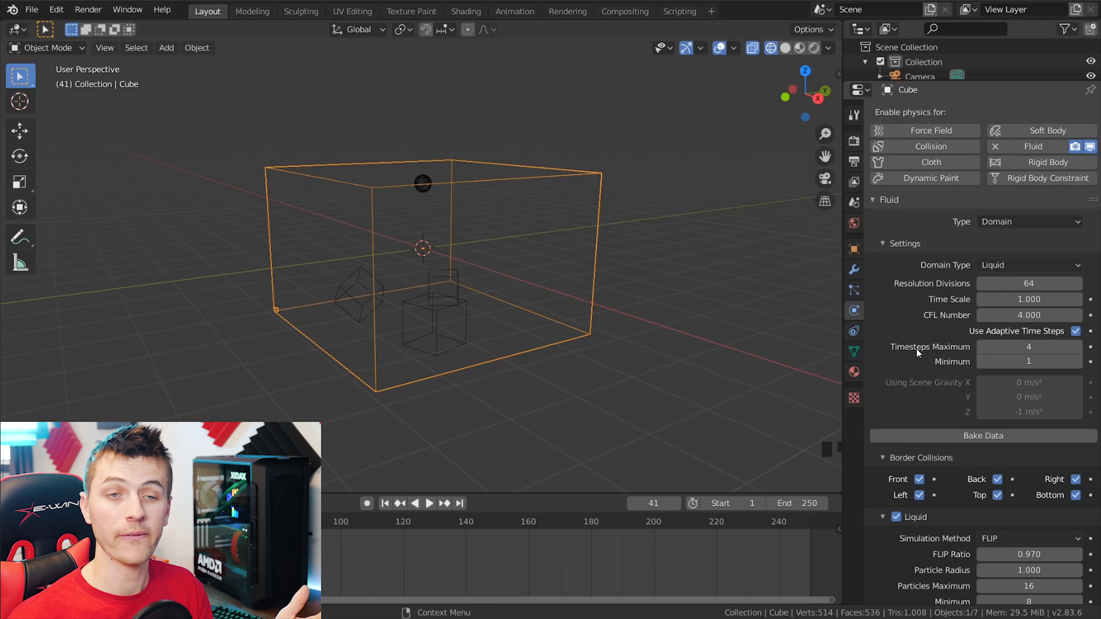
pyautogui.moveTo(897, 397)
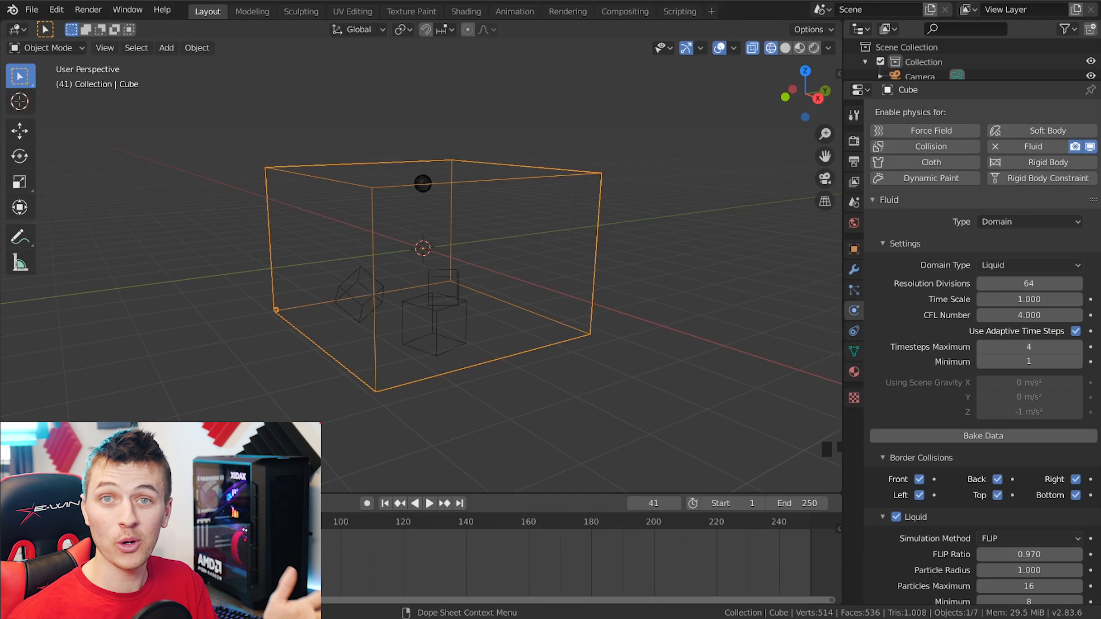
# - Scroll the domain's physics settings and expand the Particles subpanel with spray, foam and bubbles
pyautogui.scroll(-3)
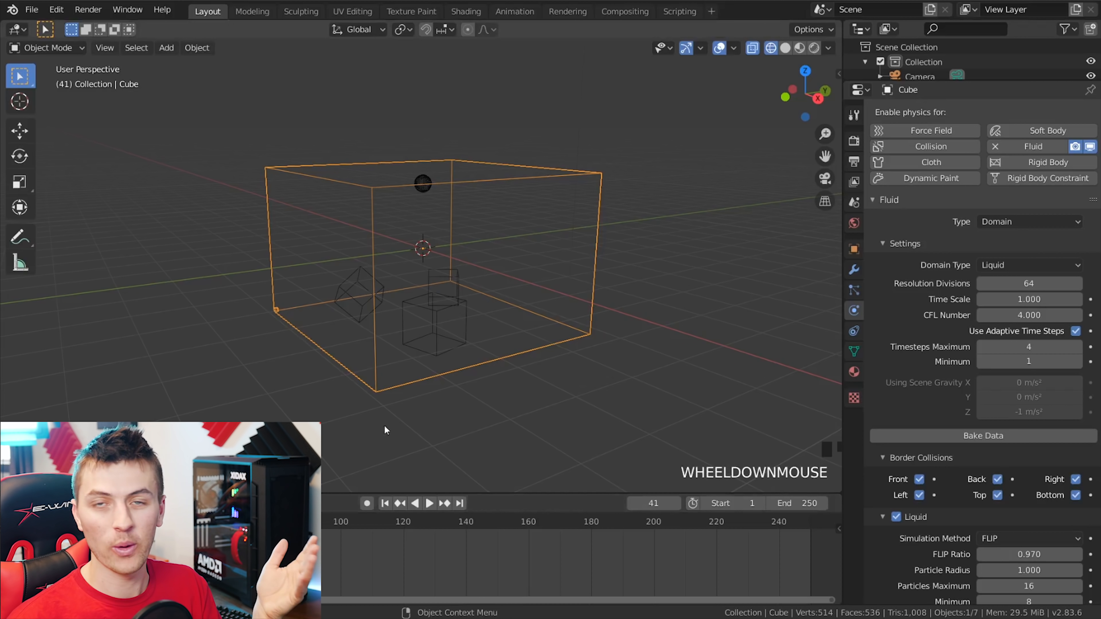
pyautogui.moveTo(759, 401)
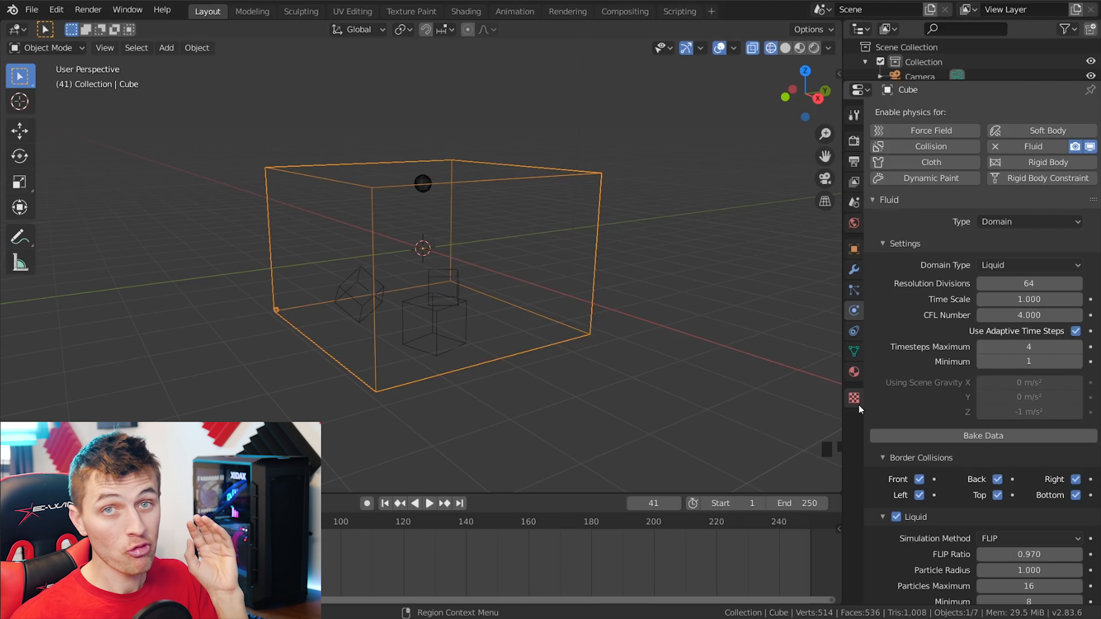
pyautogui.scroll(-3)
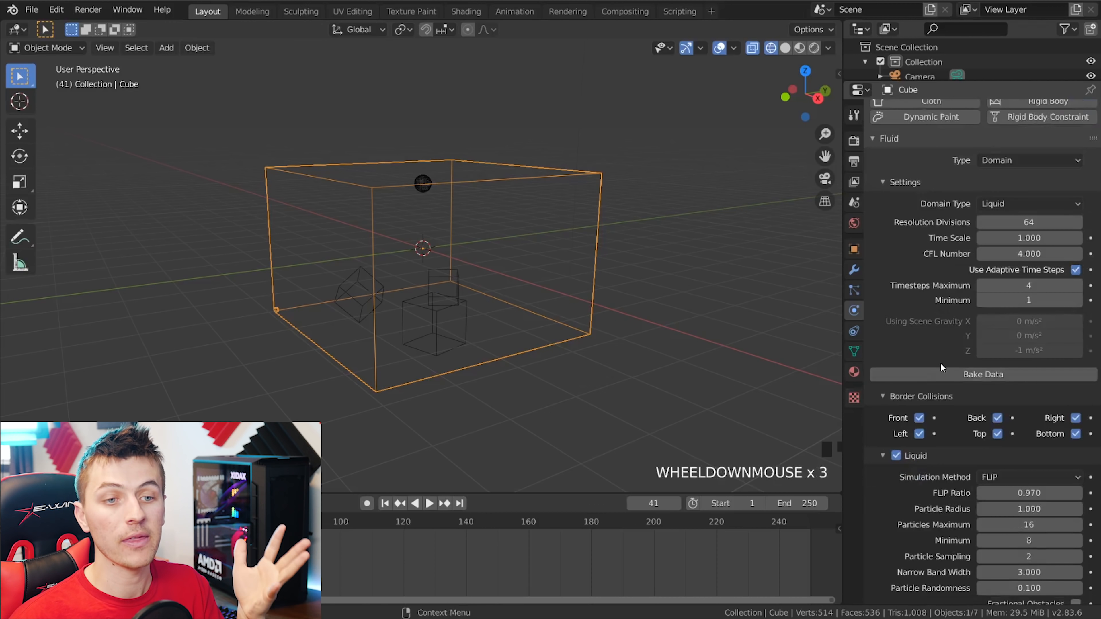
pyautogui.scroll(-3)
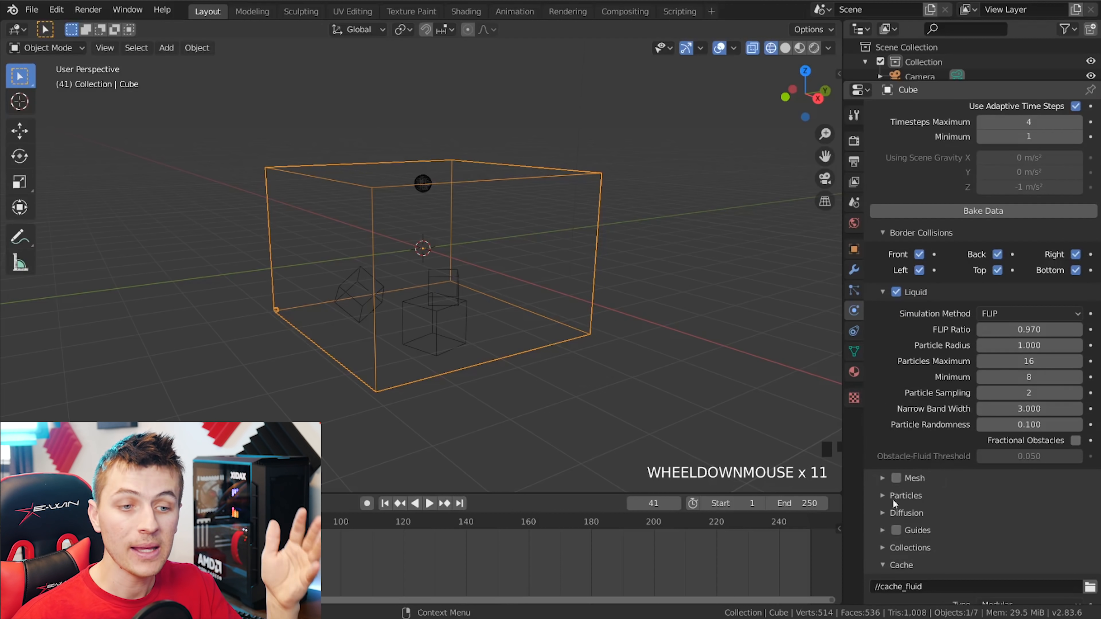
pyautogui.click(882, 495)
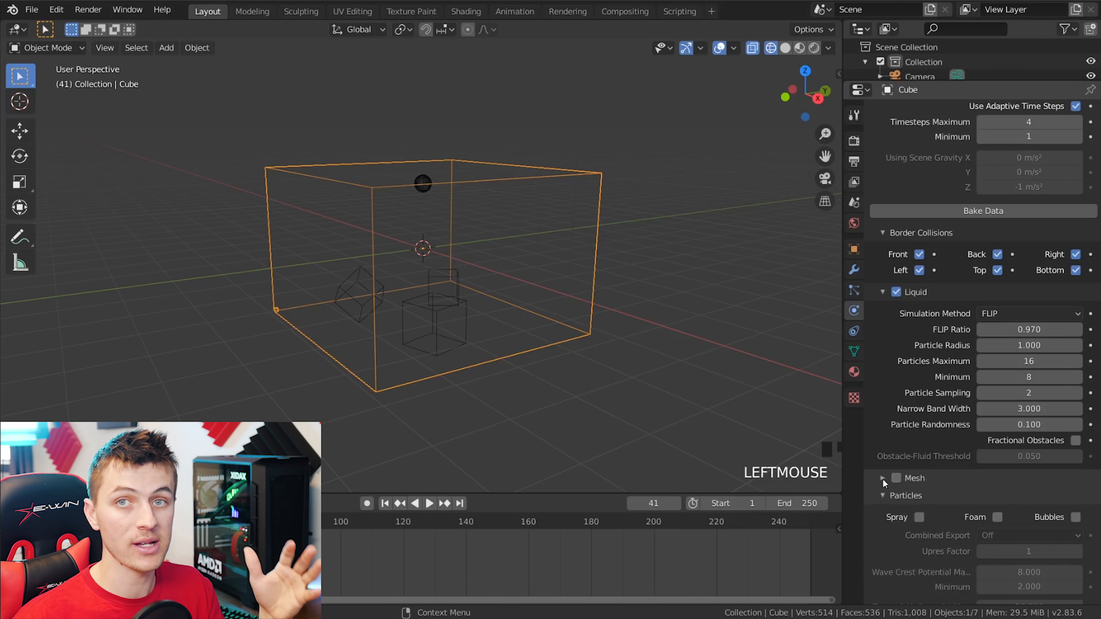
pyautogui.scroll(-3)
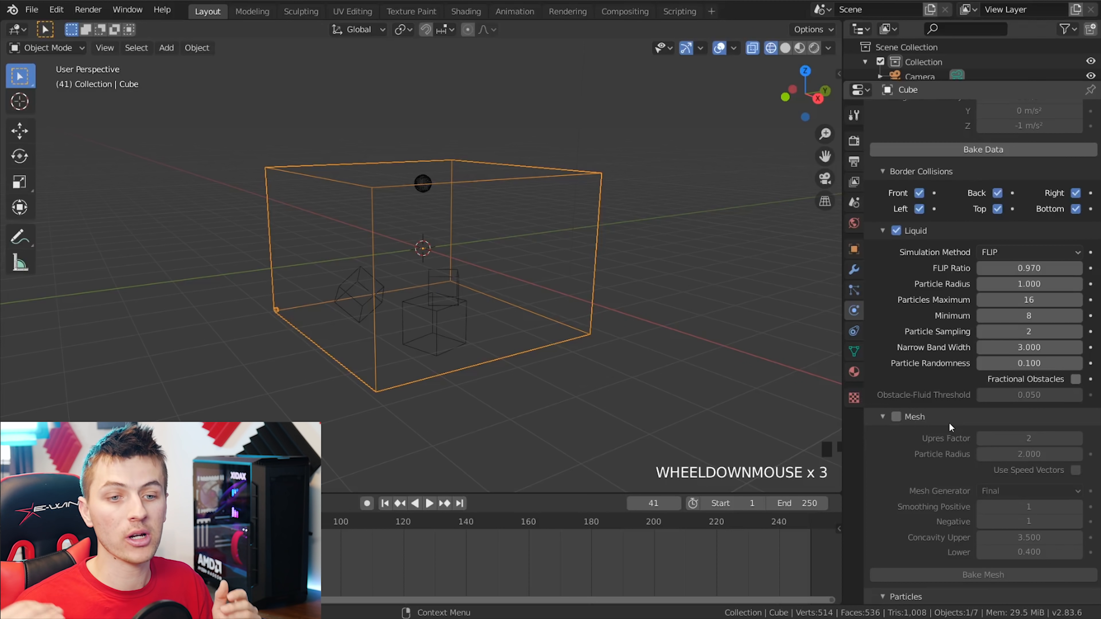
pyautogui.scroll(-3)
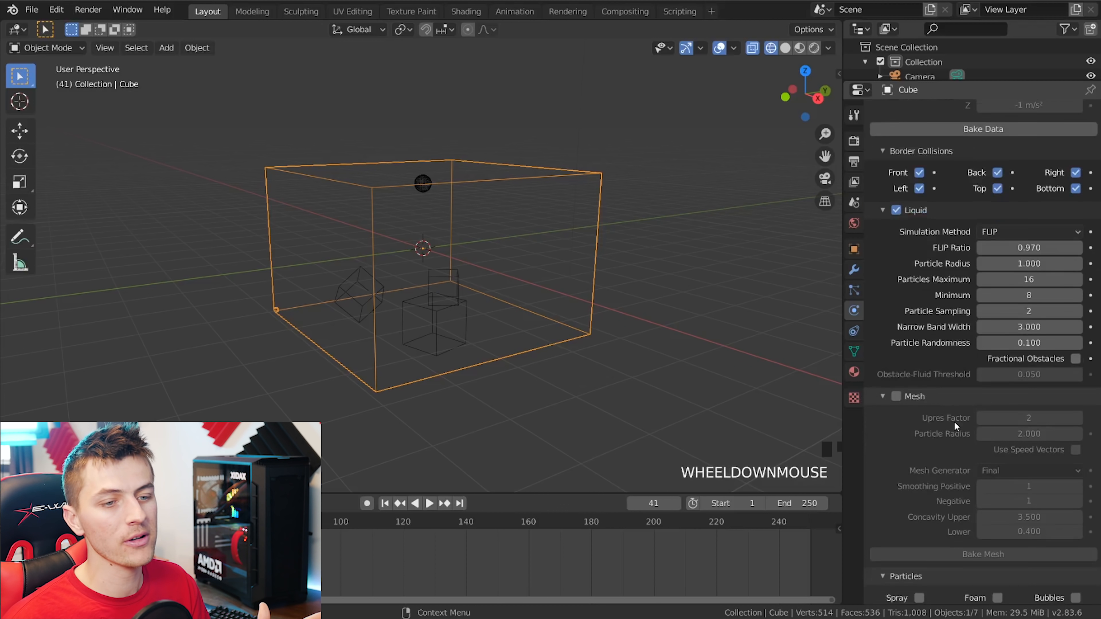
pyautogui.scroll(-3)
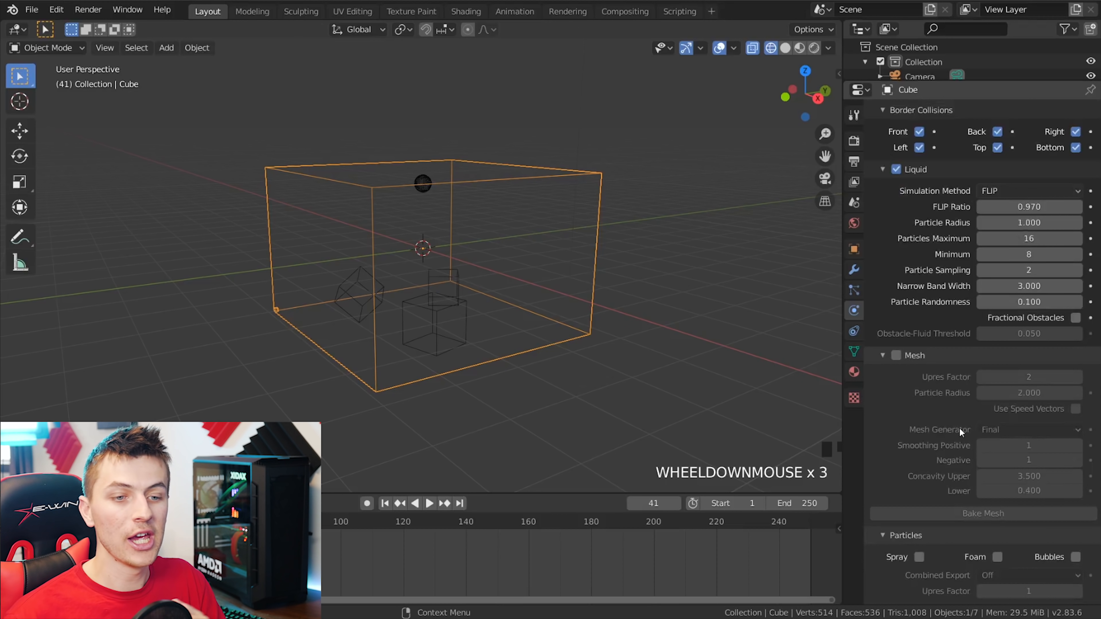
pyautogui.scroll(-3)
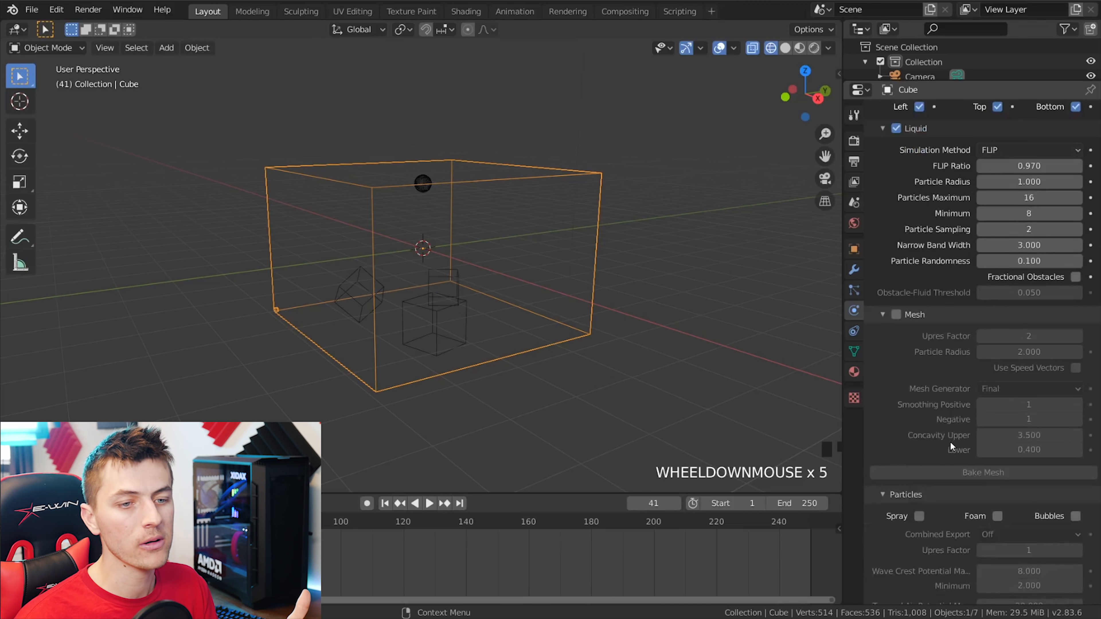
pyautogui.scroll(-3)
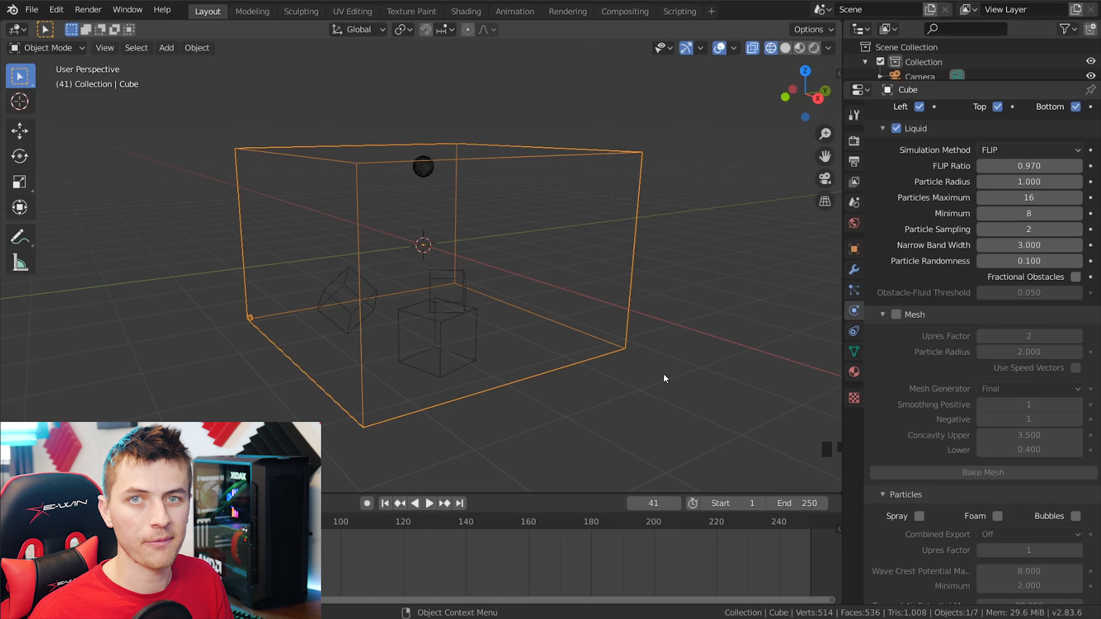
pyautogui.moveTo(658, 385)
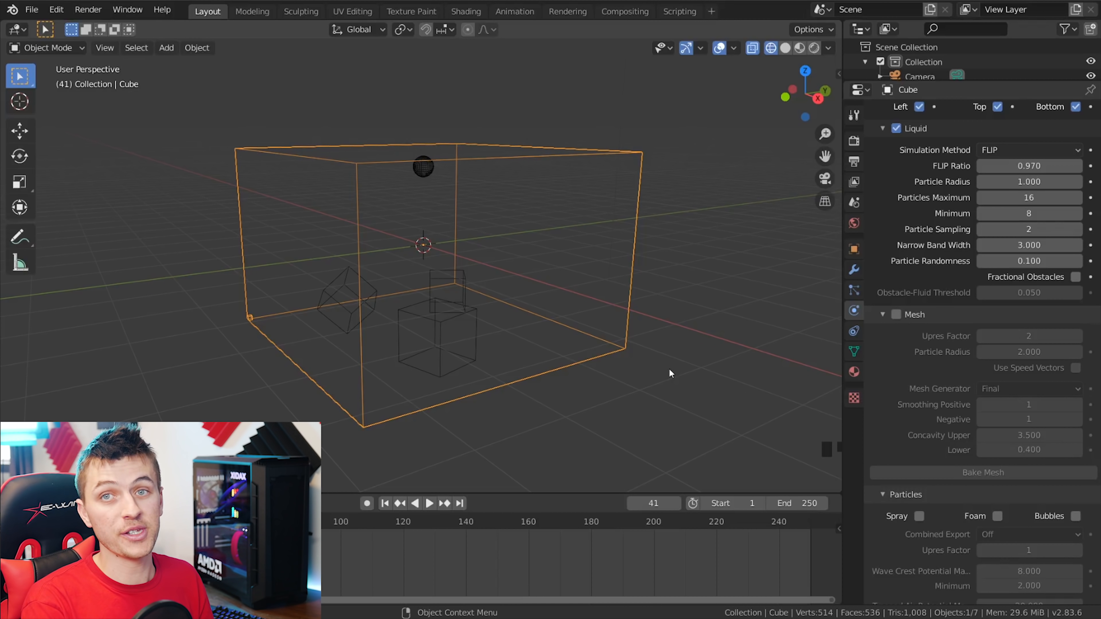
pyautogui.moveTo(658, 403)
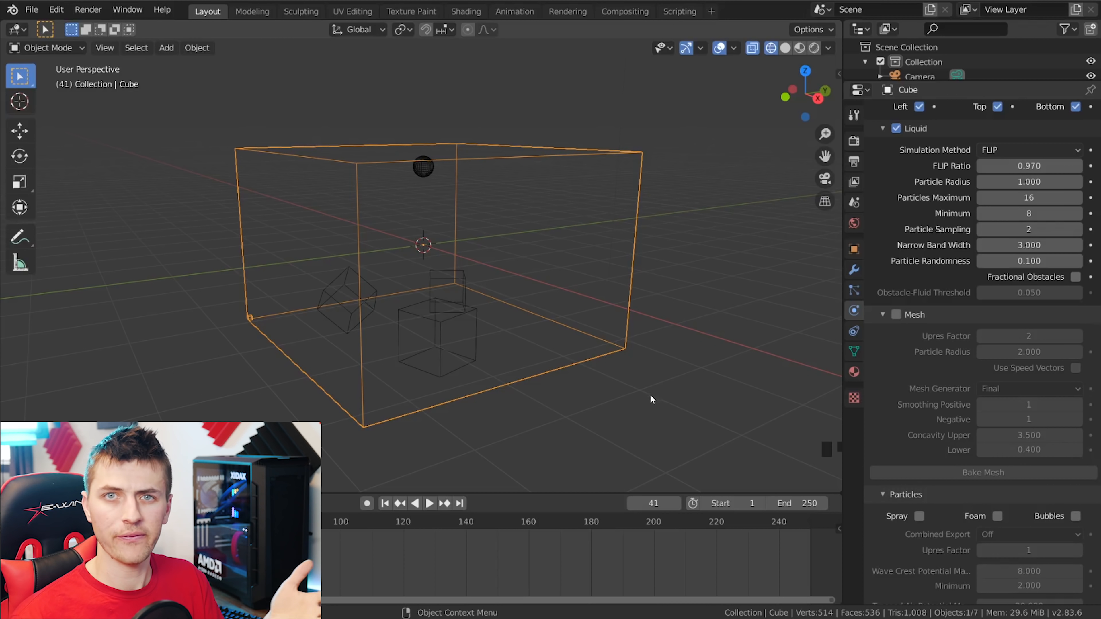
pyautogui.moveTo(641, 451)
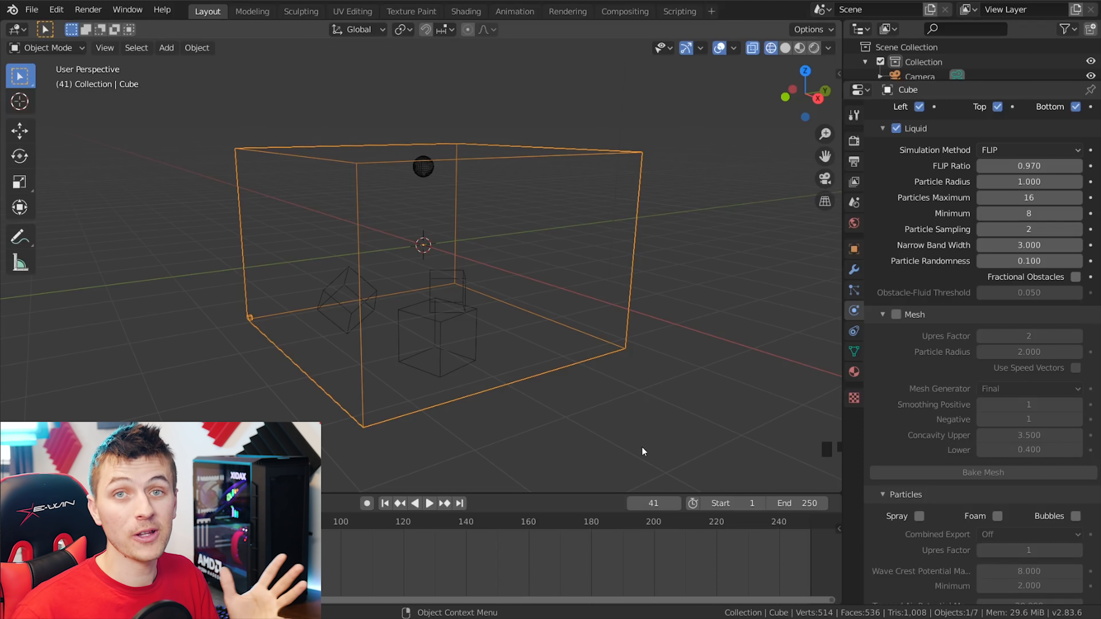
pyautogui.moveTo(634, 446)
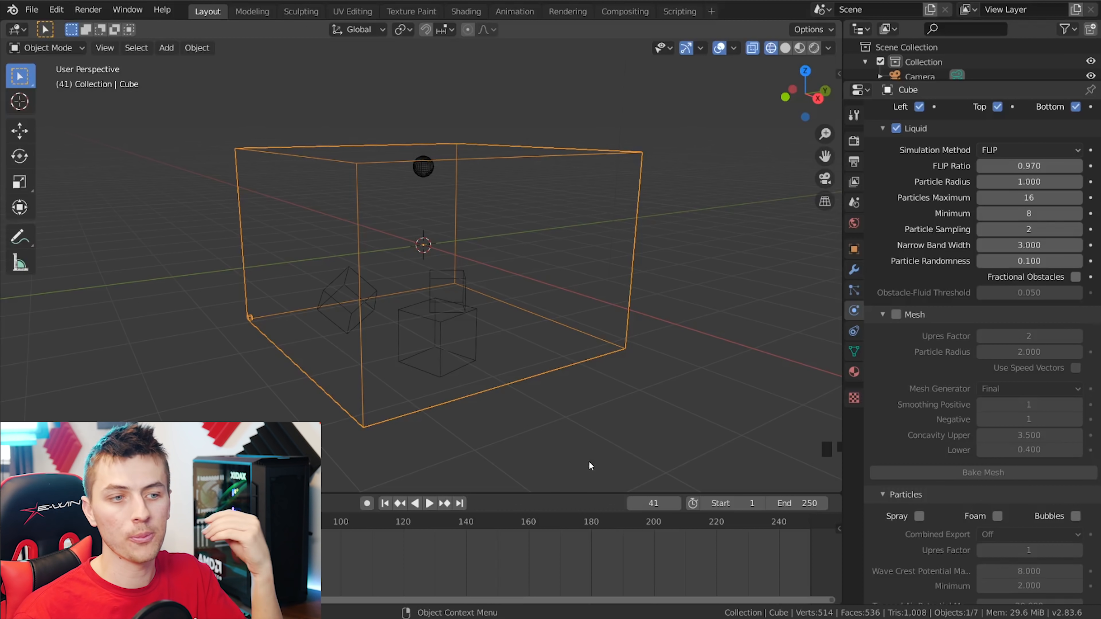
pyautogui.scroll(-3)
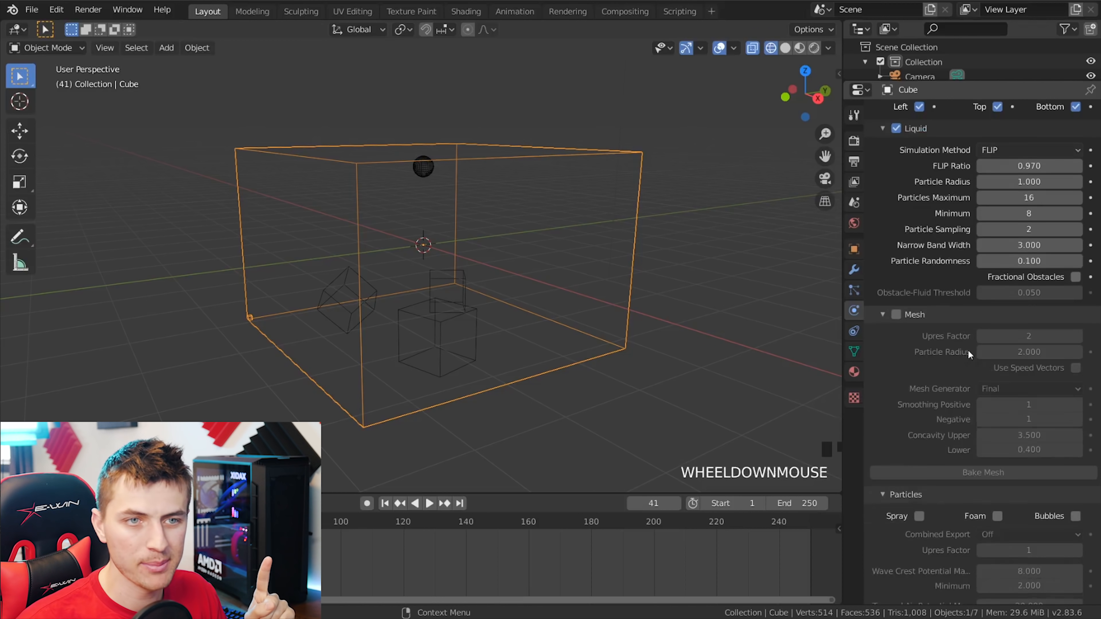
pyautogui.scroll(3)
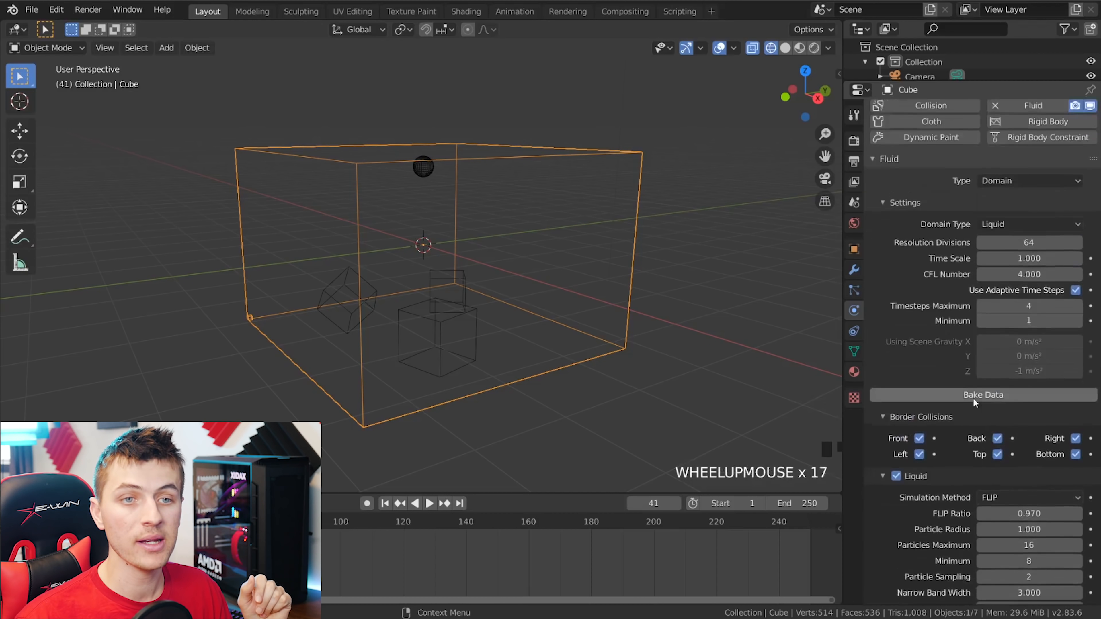
pyautogui.scroll(3)
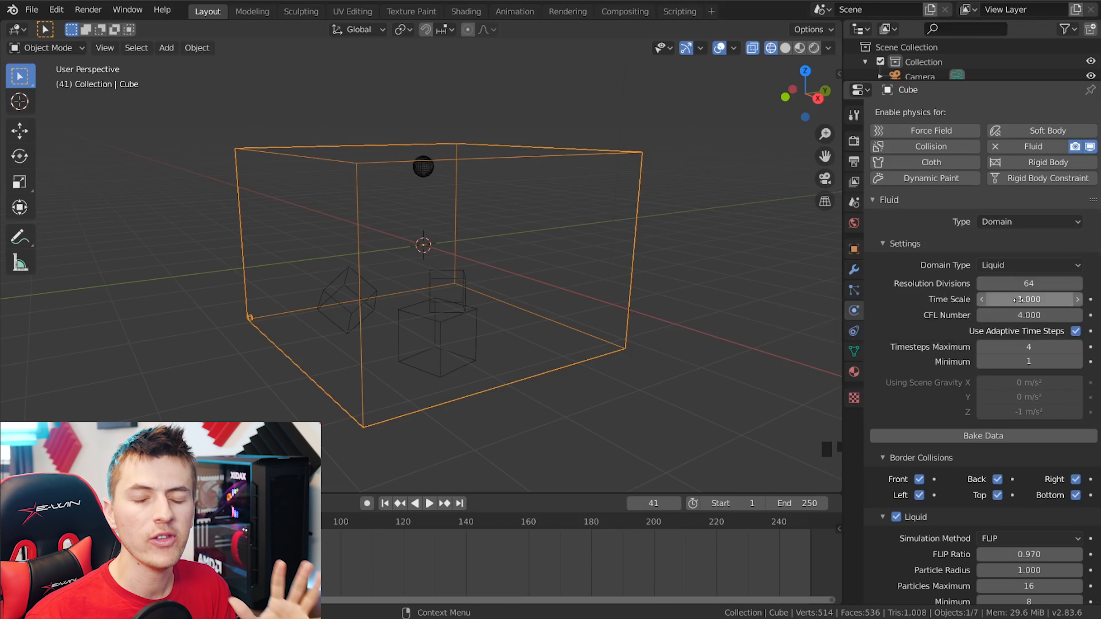
pyautogui.moveTo(854, 350)
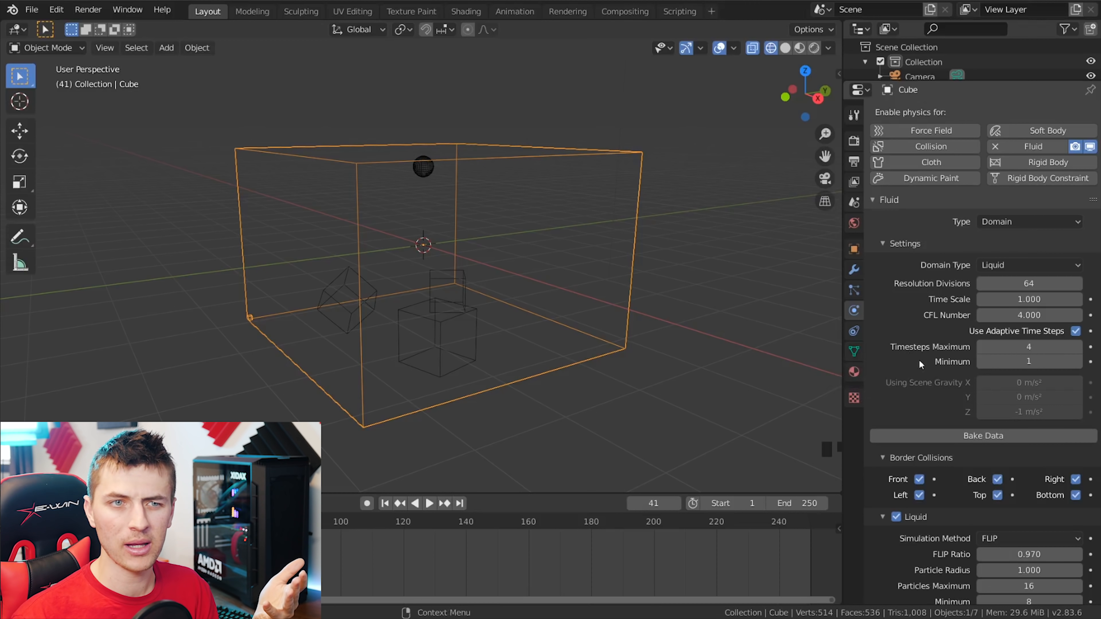
pyautogui.moveTo(927, 365)
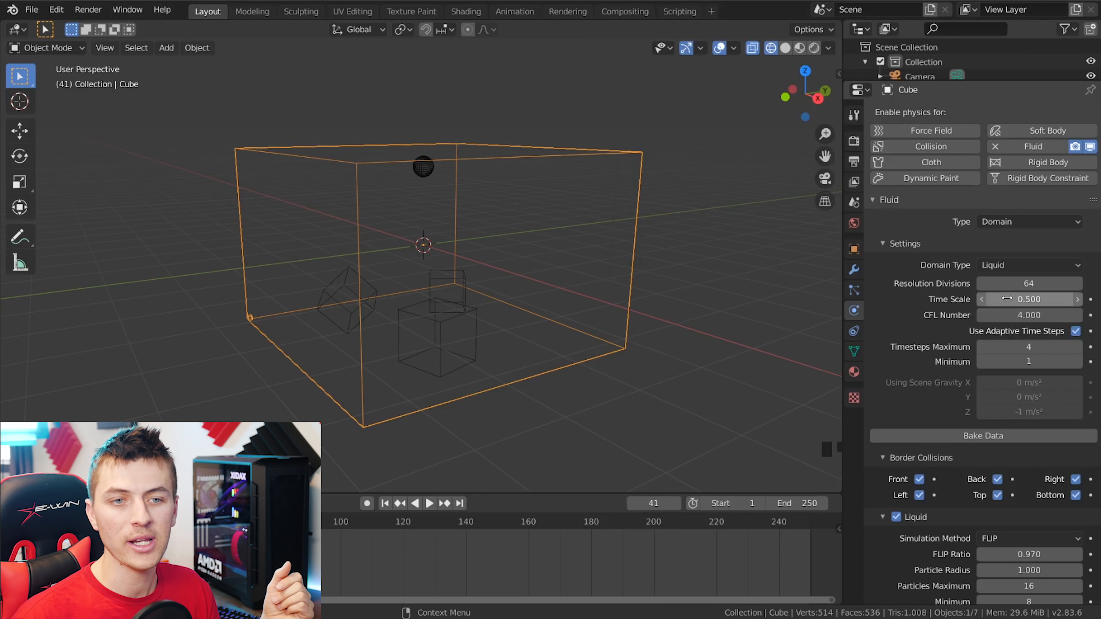
pyautogui.moveTo(911, 340)
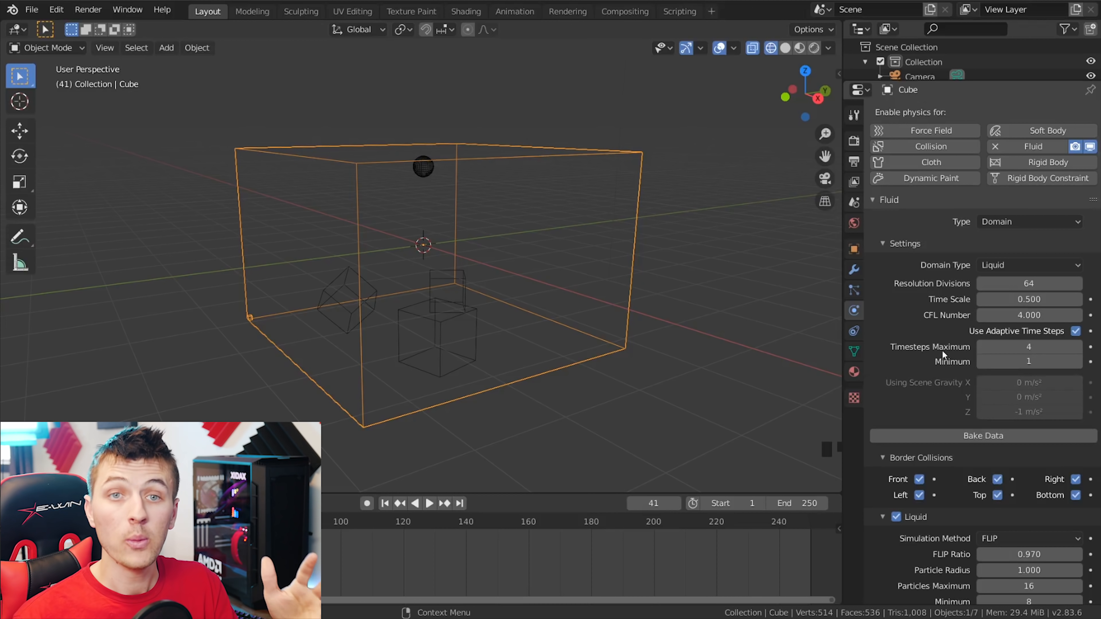
pyautogui.moveTo(1028, 361)
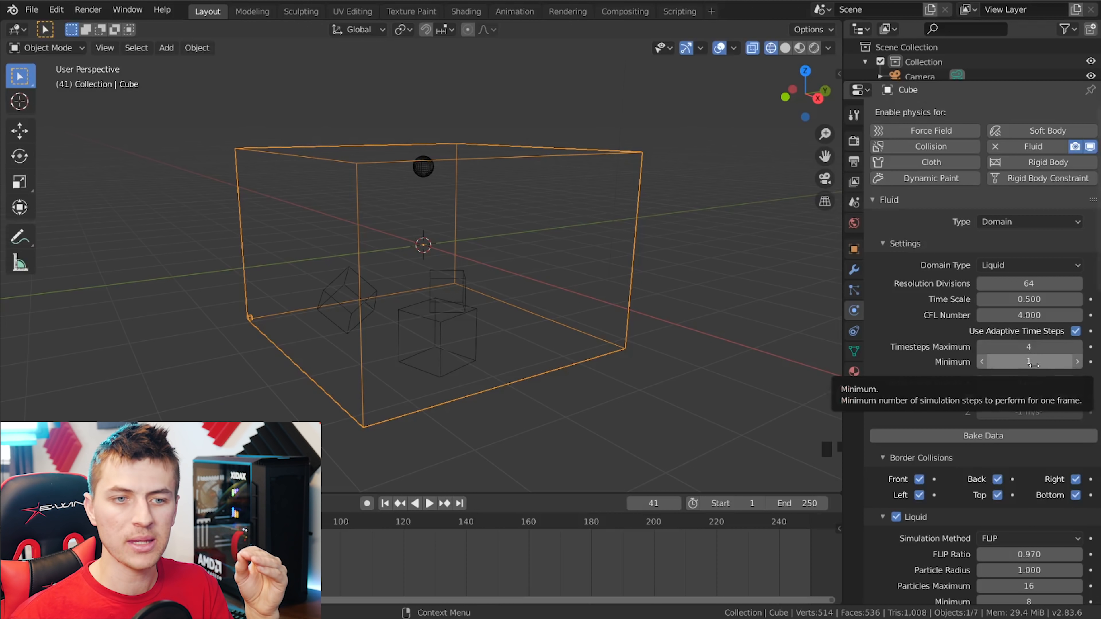
pyautogui.moveTo(1029, 383)
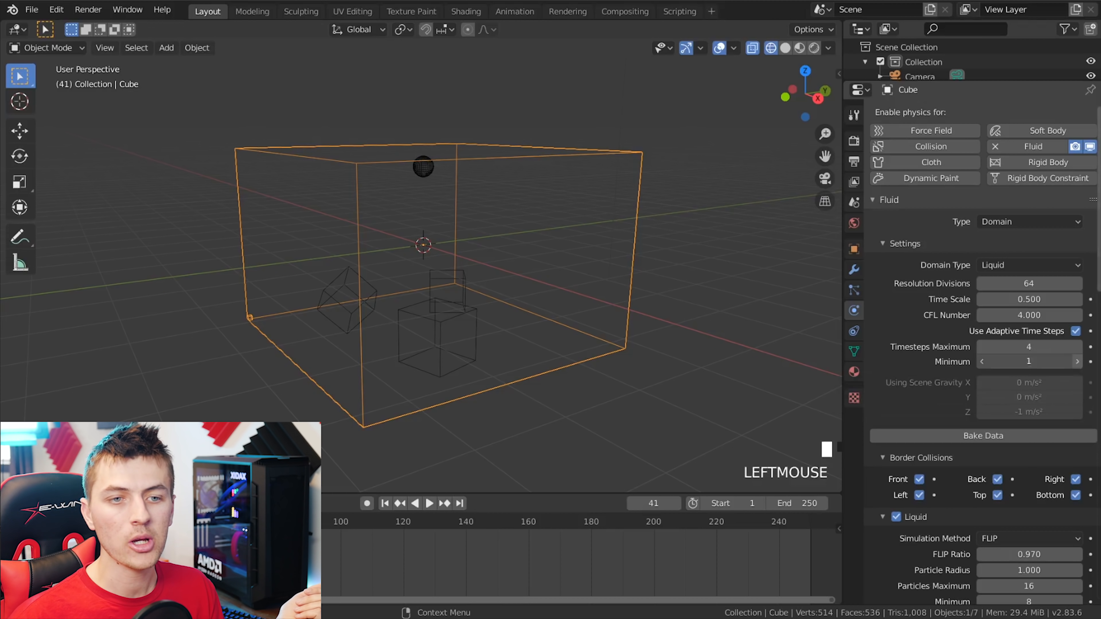
# - Scroll the domain settings after setting Time Scale 0.5 and Timesteps Minimum 2
pyautogui.scroll(-3)
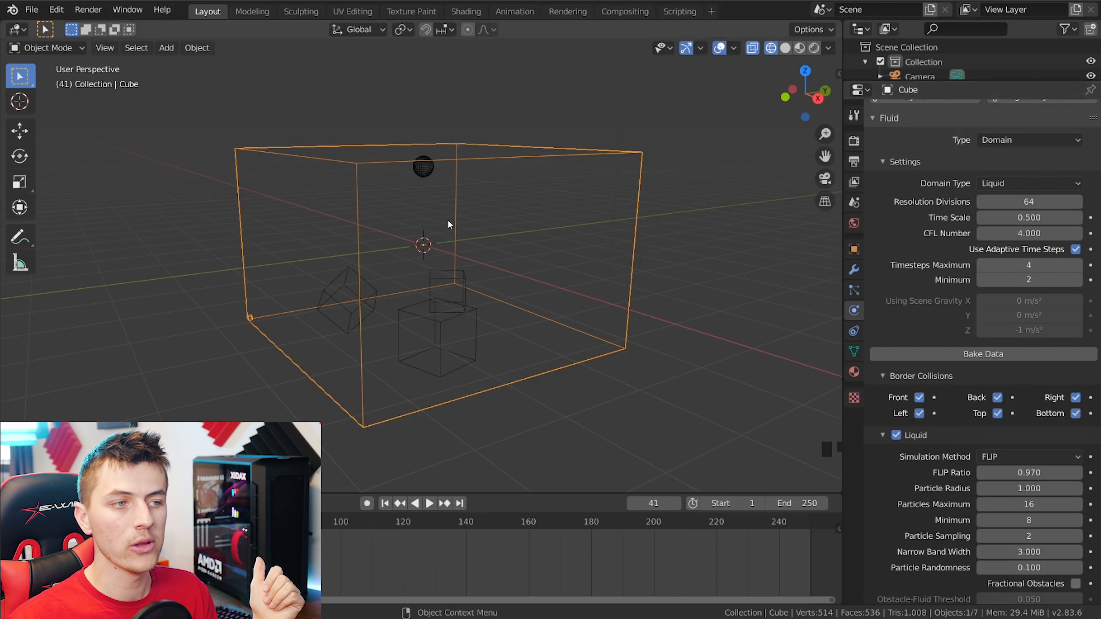
pyautogui.moveTo(243, 254)
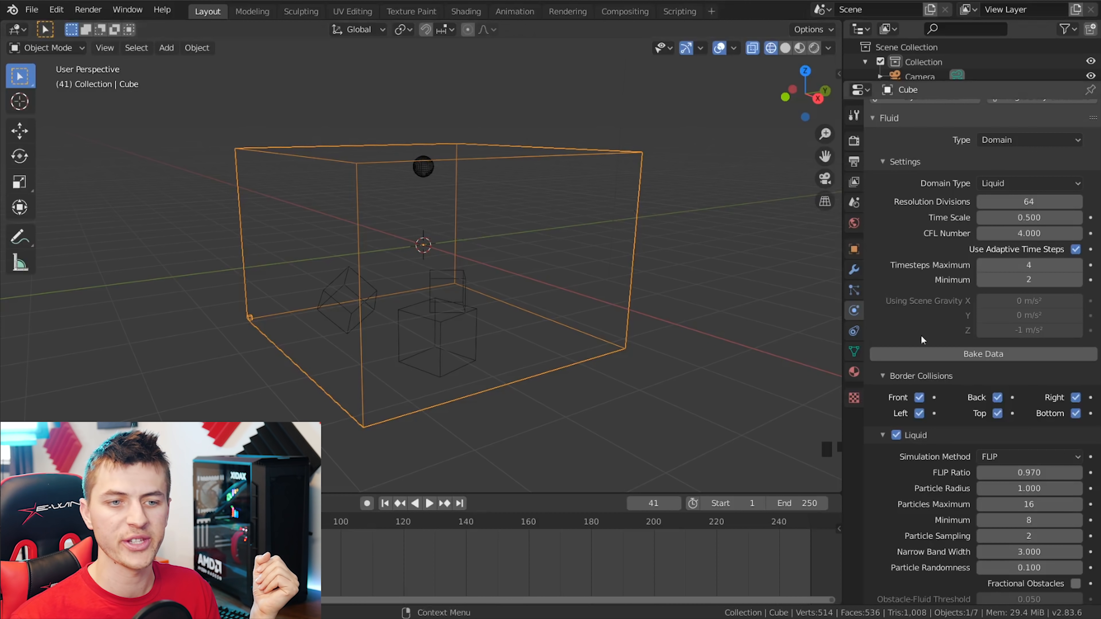
# - Scroll through the Liquid subpanel to Particle Randomness 0.3 and on to the Cache section
pyautogui.scroll(-3)
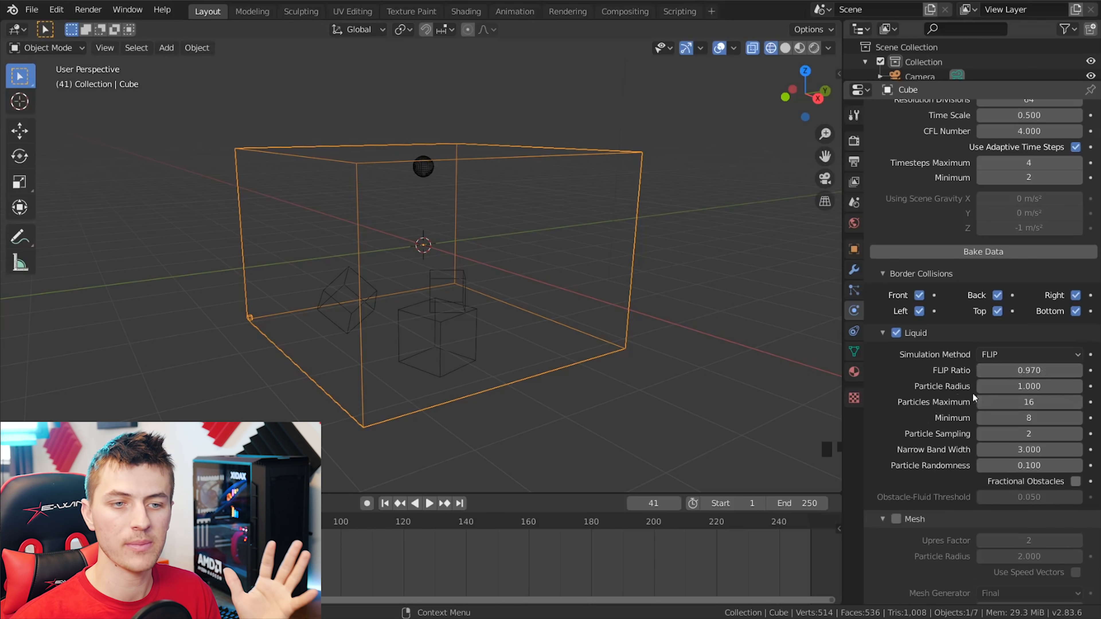
pyautogui.moveTo(925, 446)
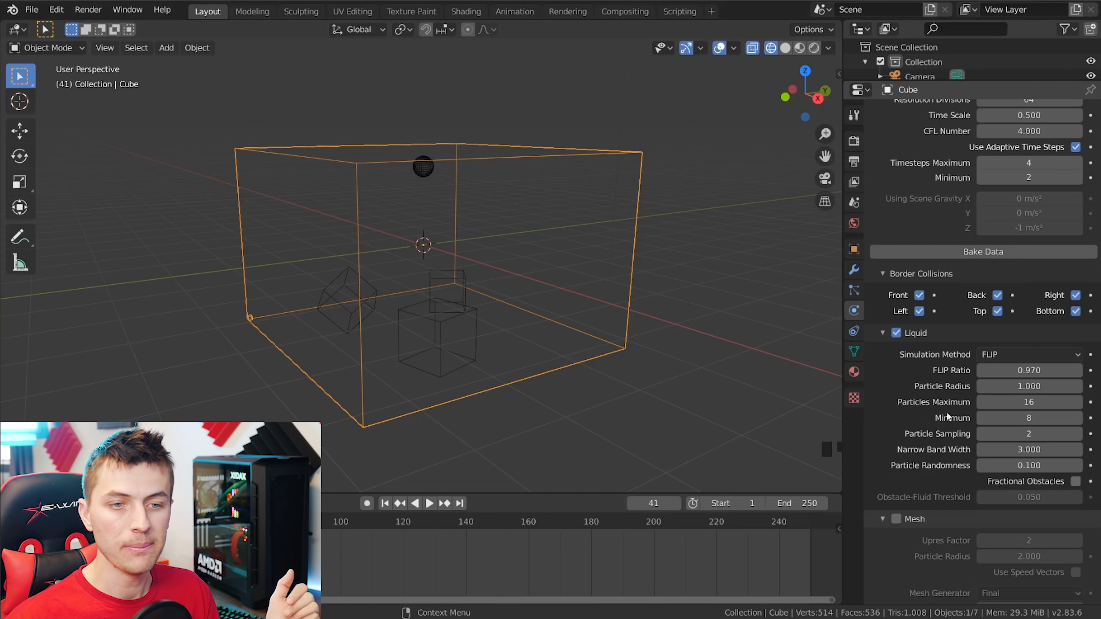
pyautogui.moveTo(1028, 401)
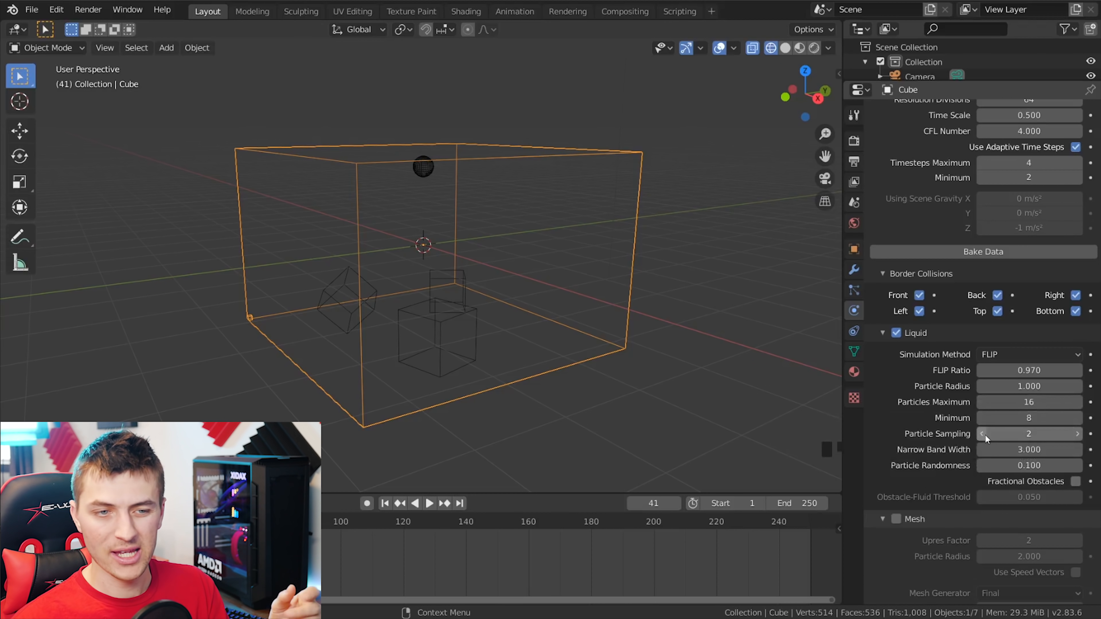
pyautogui.moveTo(969, 453)
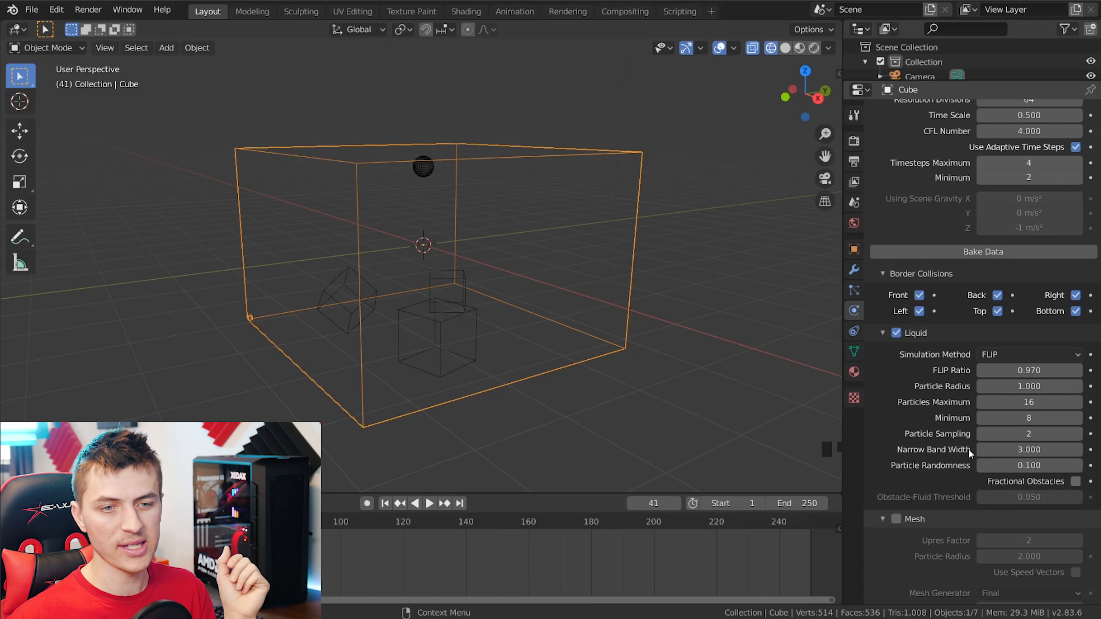
pyautogui.moveTo(973, 464)
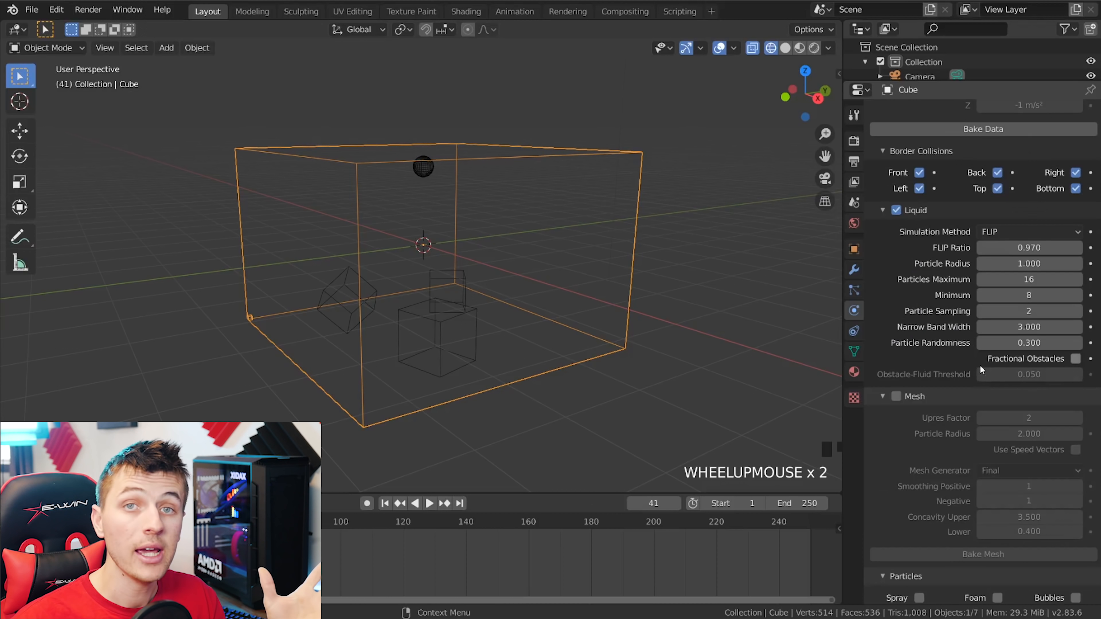
pyautogui.scroll(-3)
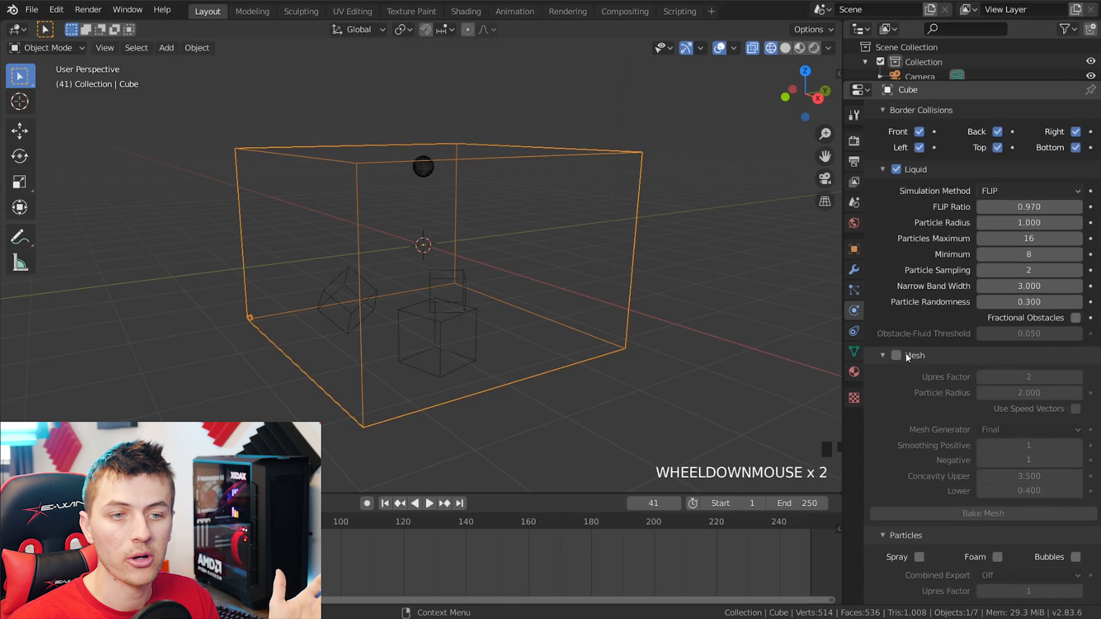
pyautogui.scroll(-3)
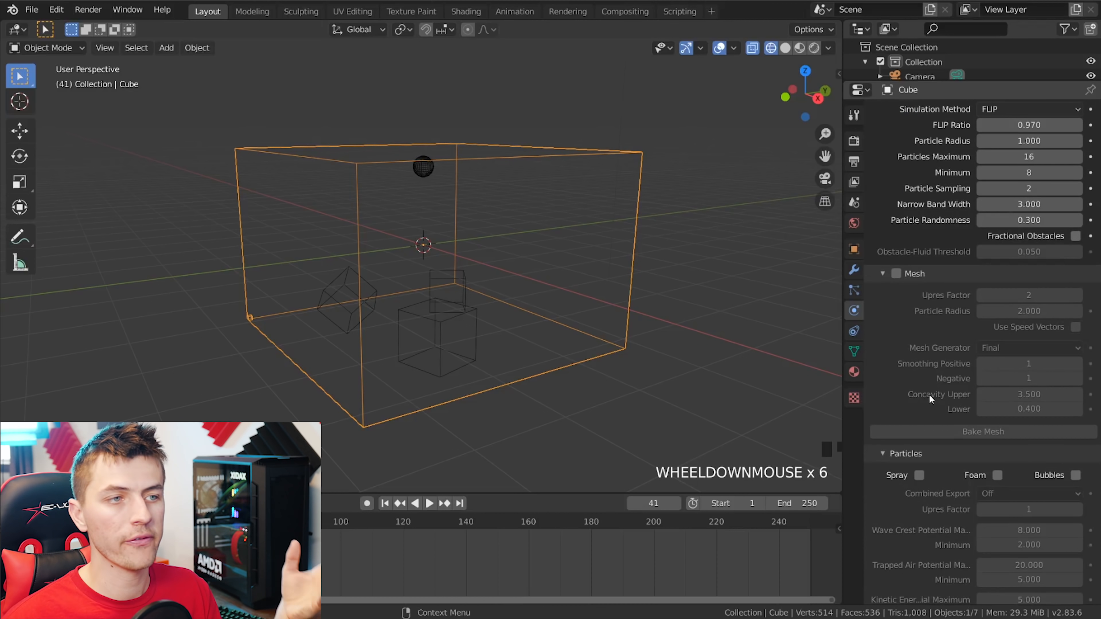
pyautogui.scroll(-3)
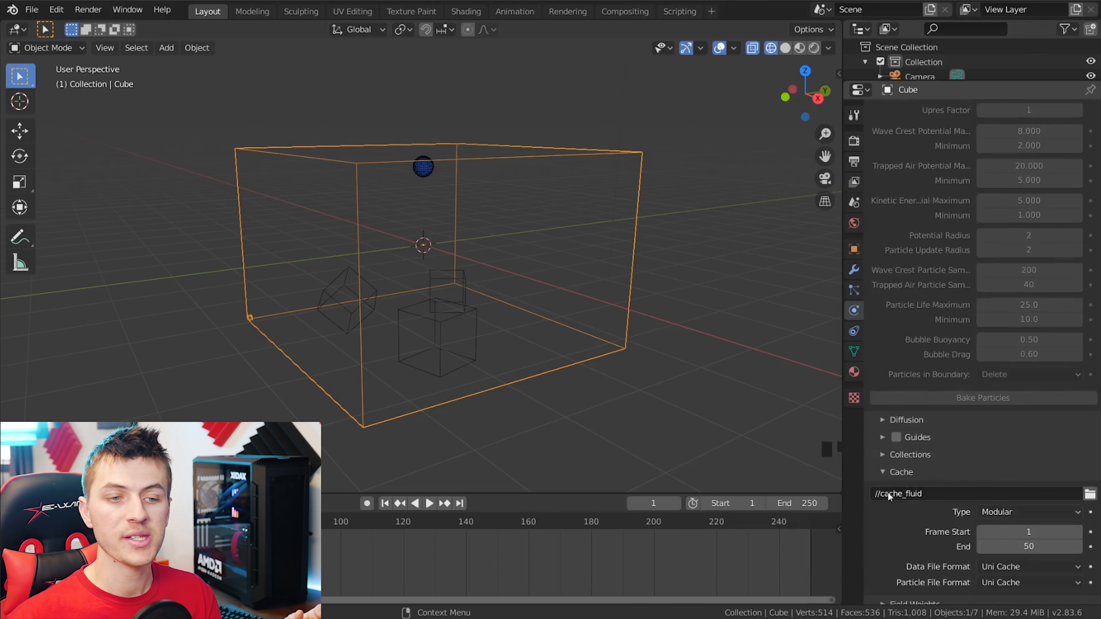
pyautogui.moveTo(997, 511)
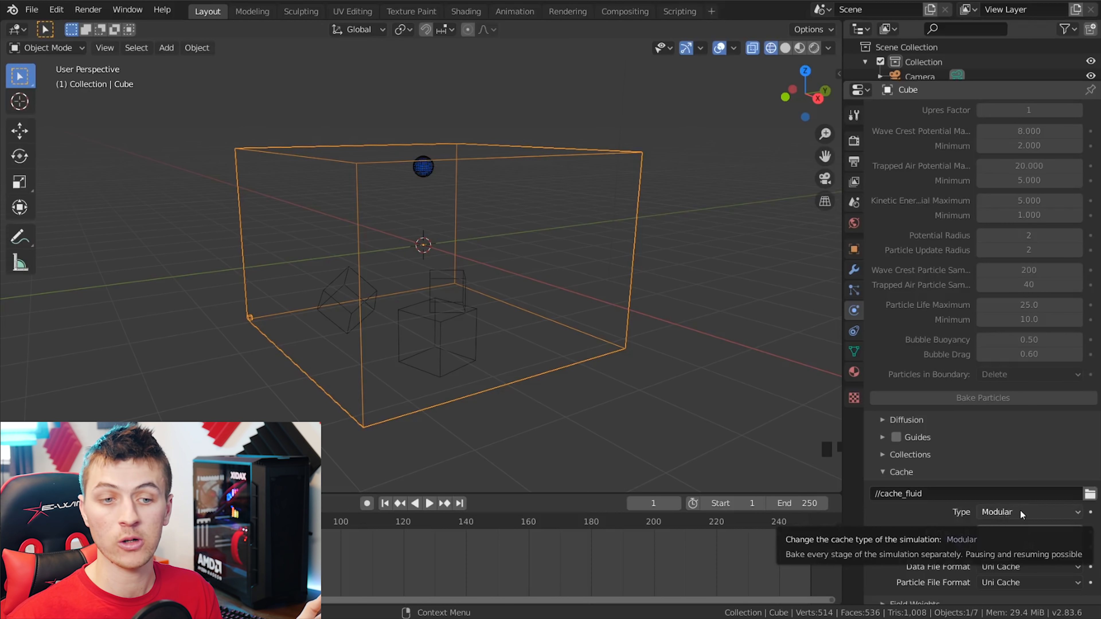
# - Set the domain's cache Type to Replay so the simulation plays live
pyautogui.click(1027, 512)
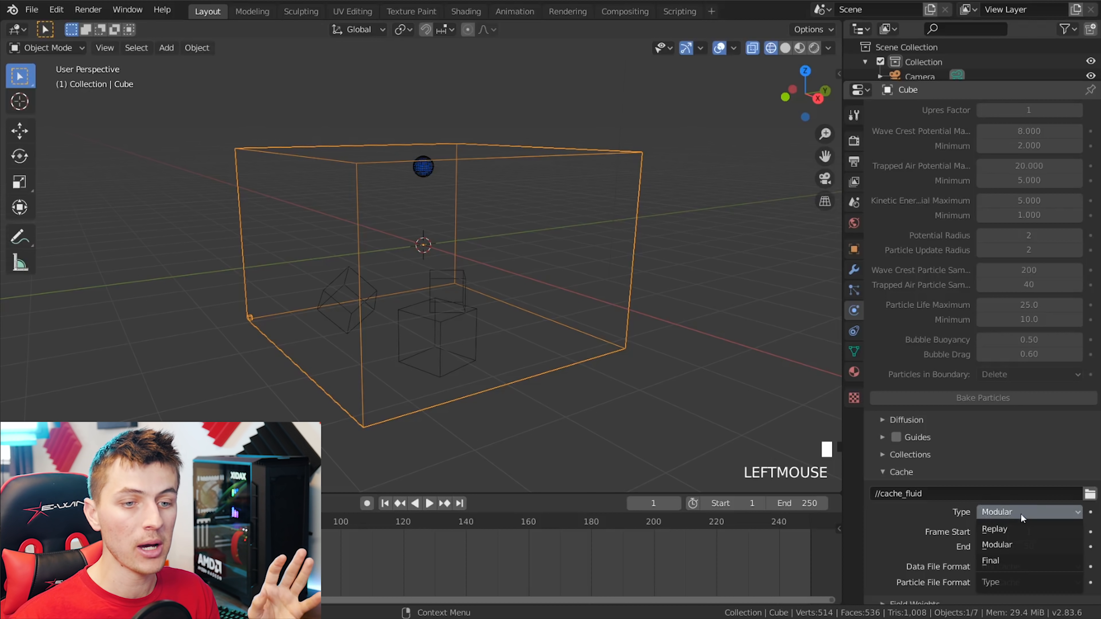
pyautogui.moveTo(994, 528)
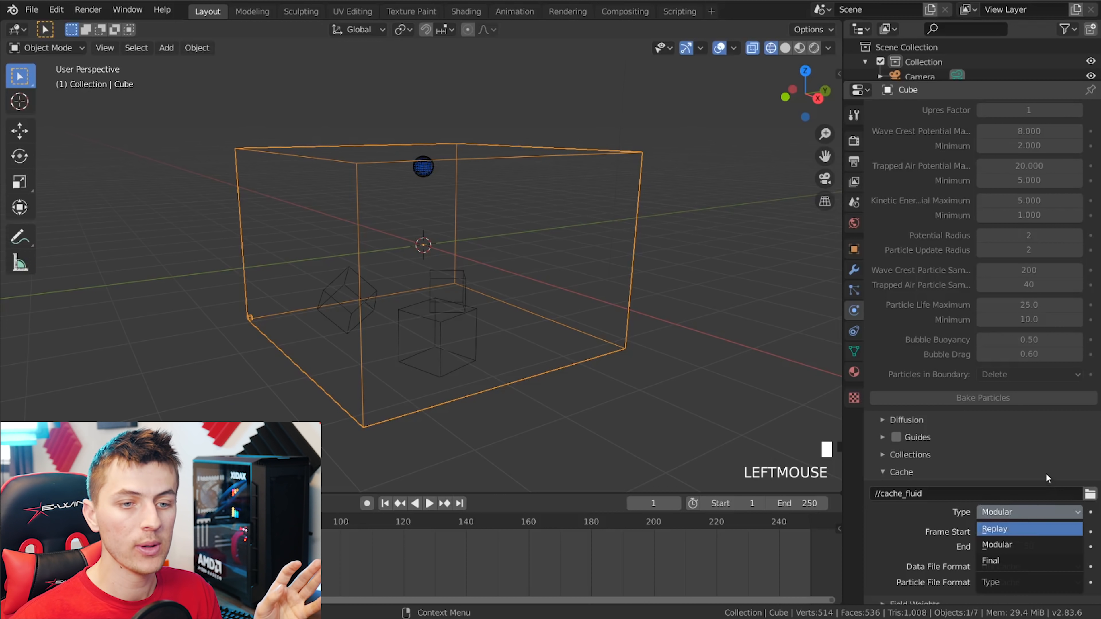
pyautogui.click(994, 529)
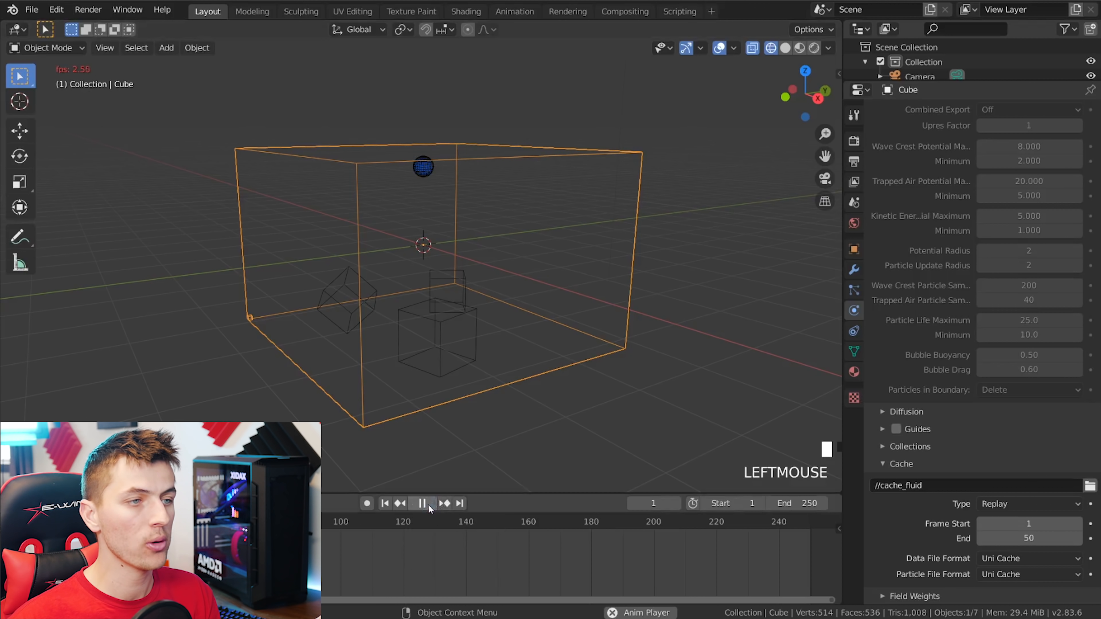
pyautogui.scroll(3)
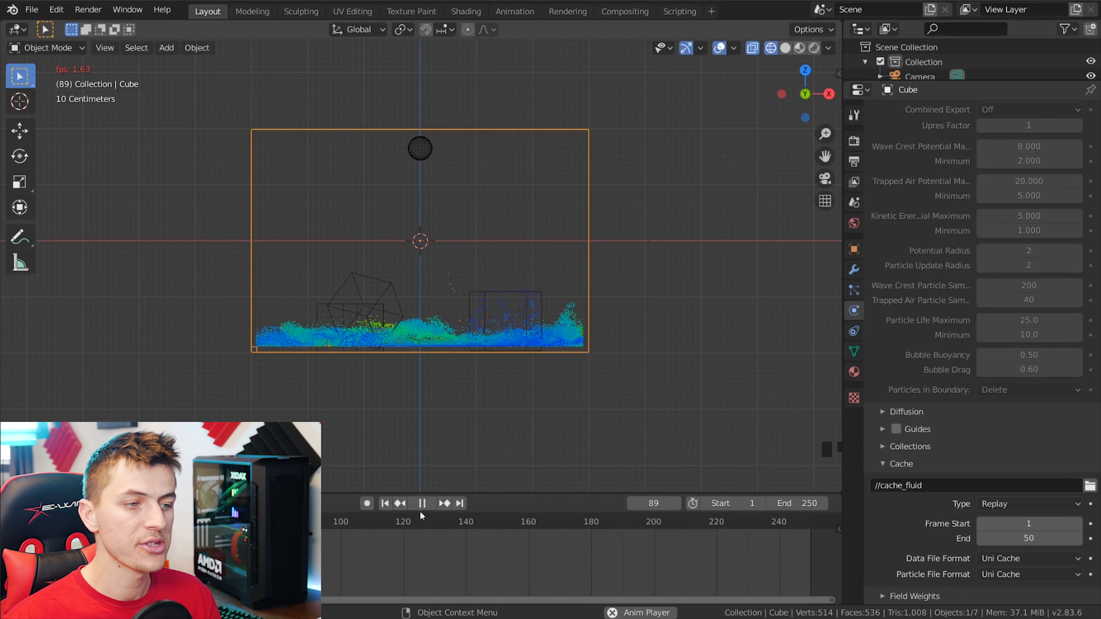
# - Select the sphere, scale it, and check the domain's FLIP Ratio before replaying the sim
pyautogui.click(419, 148)
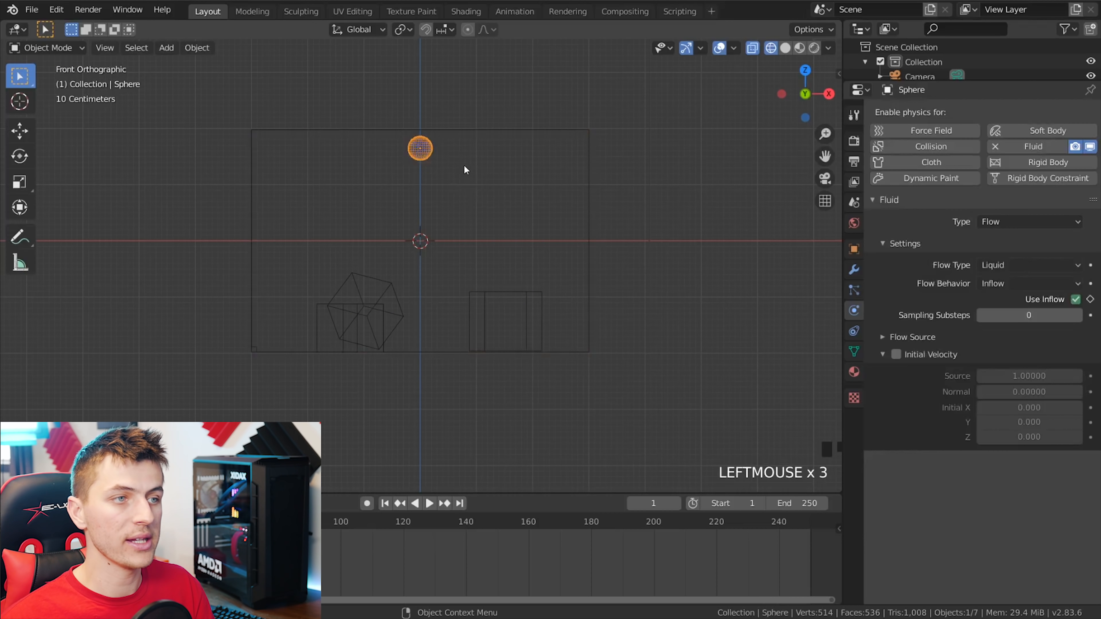
pyautogui.press('s')
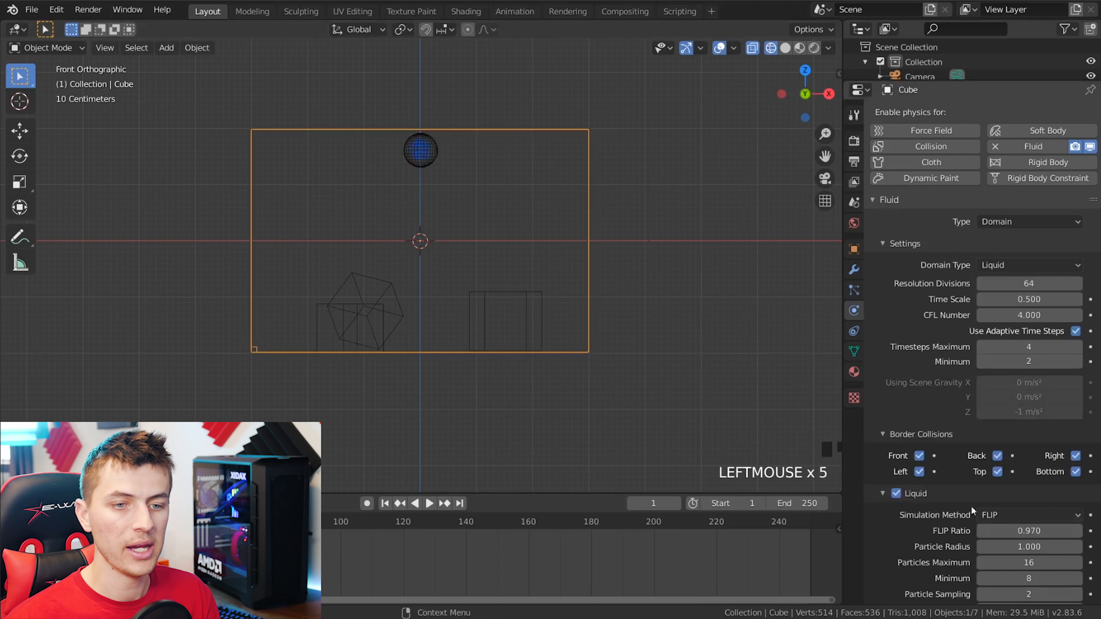
pyautogui.click(1029, 530)
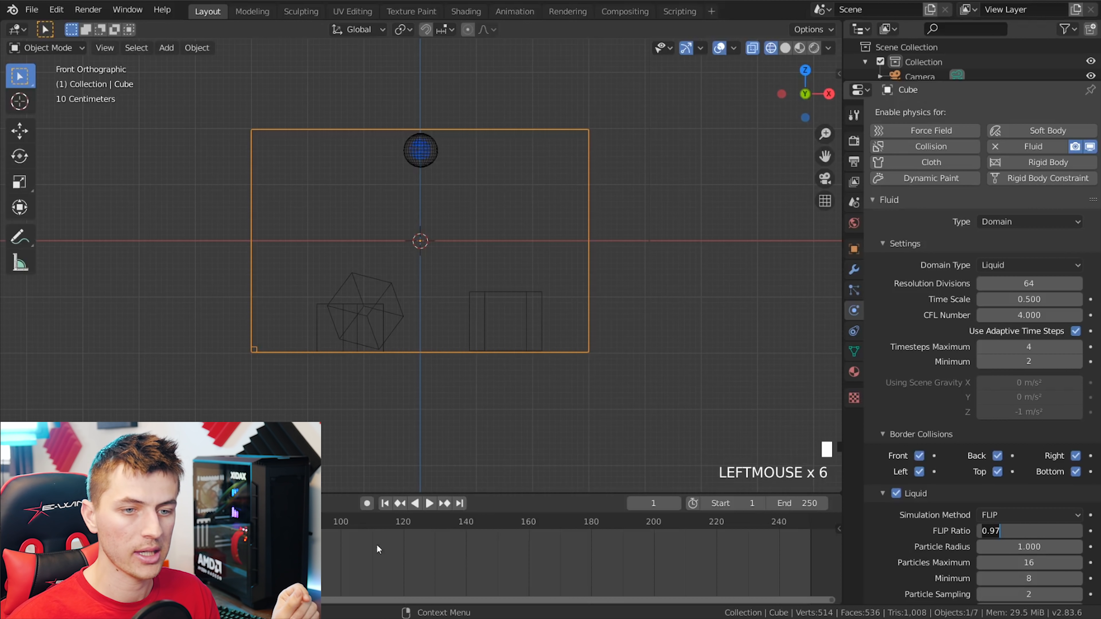
pyautogui.click(428, 504)
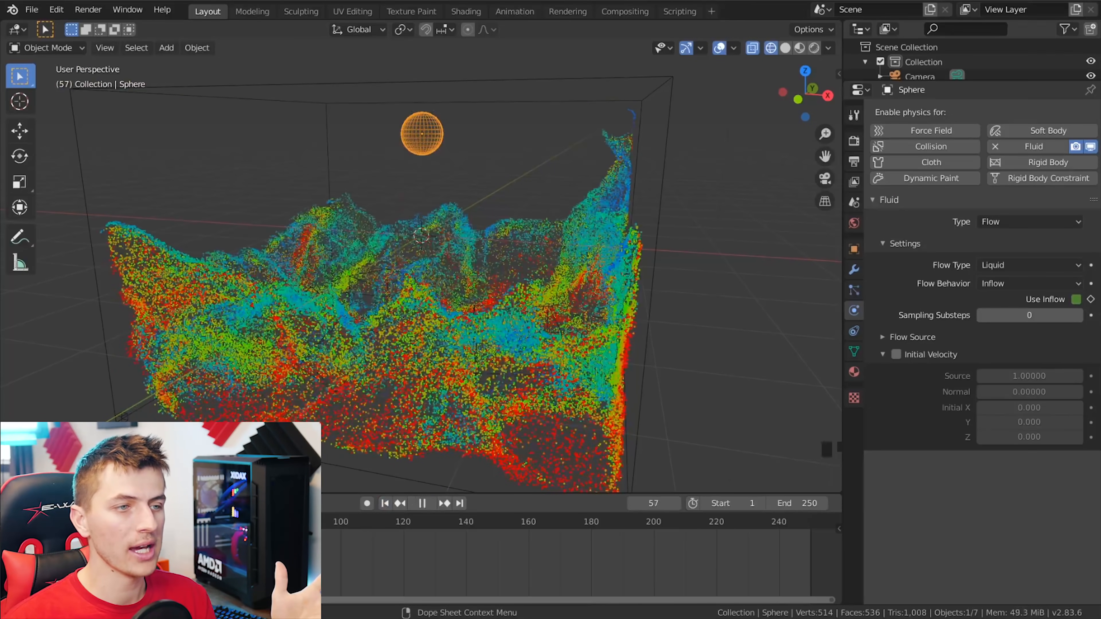
# - Stop playback, select the domain Cube and set its cache type from Replay back to Modular
pyautogui.click(422, 502)
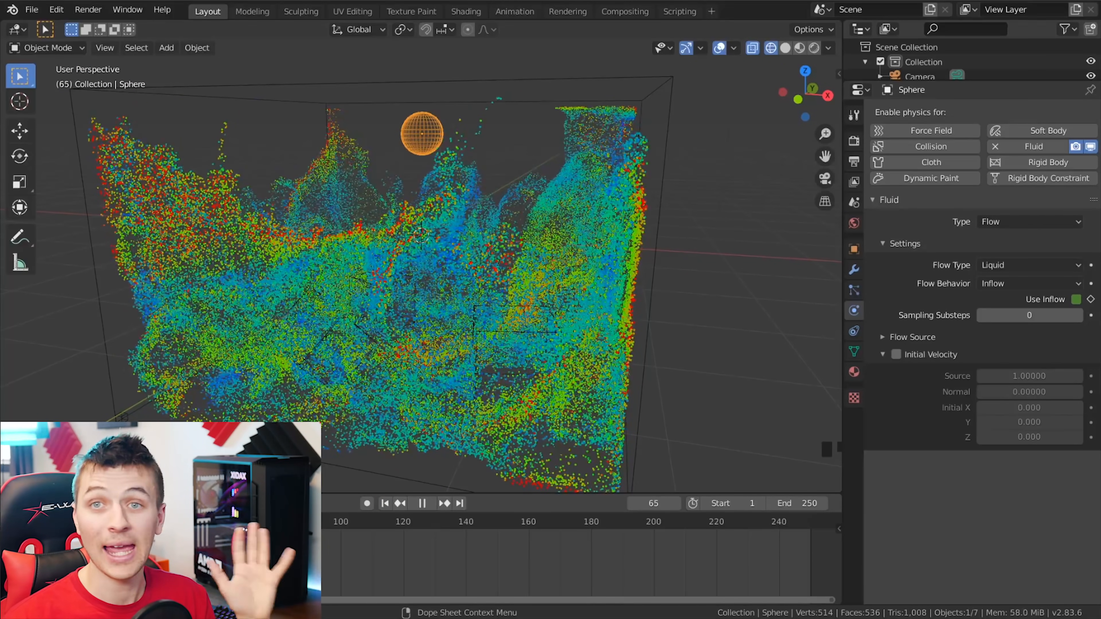
pyautogui.click(422, 503)
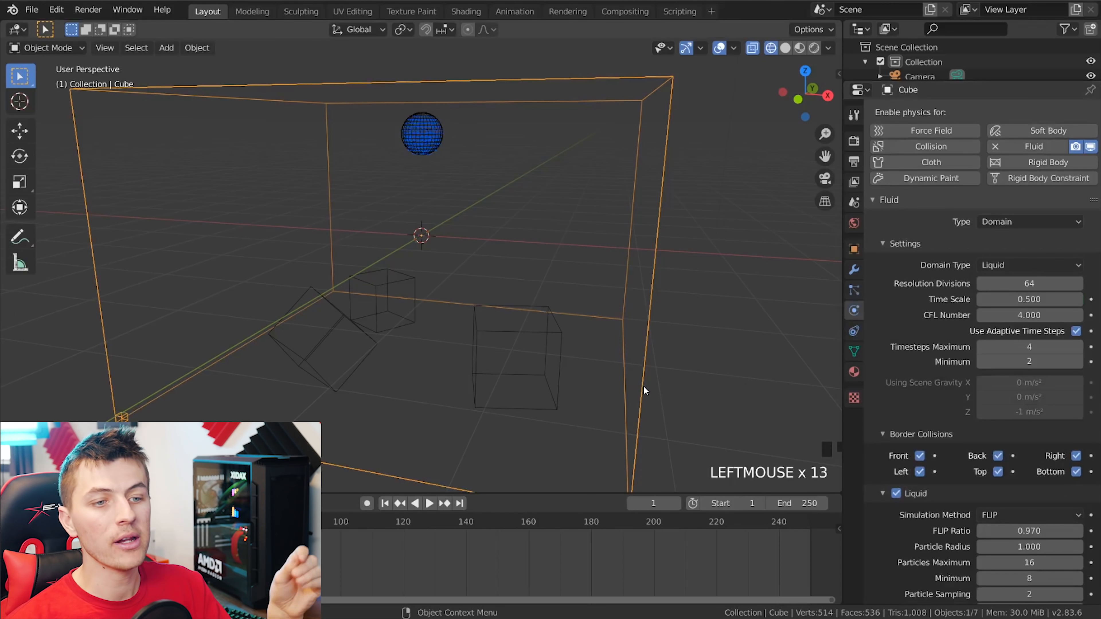
pyautogui.scroll(-3)
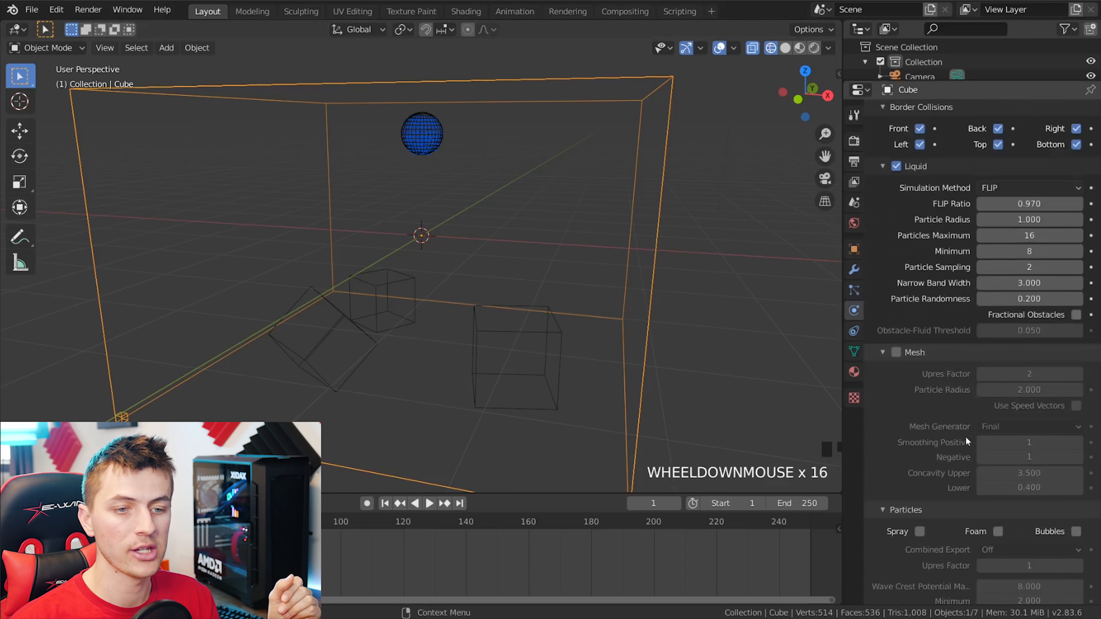
pyautogui.click(1029, 504)
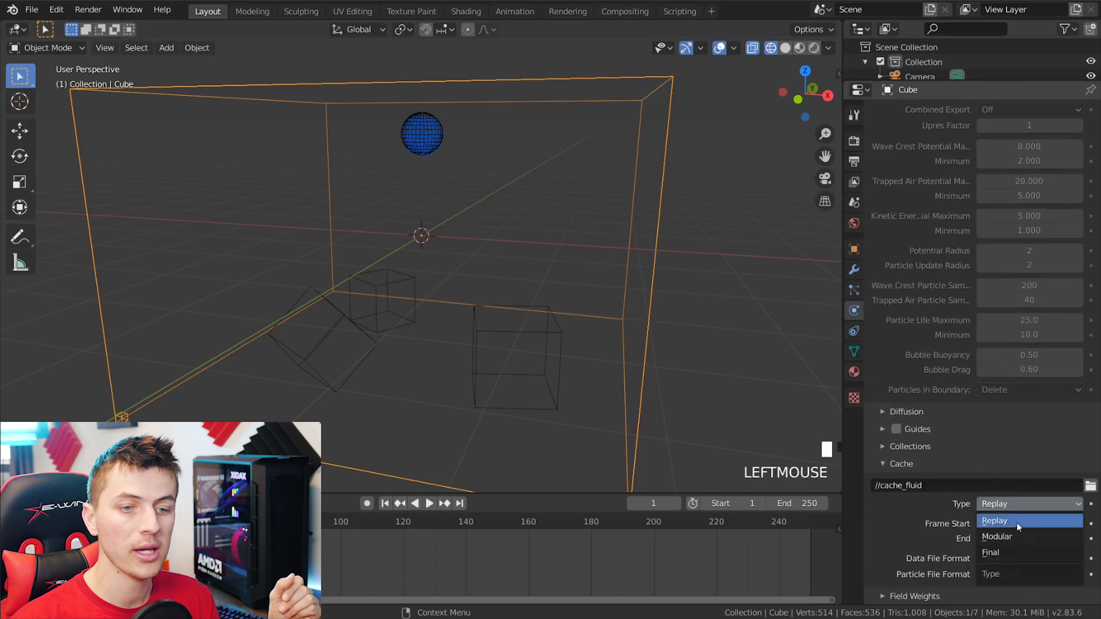
pyautogui.click(996, 537)
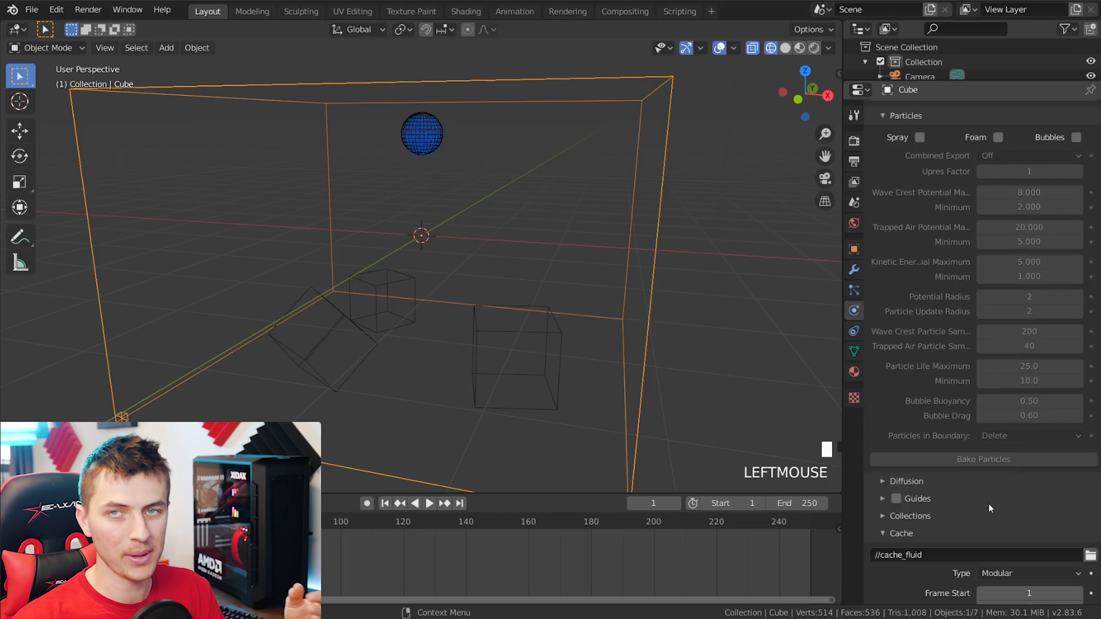
pyautogui.scroll(-3)
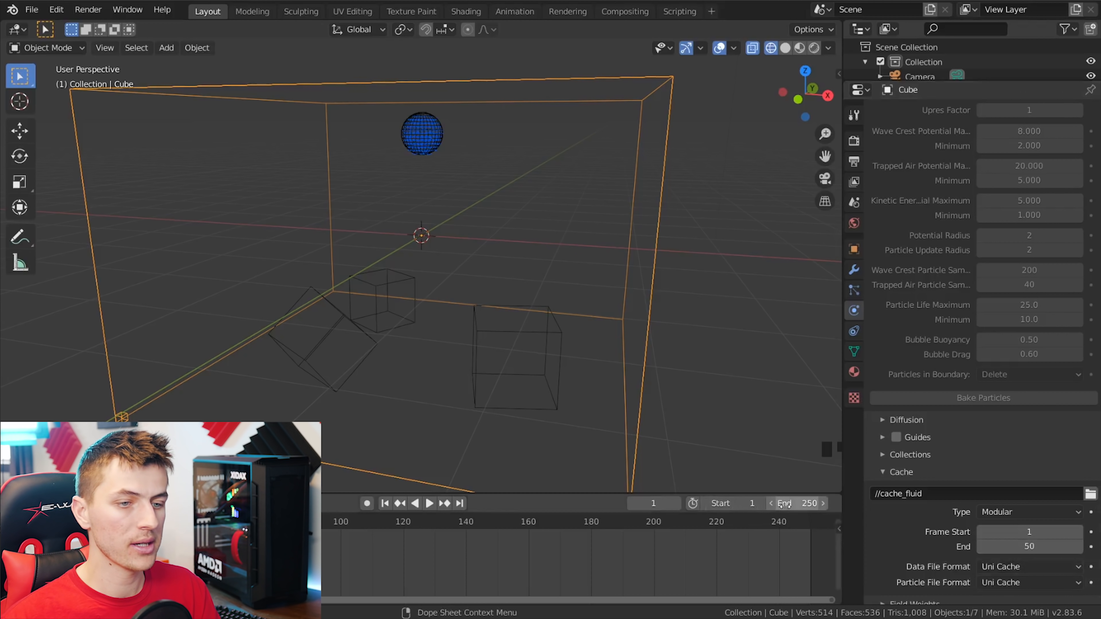
# - Shorten the timeline to end at frame 50 and bake the liquid data, resuming after a pause
pyautogui.click(808, 502)
pyautogui.write('50')
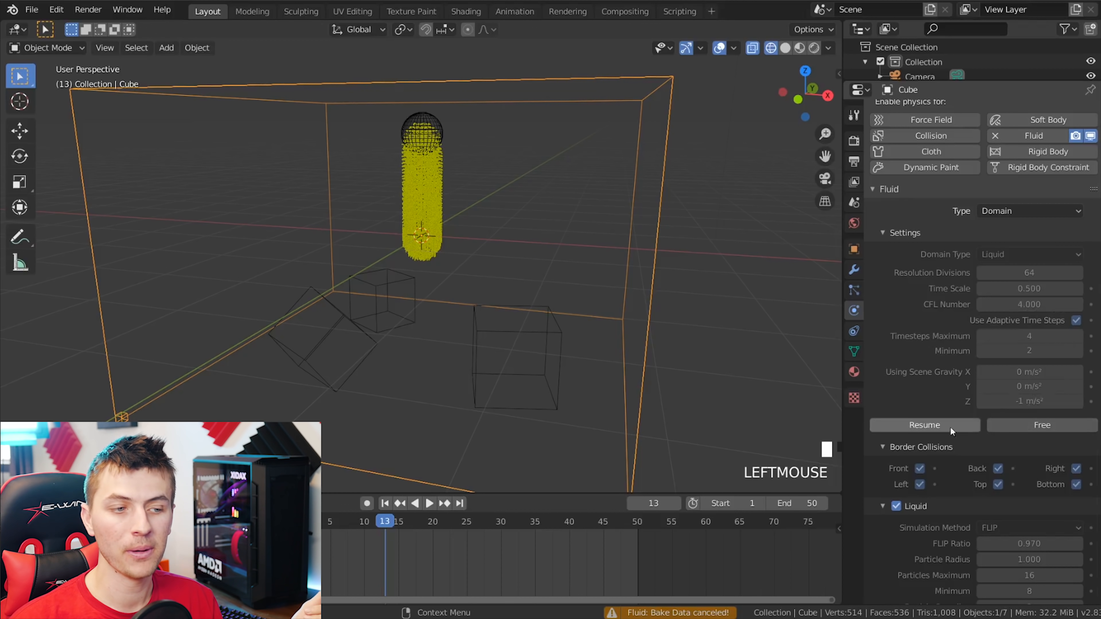
pyautogui.click(428, 503)
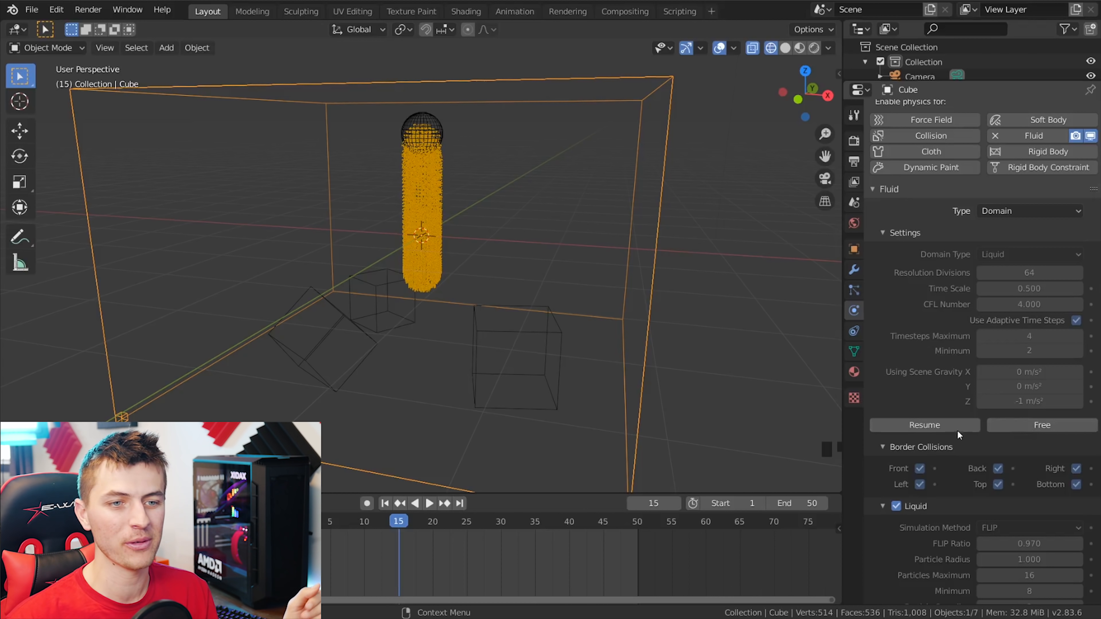
pyautogui.click(924, 424)
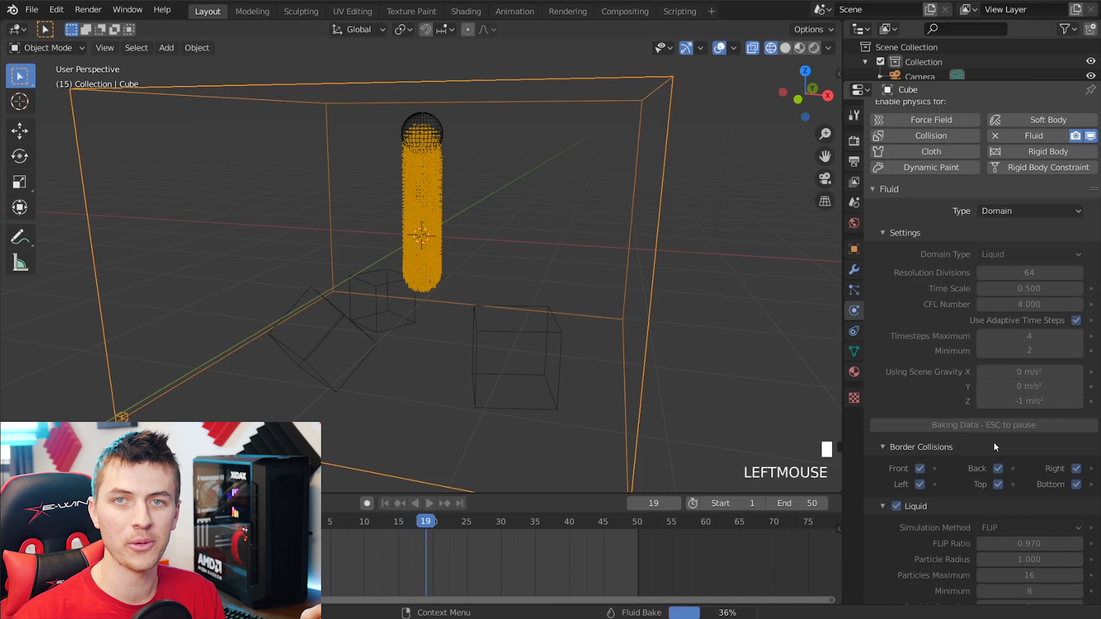
pyautogui.click(428, 503)
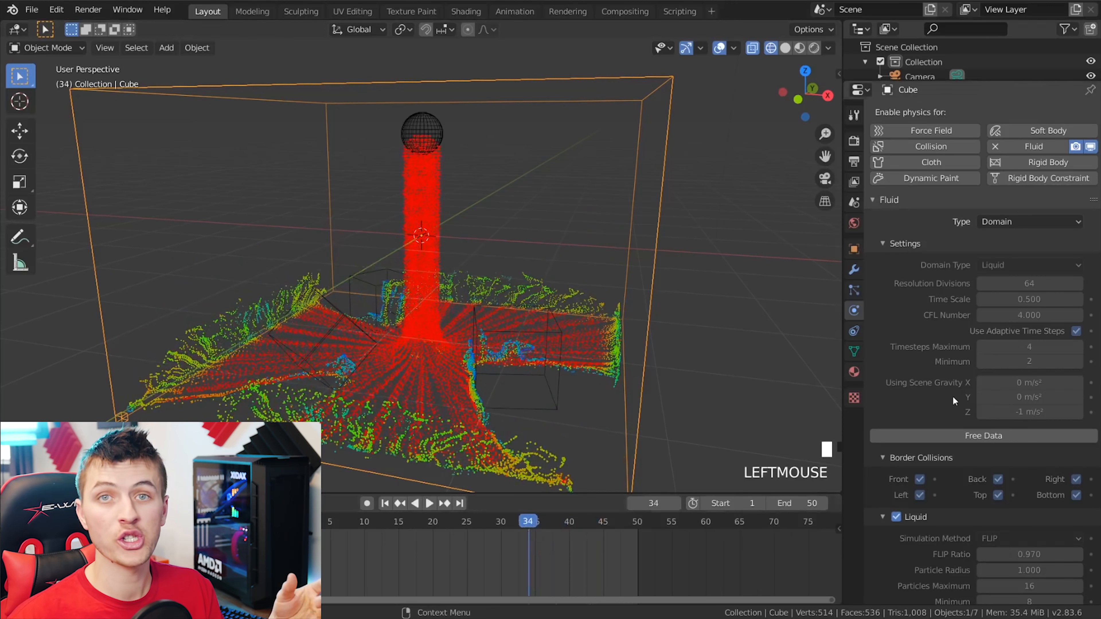
# - Enable the domain's Mesh with Use Speed Vectors ticked and bake the liquid surface mesh
pyautogui.scroll(-3)
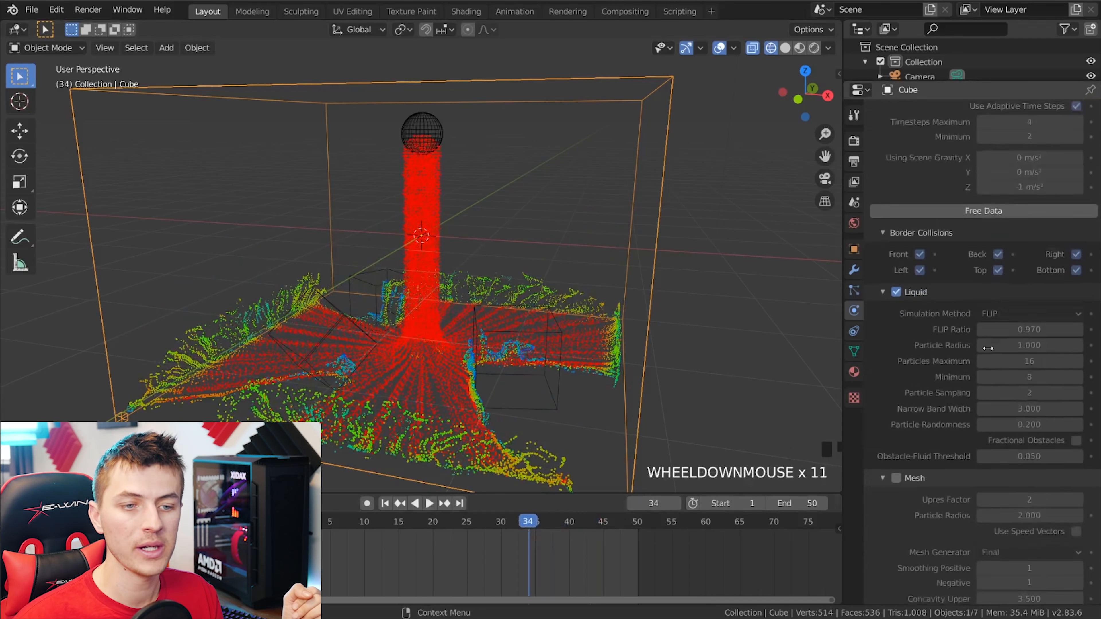
pyautogui.scroll(-3)
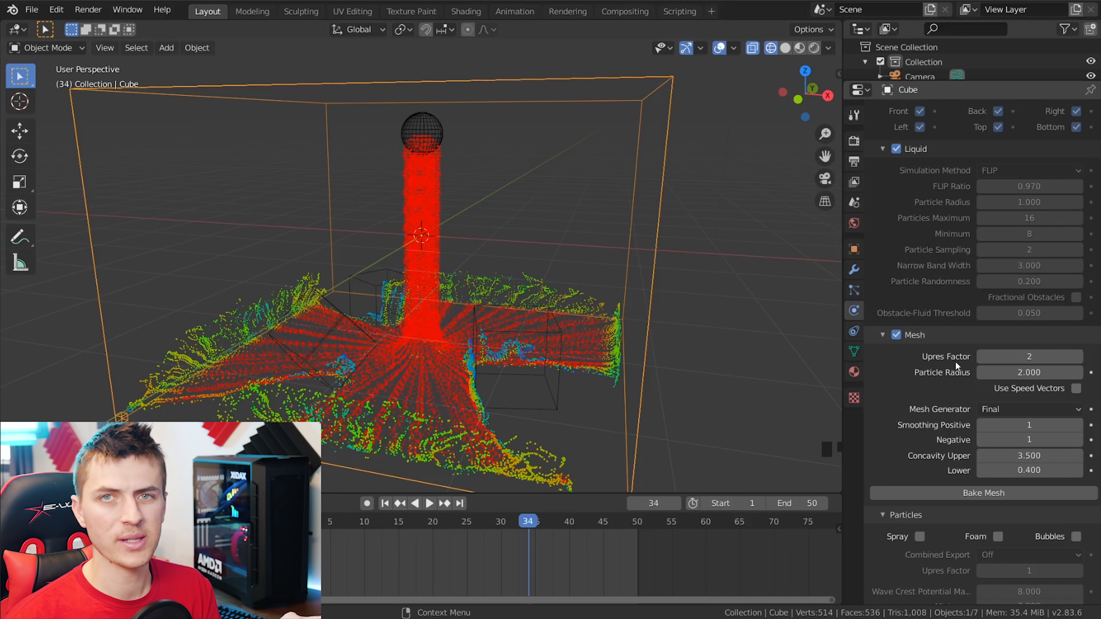
pyautogui.moveTo(972, 369)
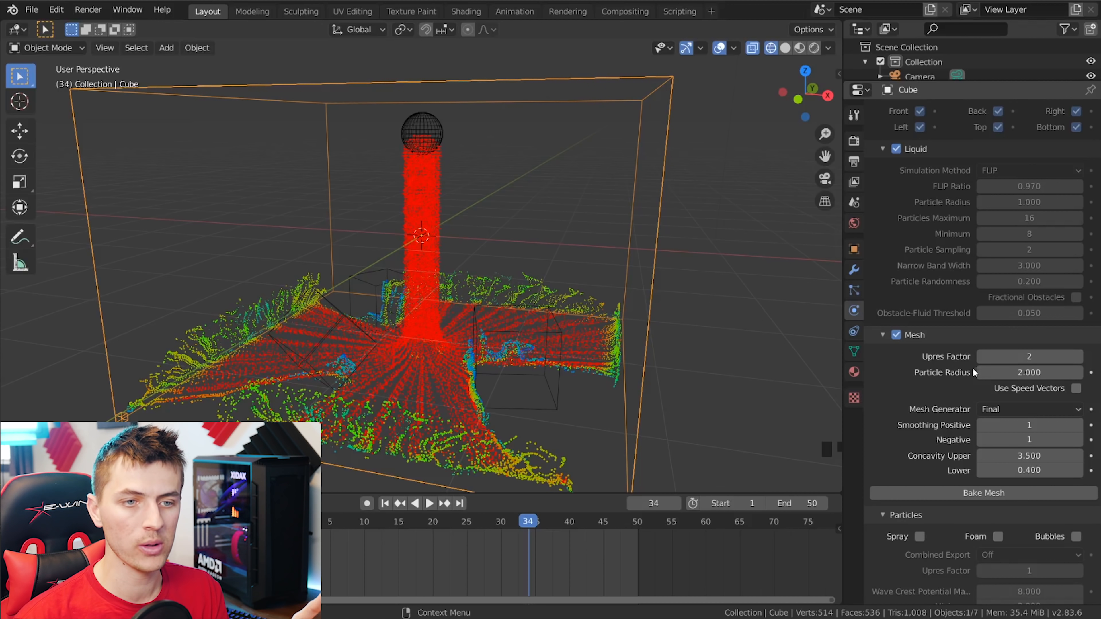
pyautogui.scroll(3)
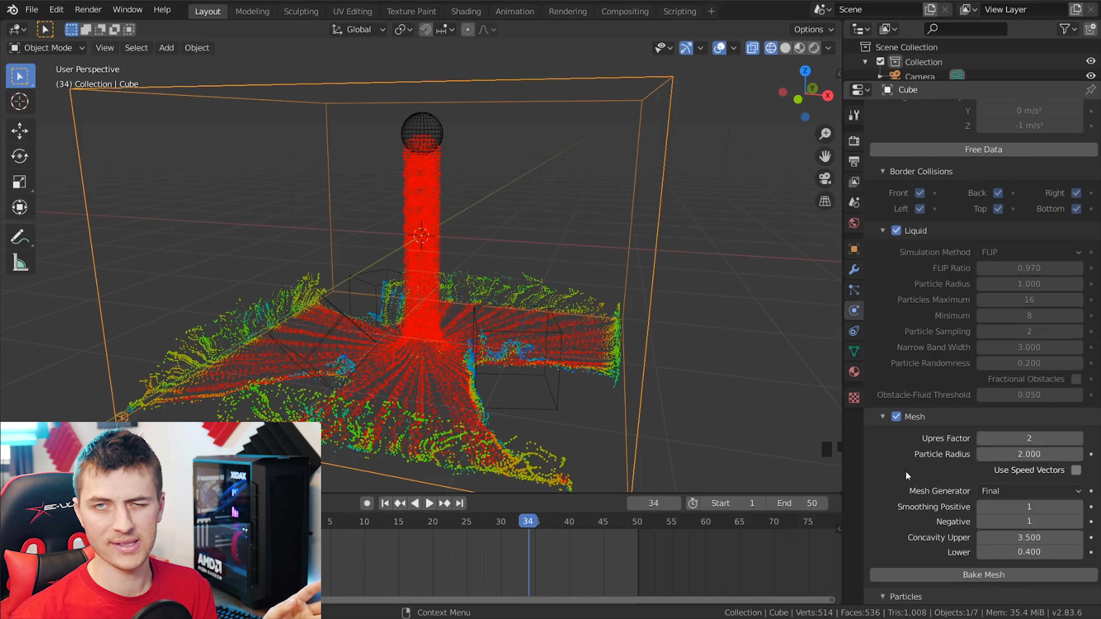
pyautogui.moveTo(907, 478)
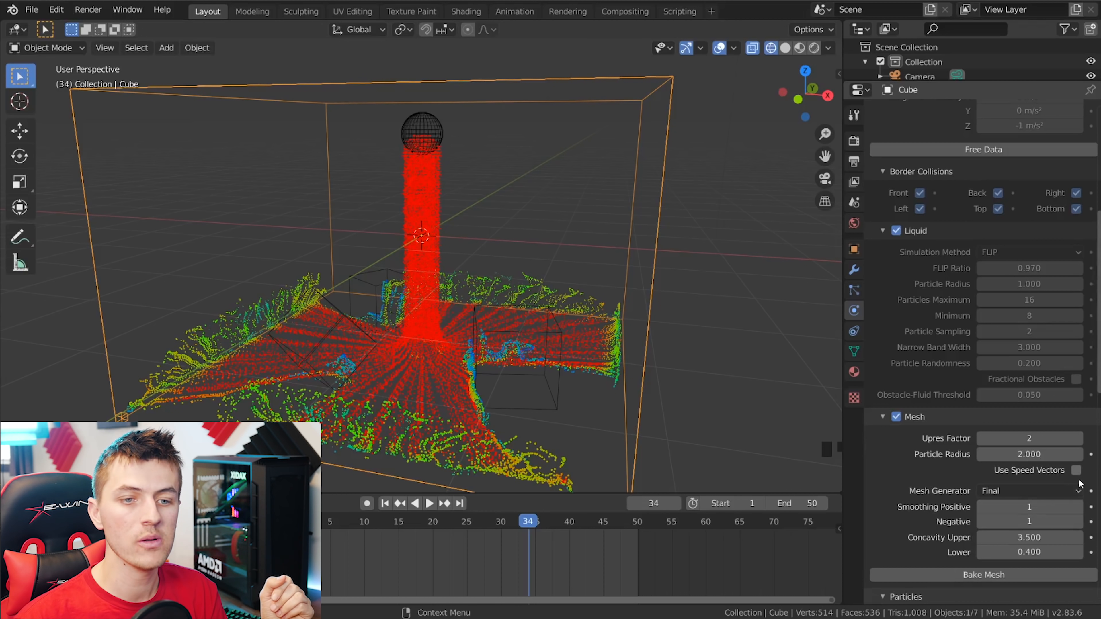
pyautogui.moveTo(1078, 469)
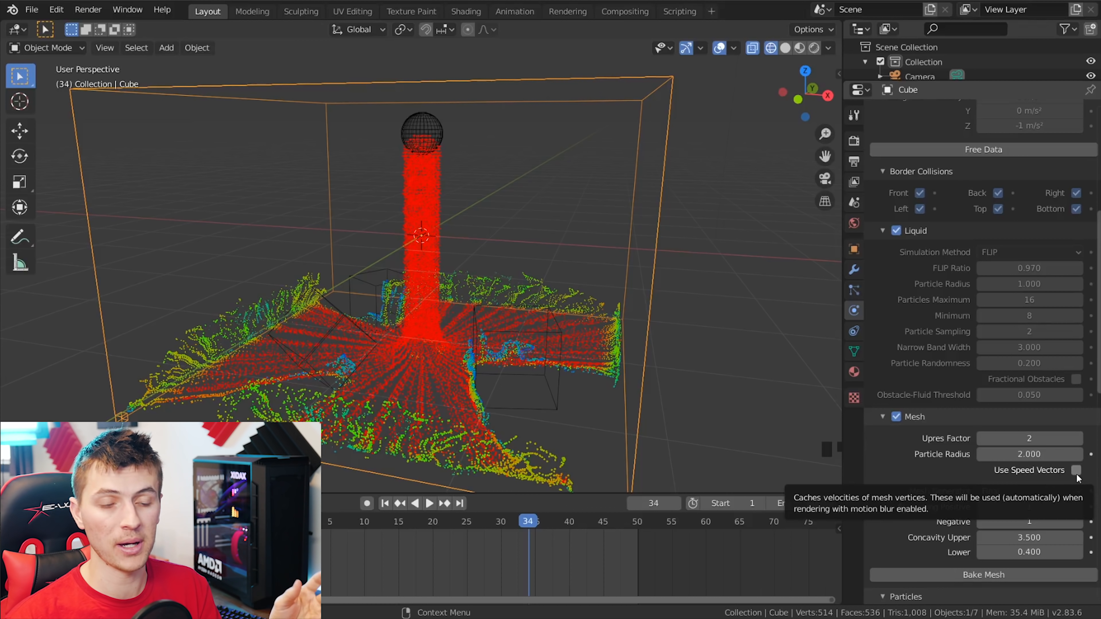
pyautogui.click(1076, 470)
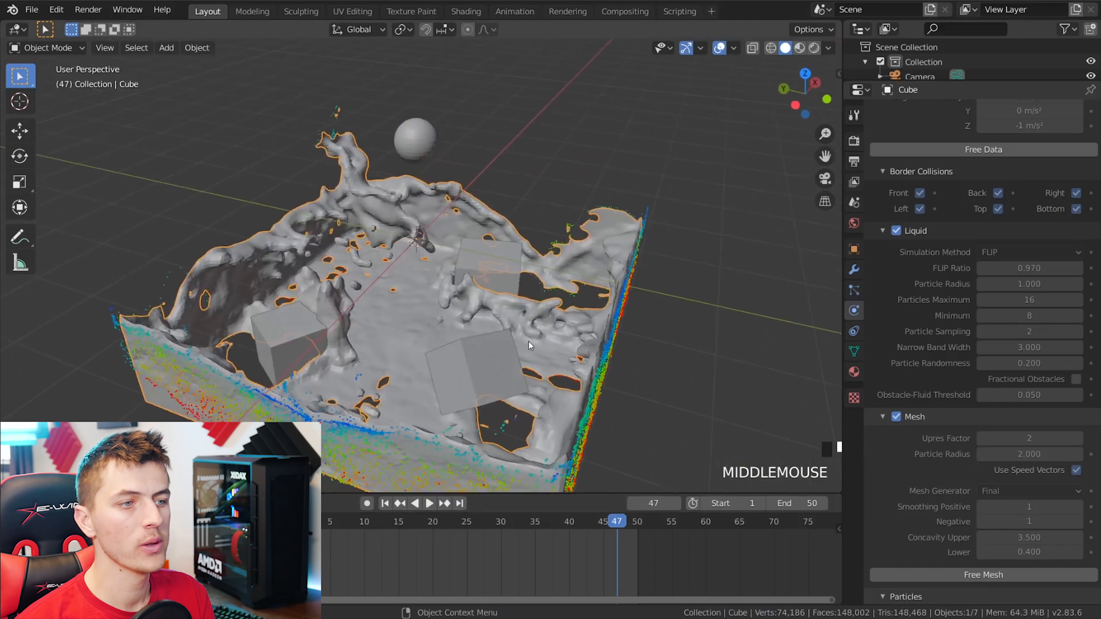
# - Play back the baked mesh, then bake the enabled Spray, Foam and Bubbles particles
pyautogui.click(428, 503)
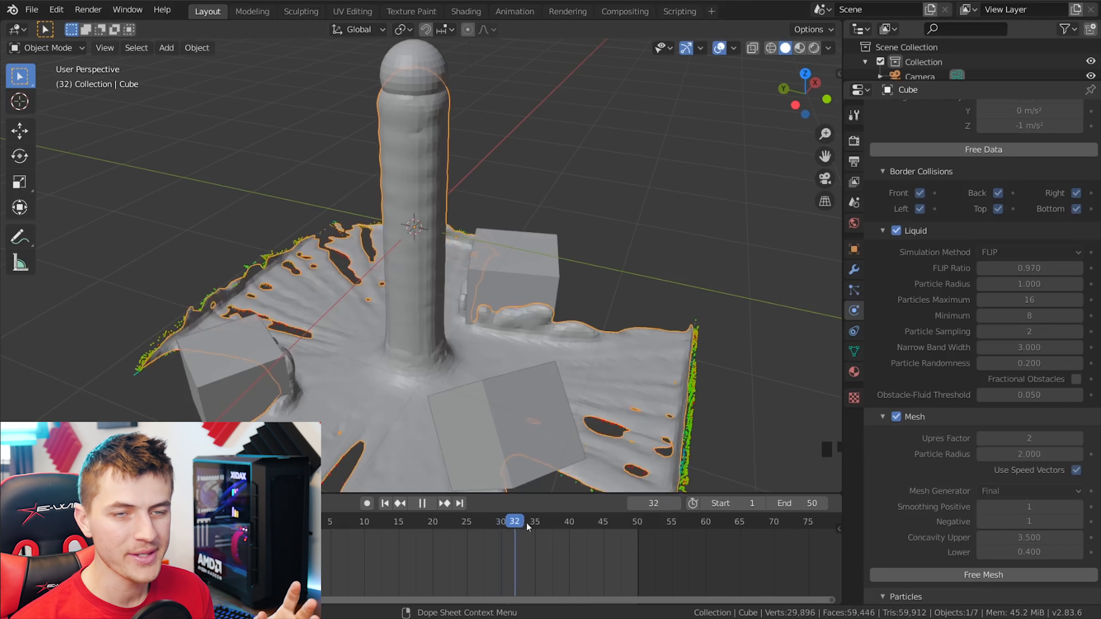
pyautogui.scroll(-3)
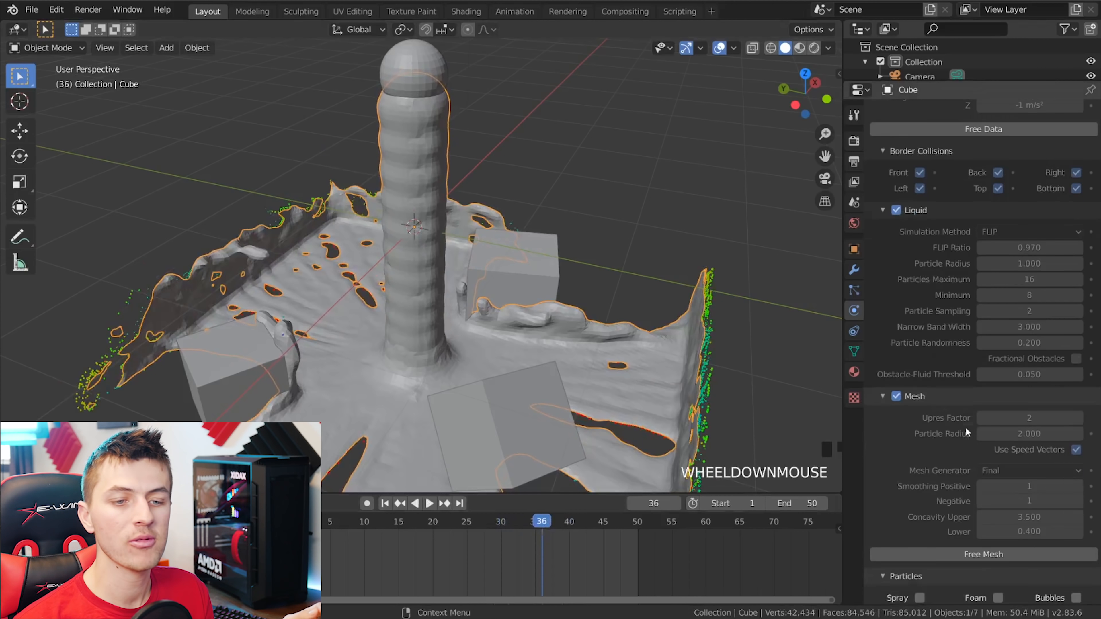
pyautogui.scroll(-3)
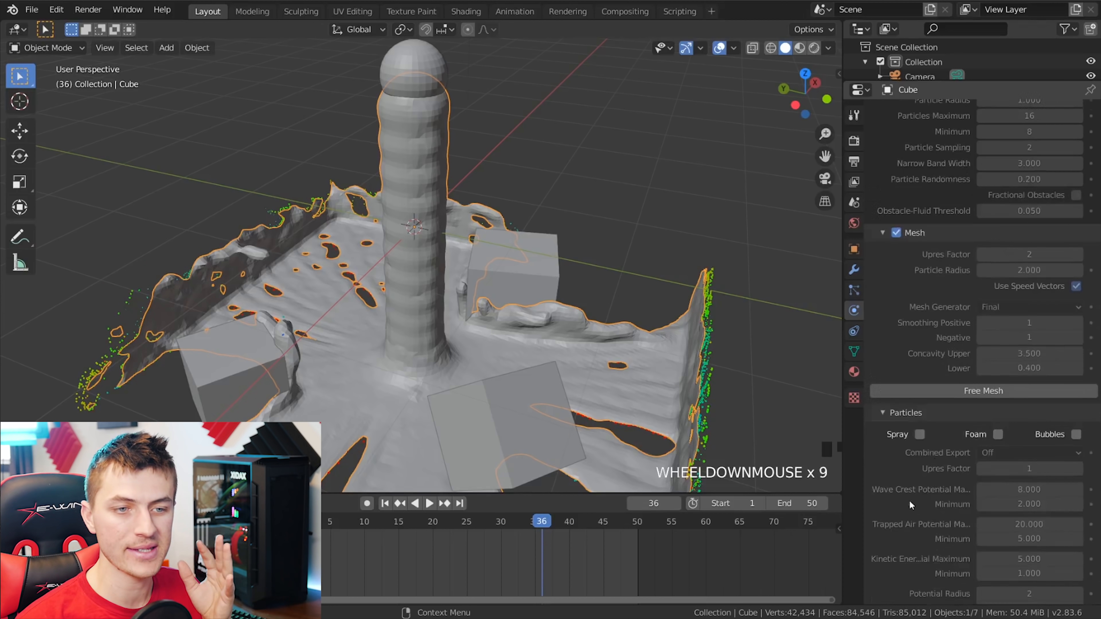
pyautogui.scroll(-3)
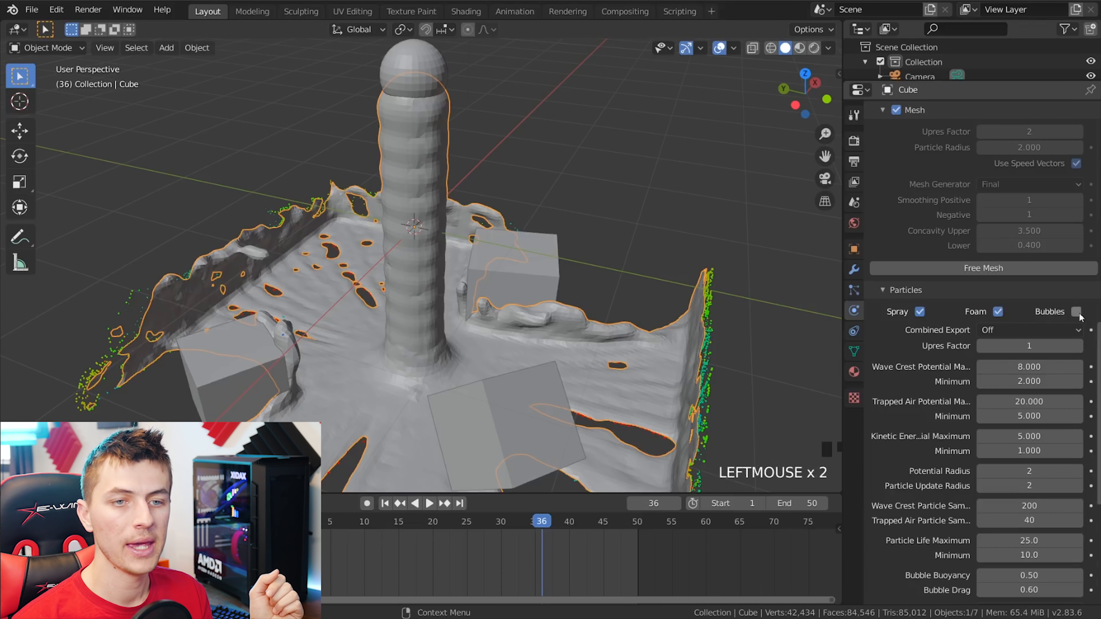
pyautogui.scroll(-3)
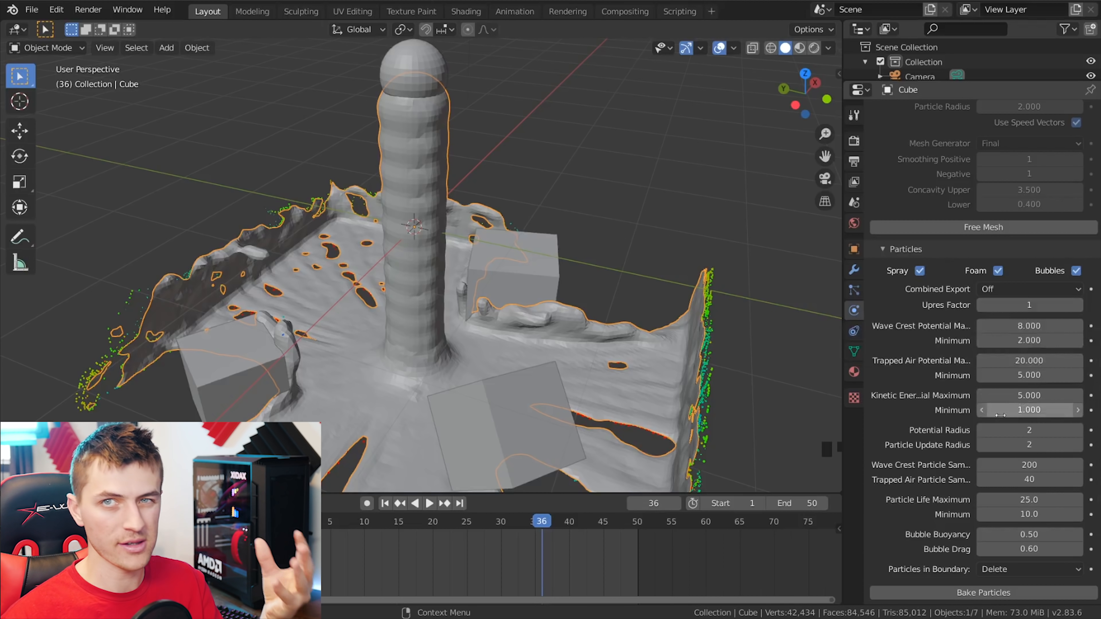
pyautogui.moveTo(983, 429)
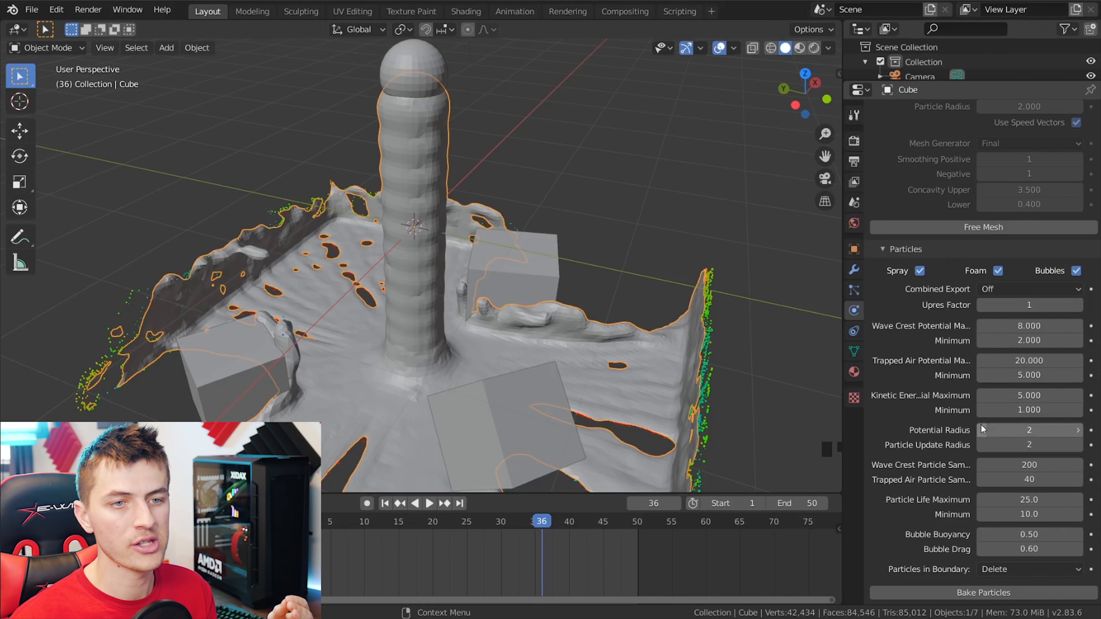
pyautogui.moveTo(1029, 305)
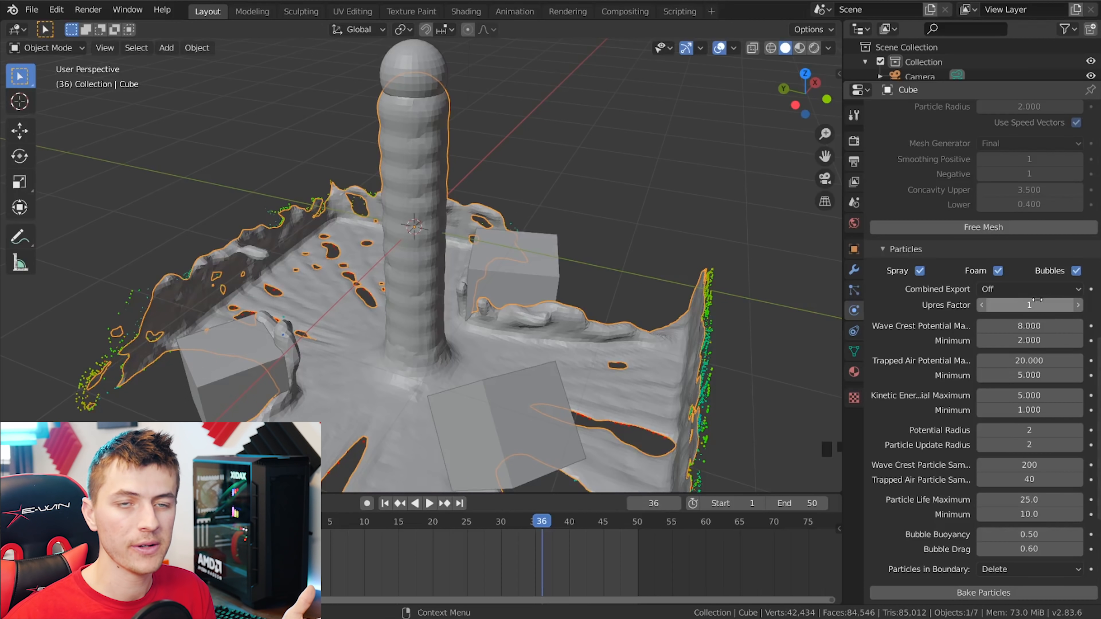
pyautogui.moveTo(1028, 341)
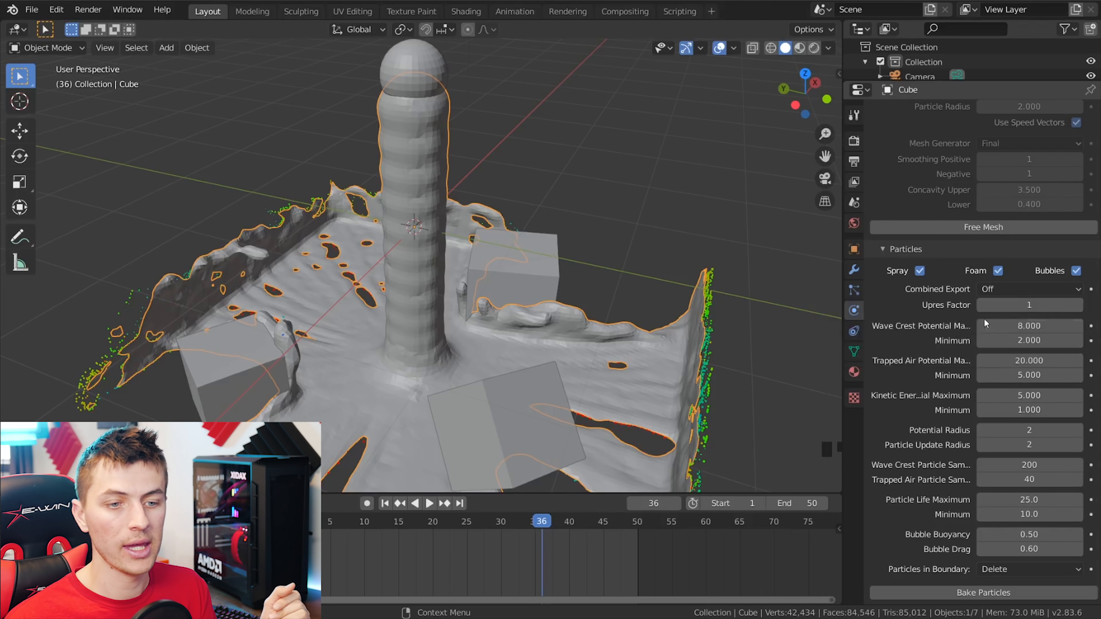
pyautogui.scroll(-3)
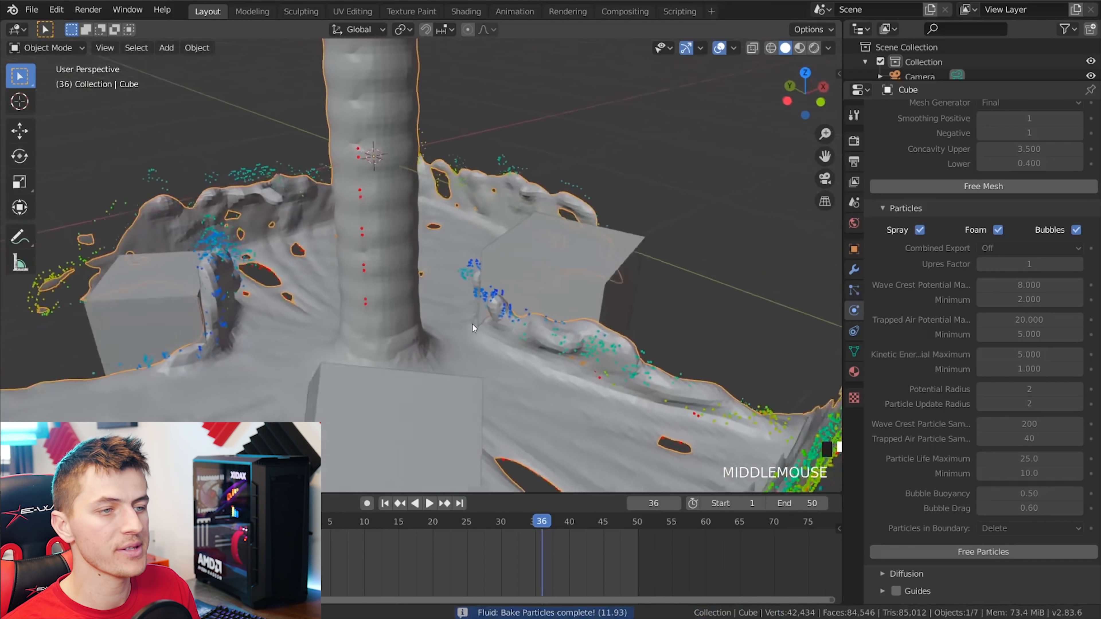
# - Hide the Liquid particle system's viewport display and keep the Spray system's particles shown
pyautogui.scroll(-3)
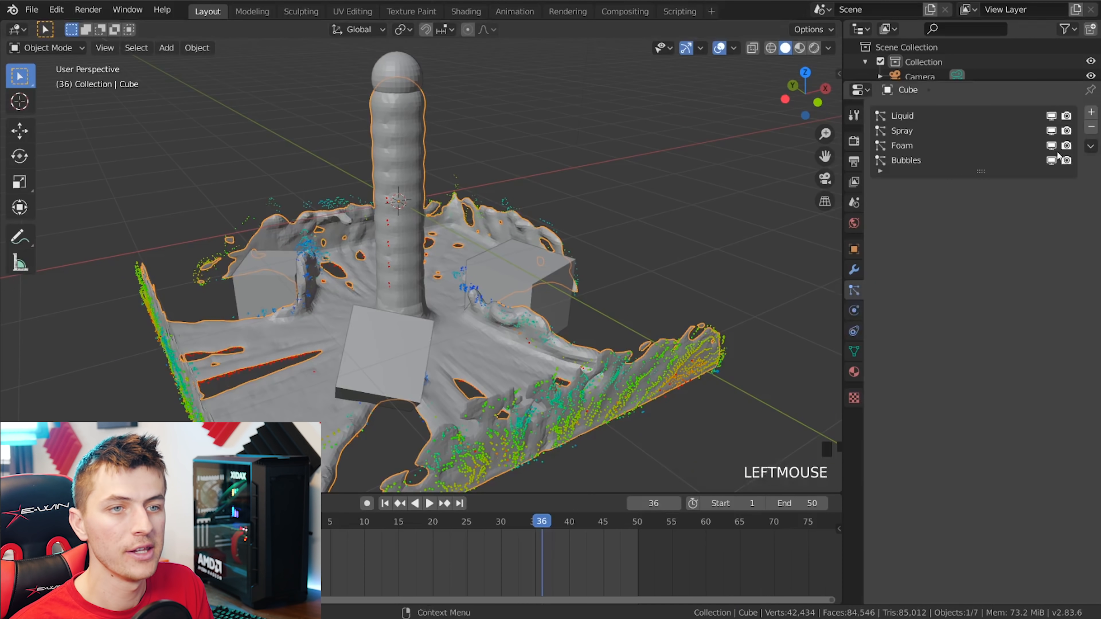
pyautogui.moveTo(961, 168)
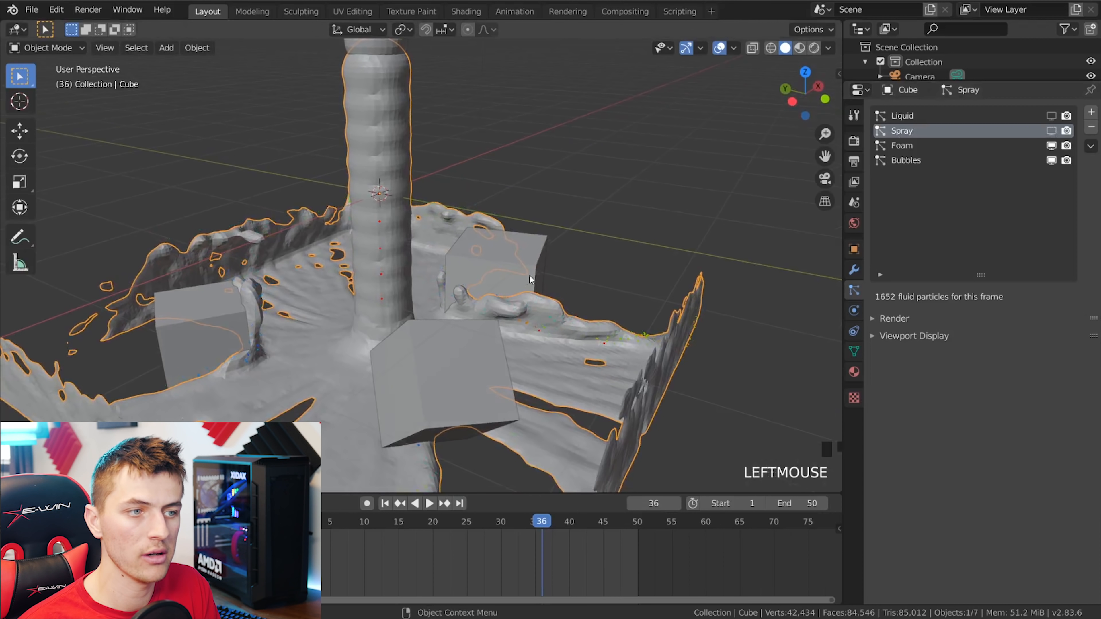
pyautogui.click(1051, 131)
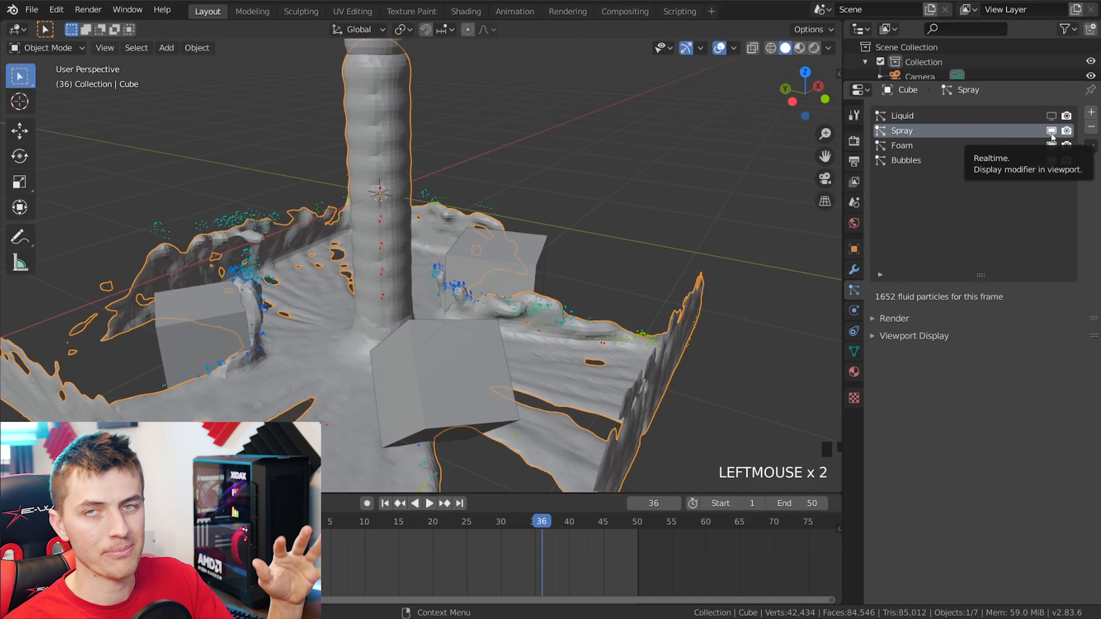
pyautogui.moveTo(895, 226)
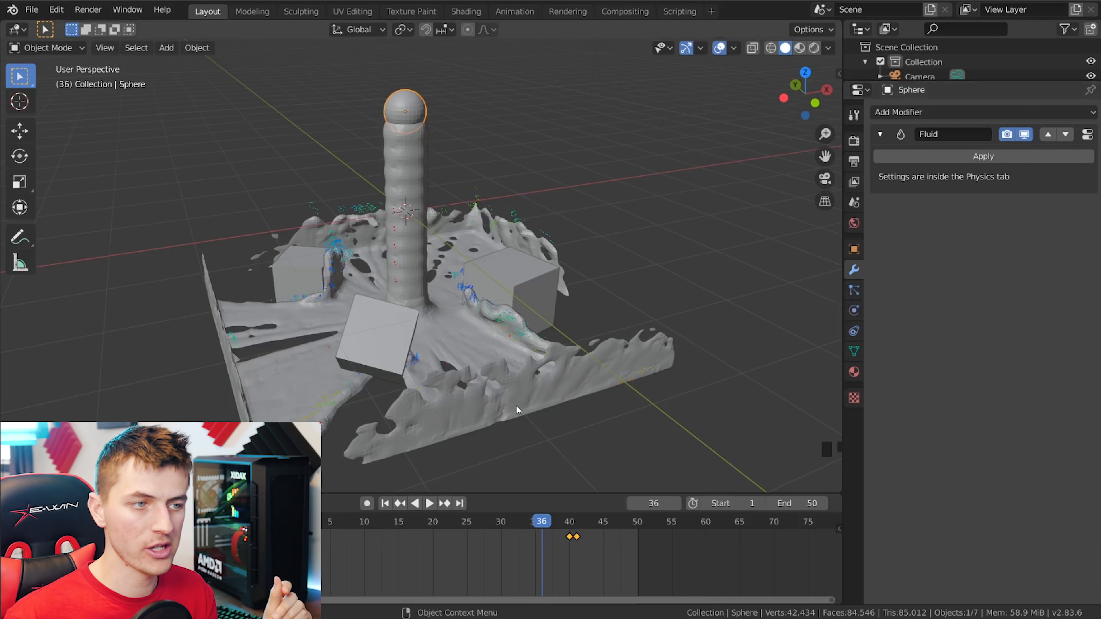
# - Select the domain Cube and set its Fluid Resolution Divisions to 128 without rebaking
pyautogui.click(477, 401)
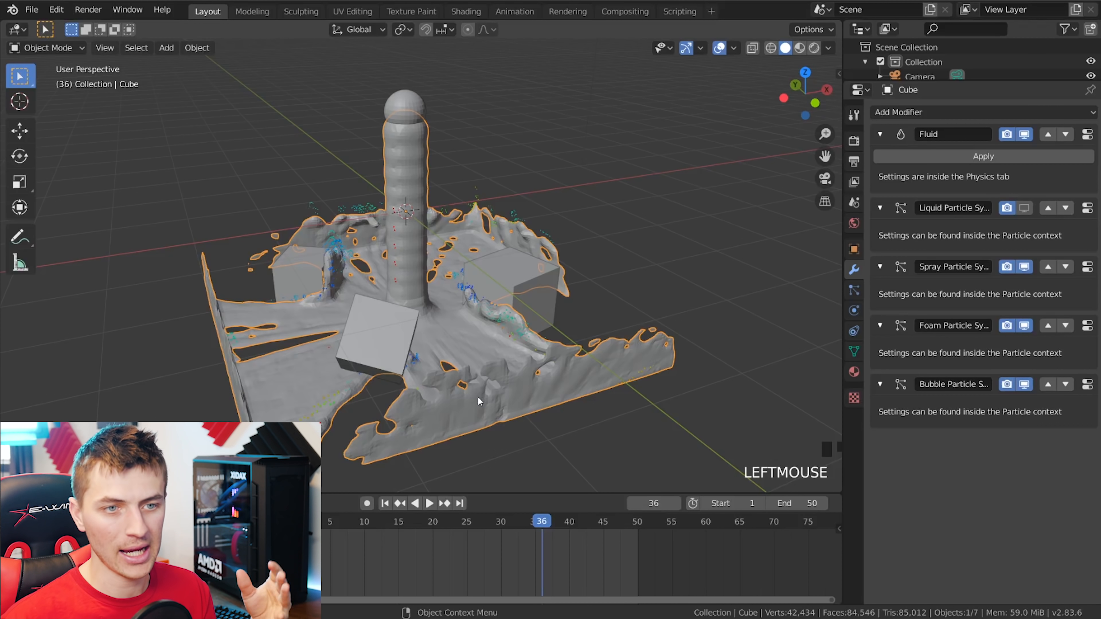
pyautogui.scroll(3)
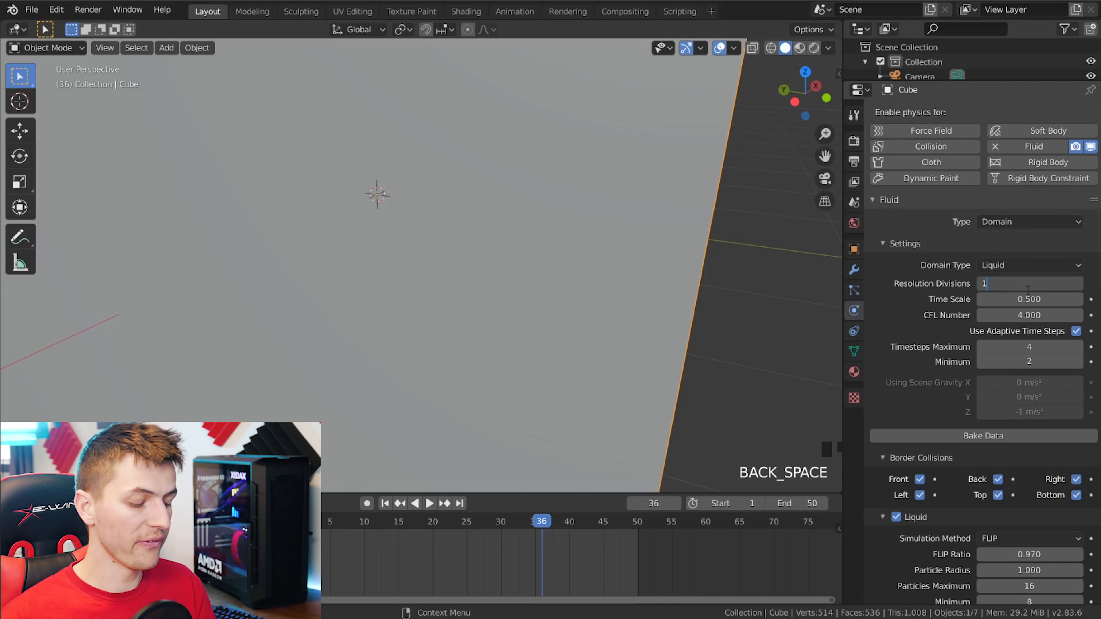
pyautogui.write('128')
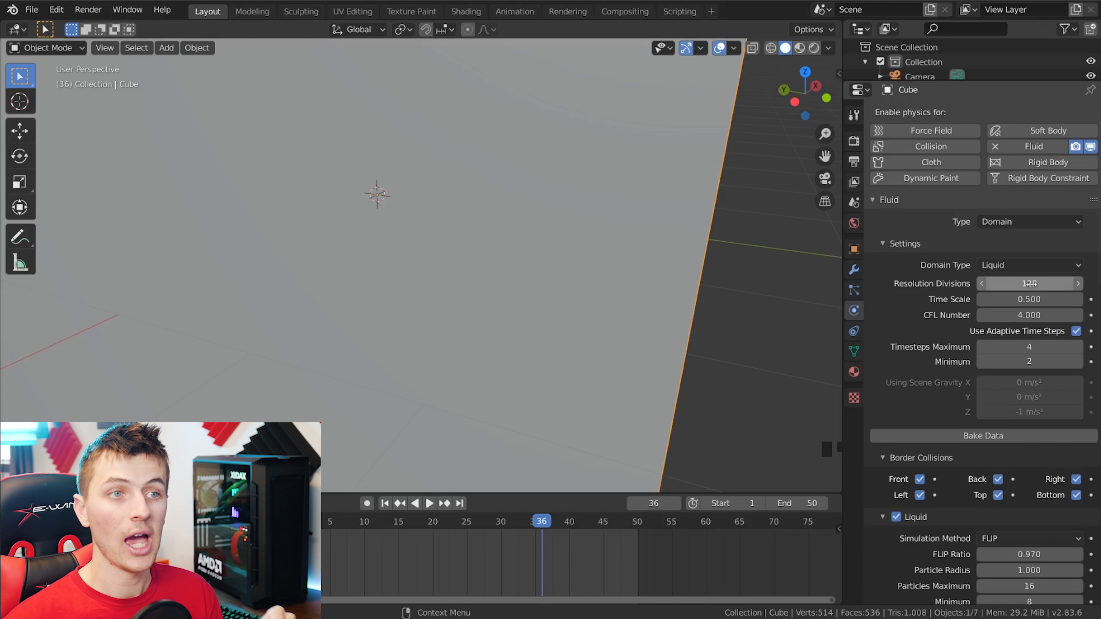
pyautogui.moveTo(1029, 299)
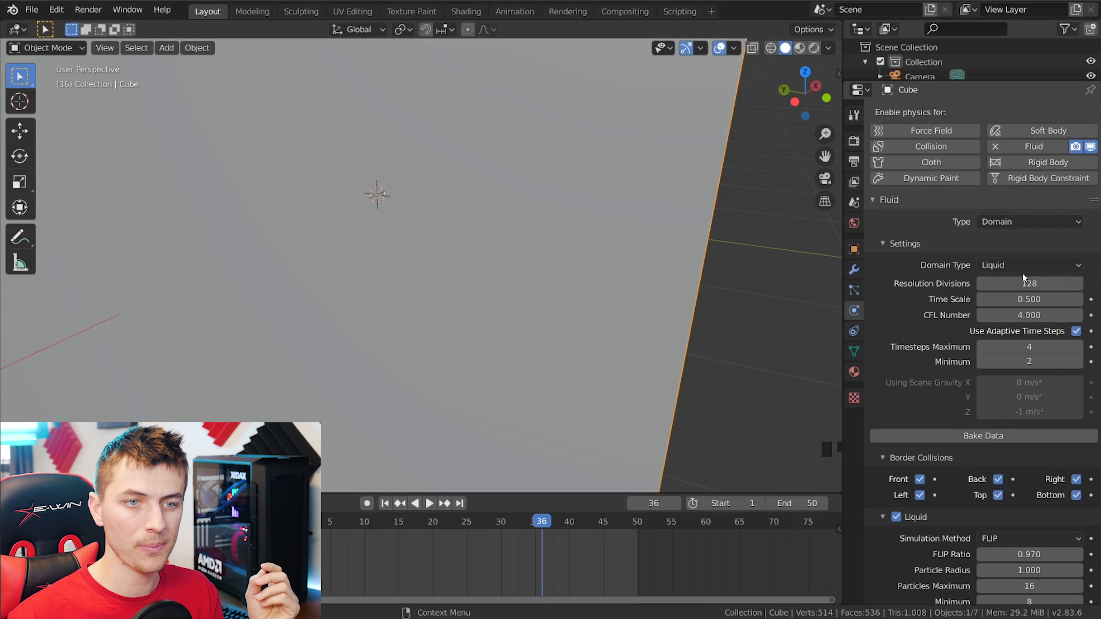
pyautogui.scroll(-3)
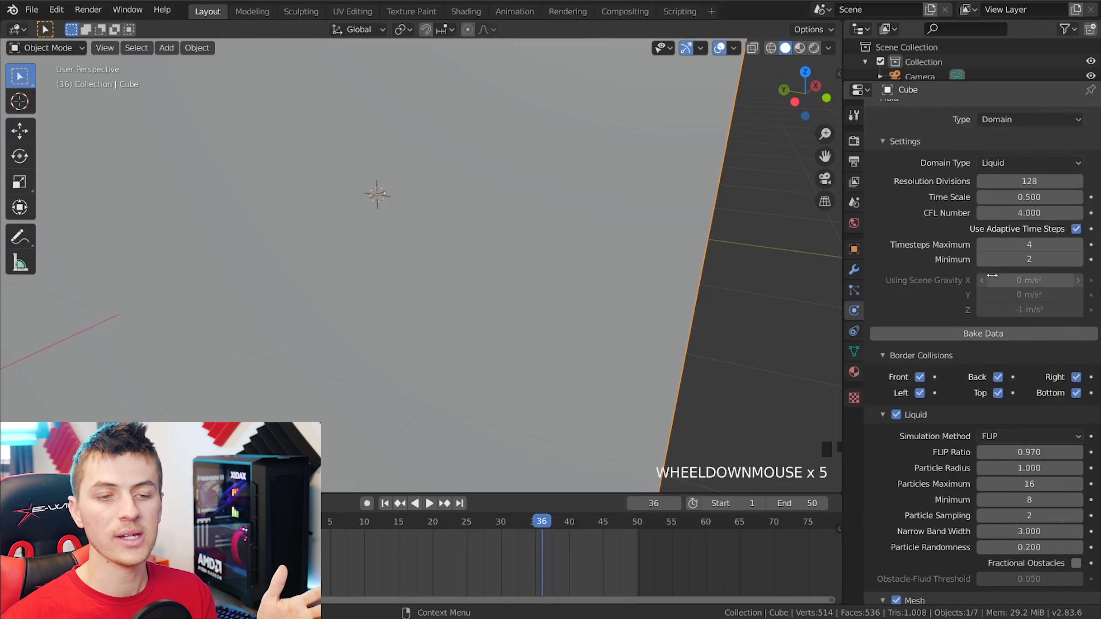
pyautogui.scroll(-3)
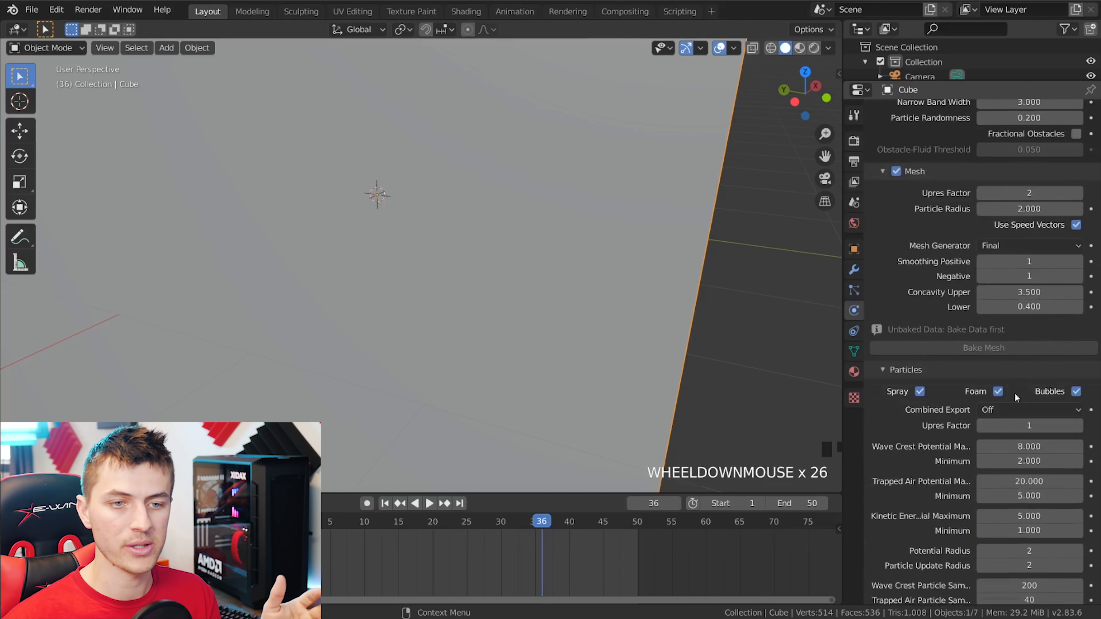
pyautogui.scroll(3)
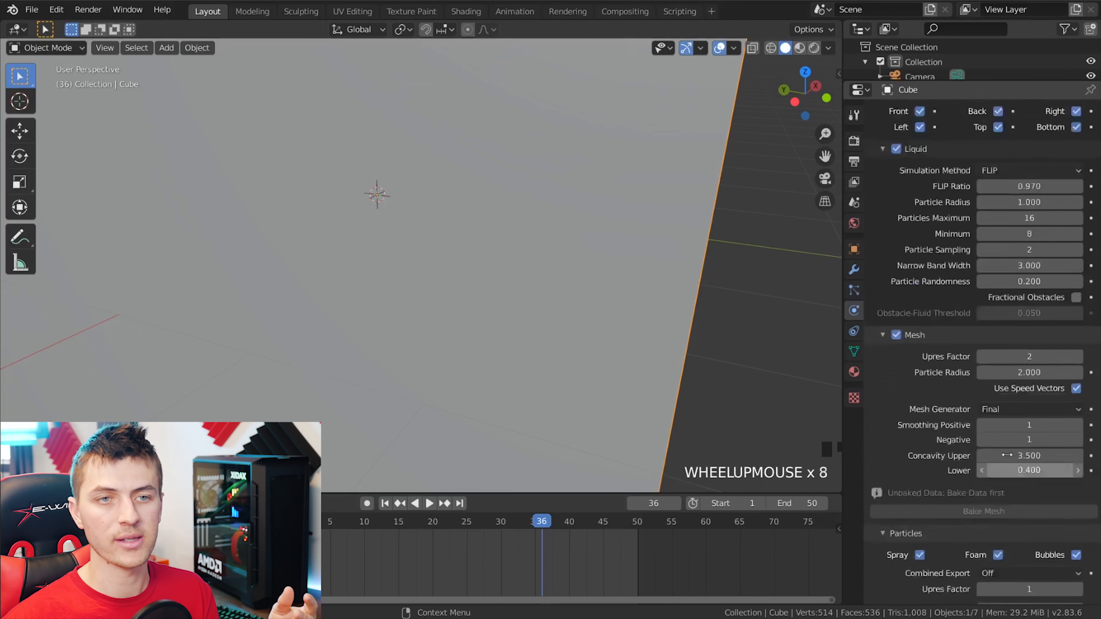
pyautogui.scroll(-3)
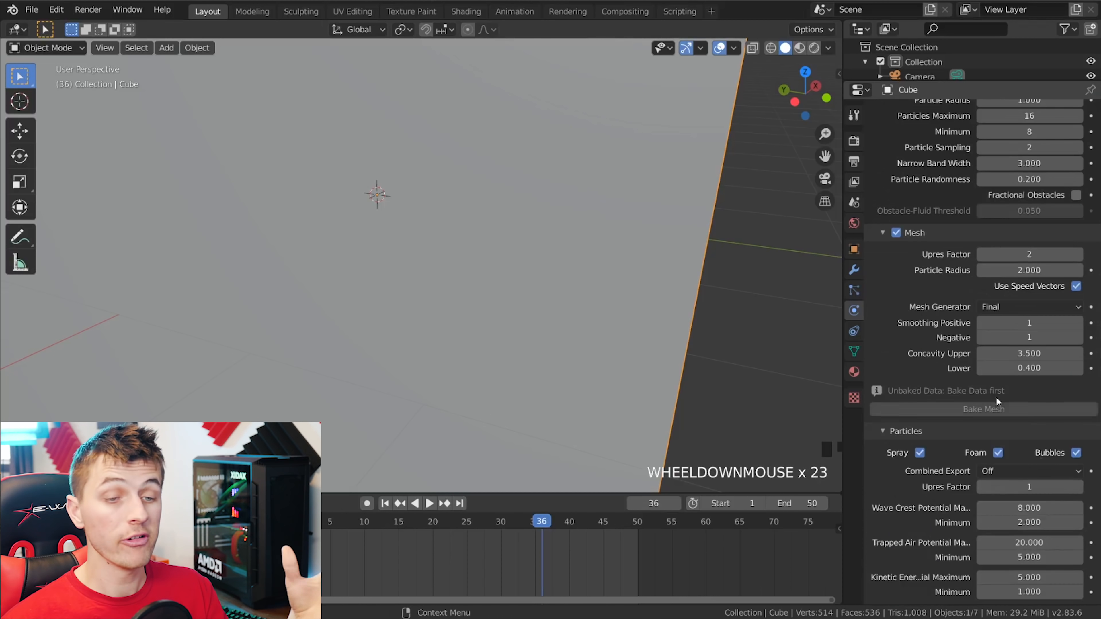
pyautogui.scroll(3)
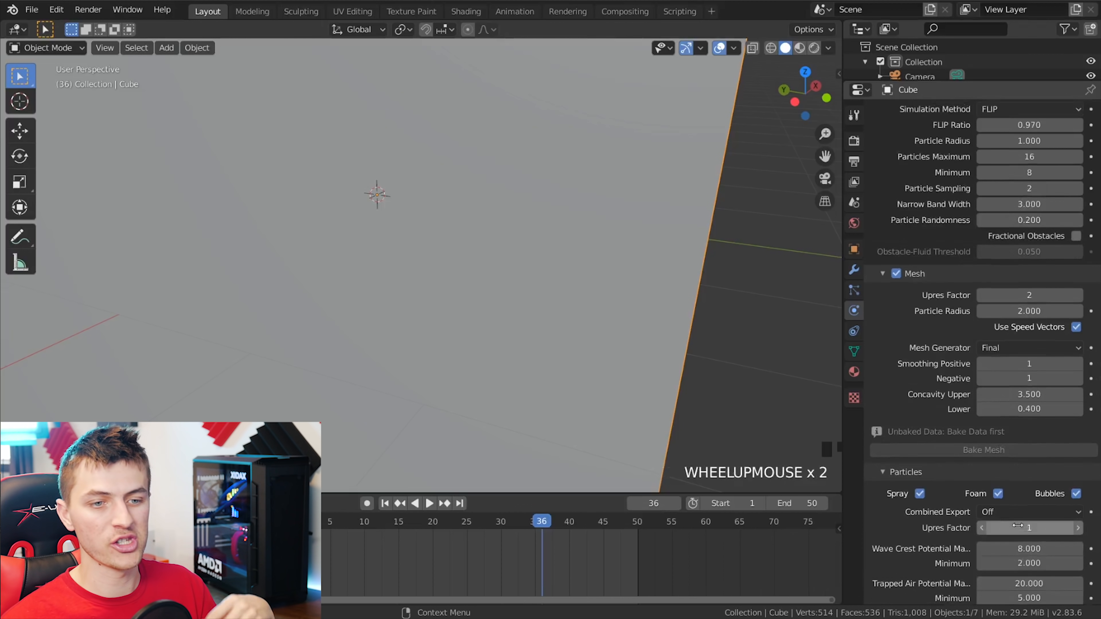
pyautogui.scroll(3)
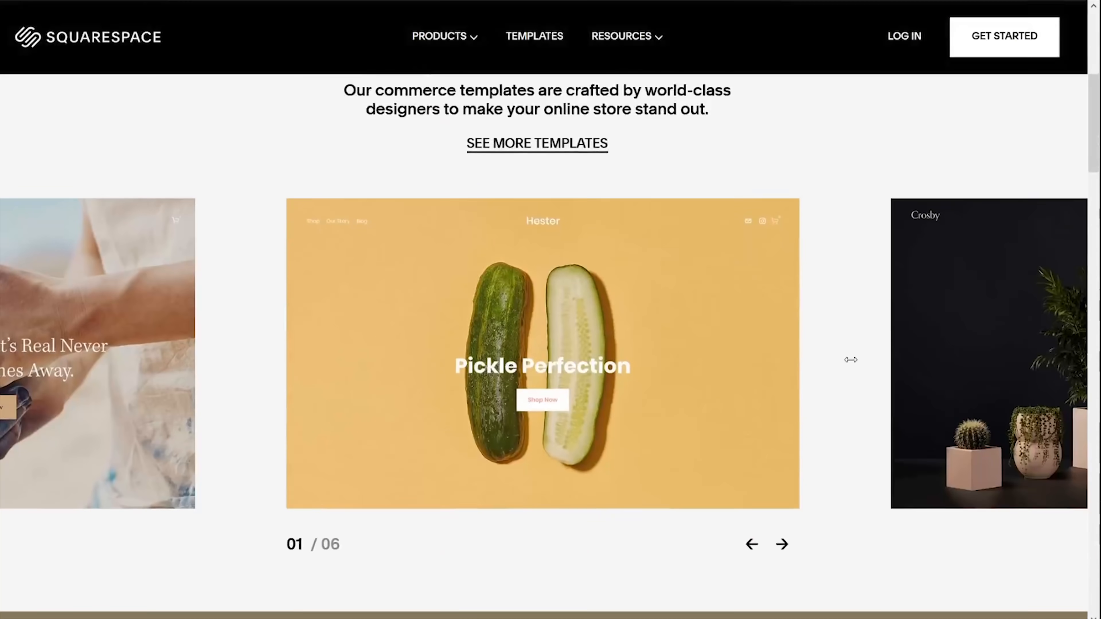
pyautogui.scroll(-3)
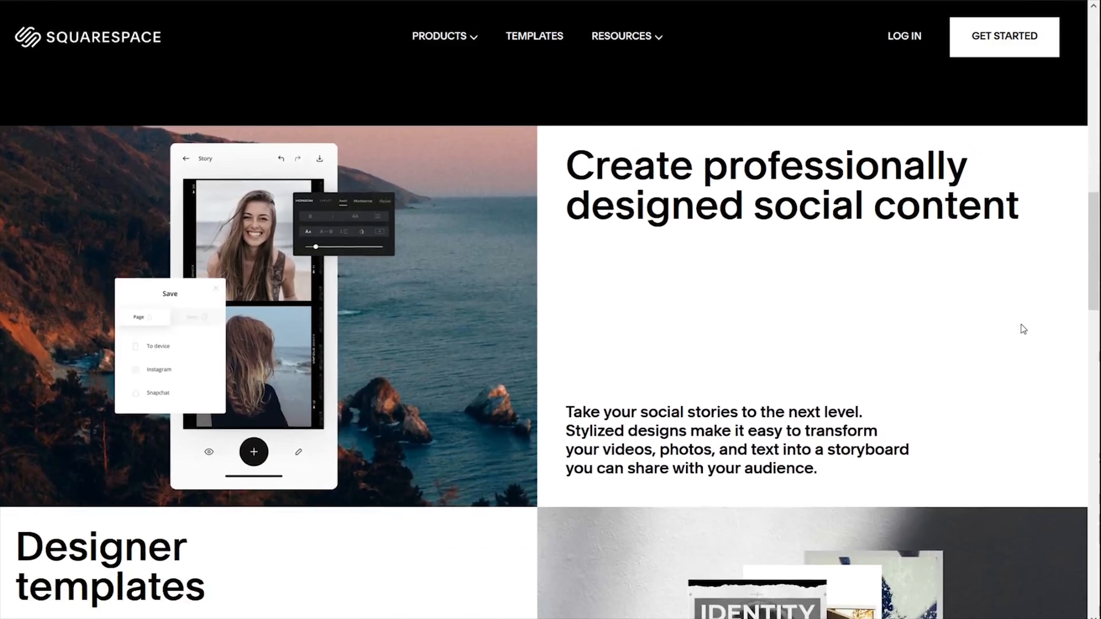
pyautogui.scroll(-3)
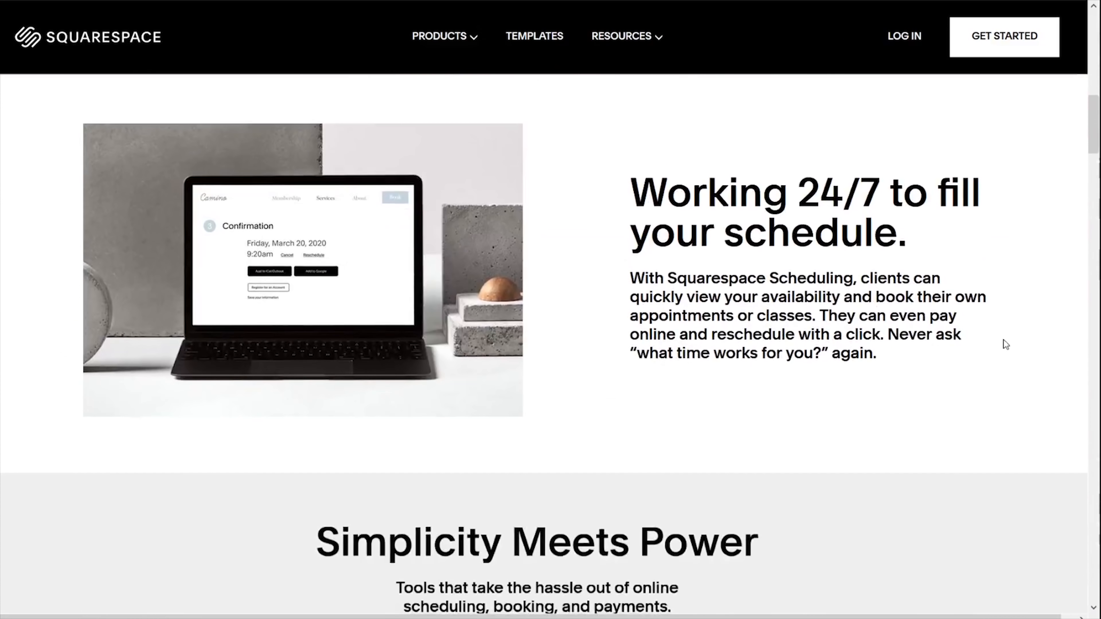
pyautogui.click(535, 36)
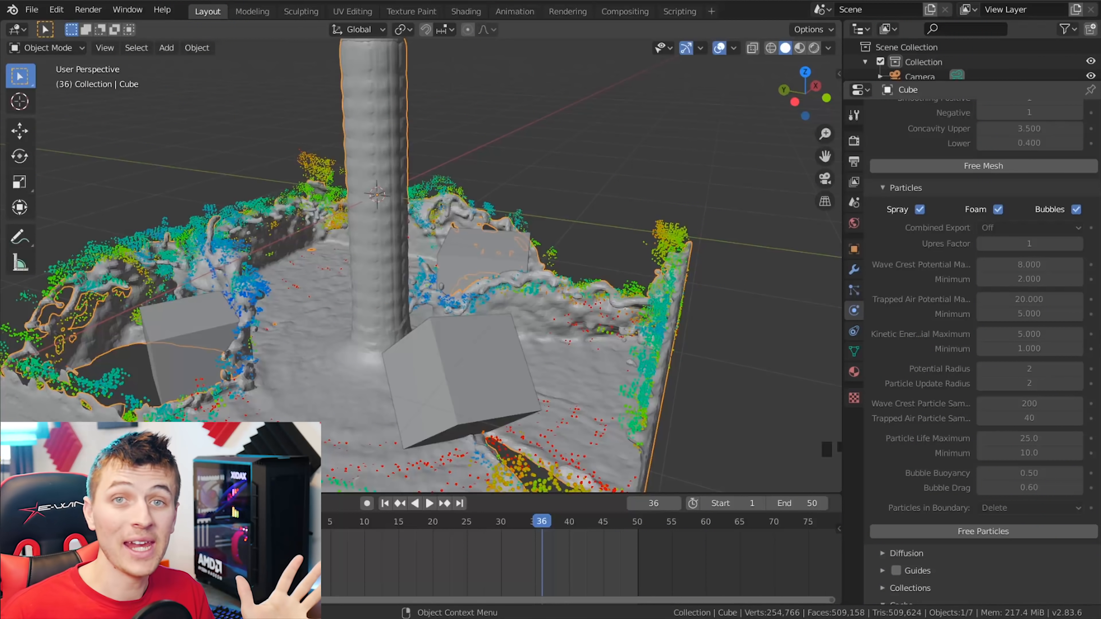
pyautogui.scroll(-3)
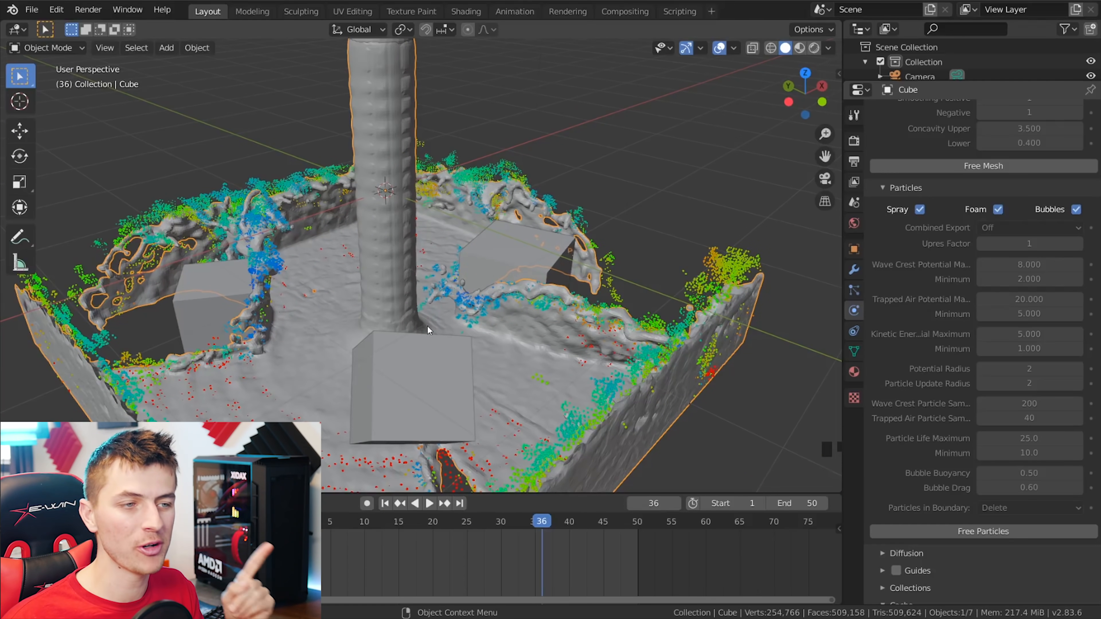
pyautogui.rightClick(428, 330)
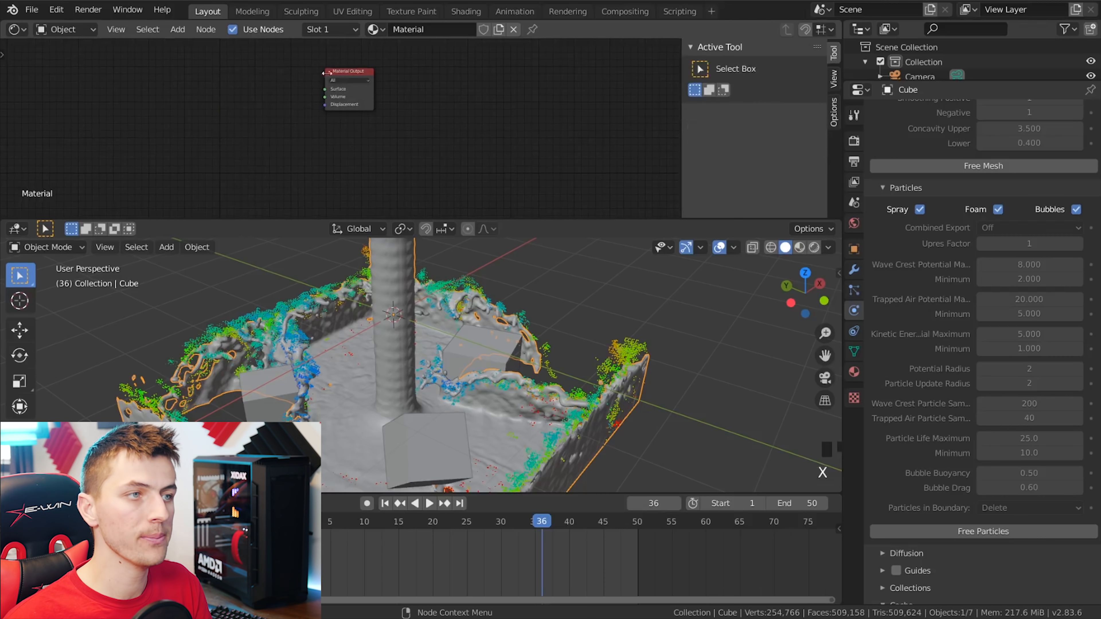
# - Add a Glass BSDF node and link its BSDF output to the Material Output Surface
pyautogui.press('shift+a')
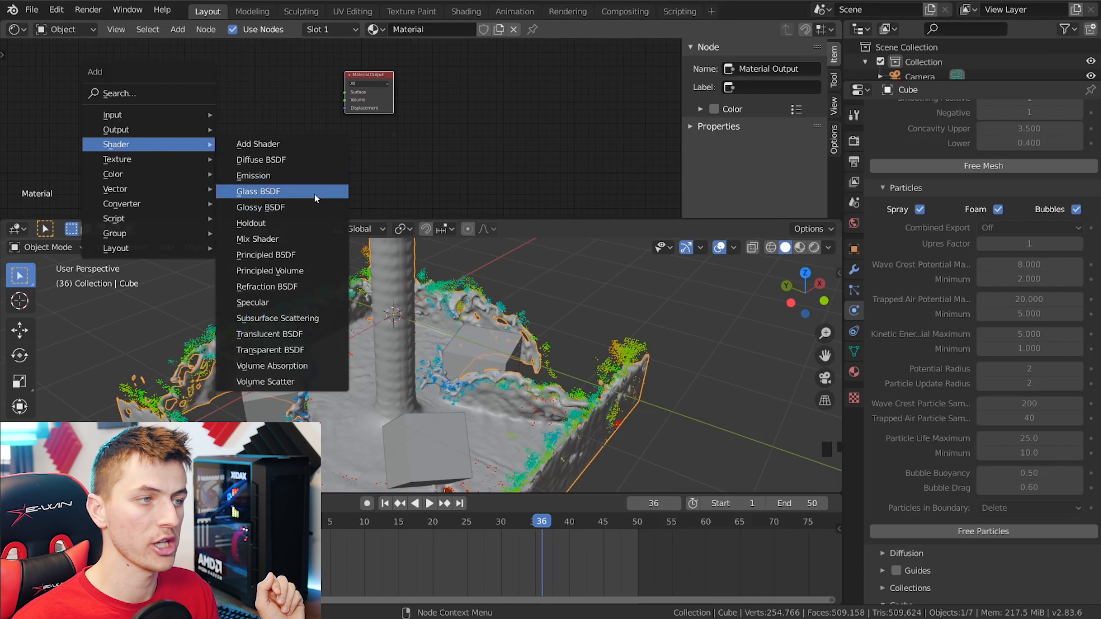
pyautogui.click(257, 191)
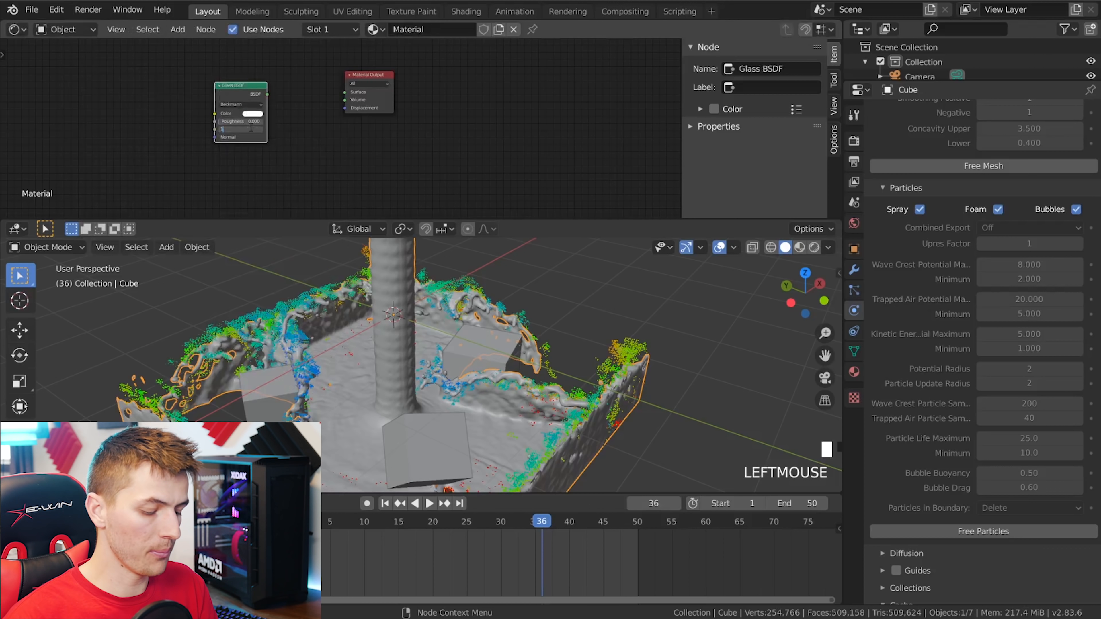
pyautogui.press('3')
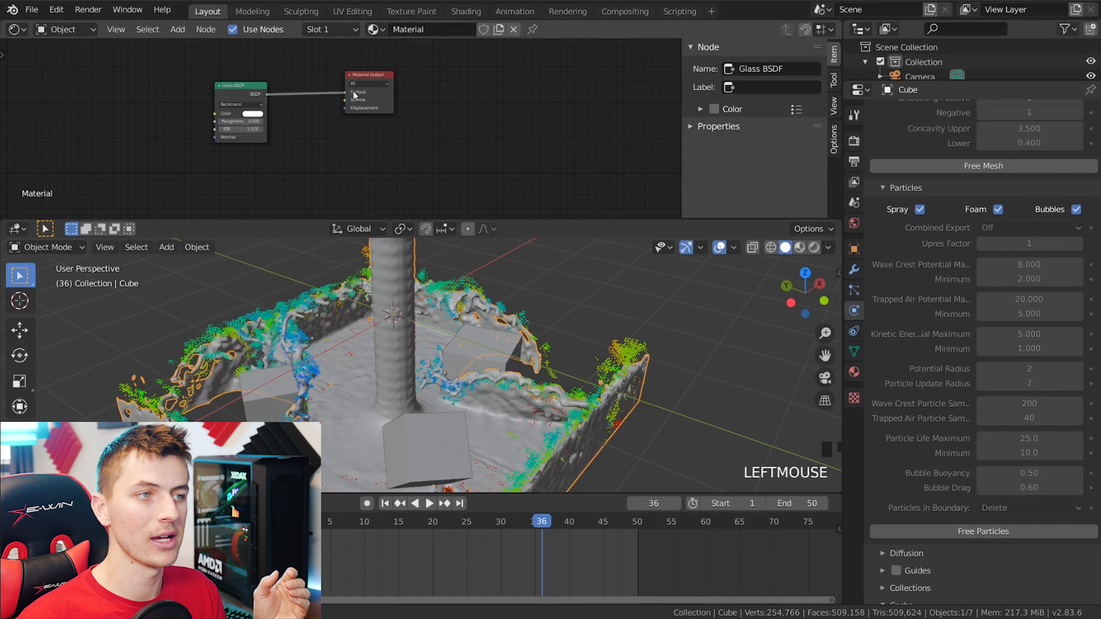
pyautogui.click(1031, 112)
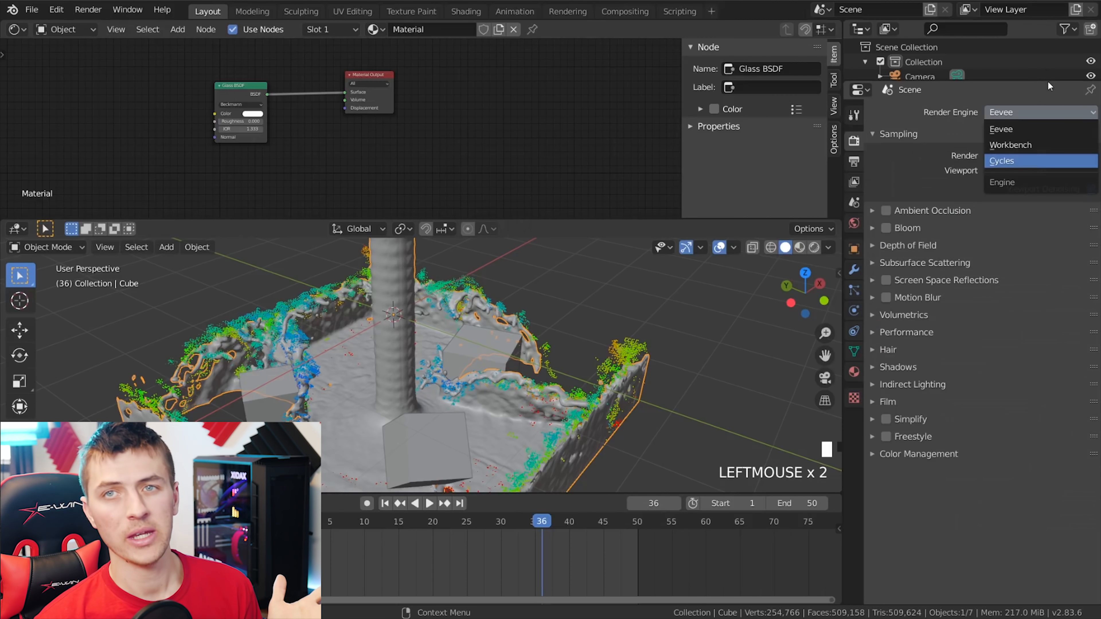
# - Switch the render engine to Cycles and give the world colour an Environment Texture
pyautogui.click(1001, 160)
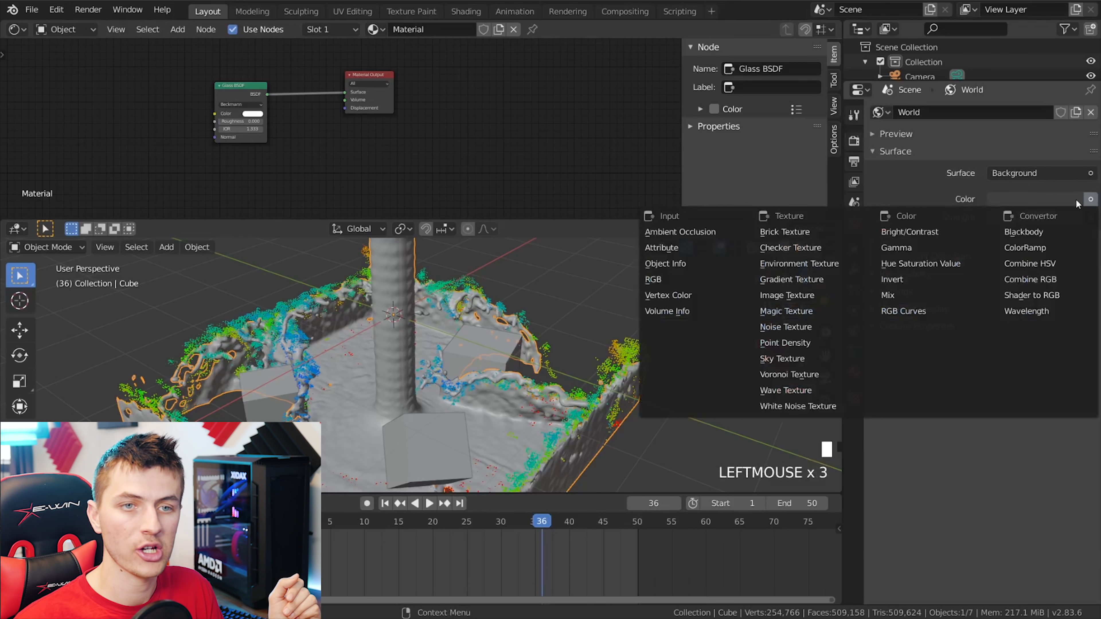
pyautogui.click(798, 264)
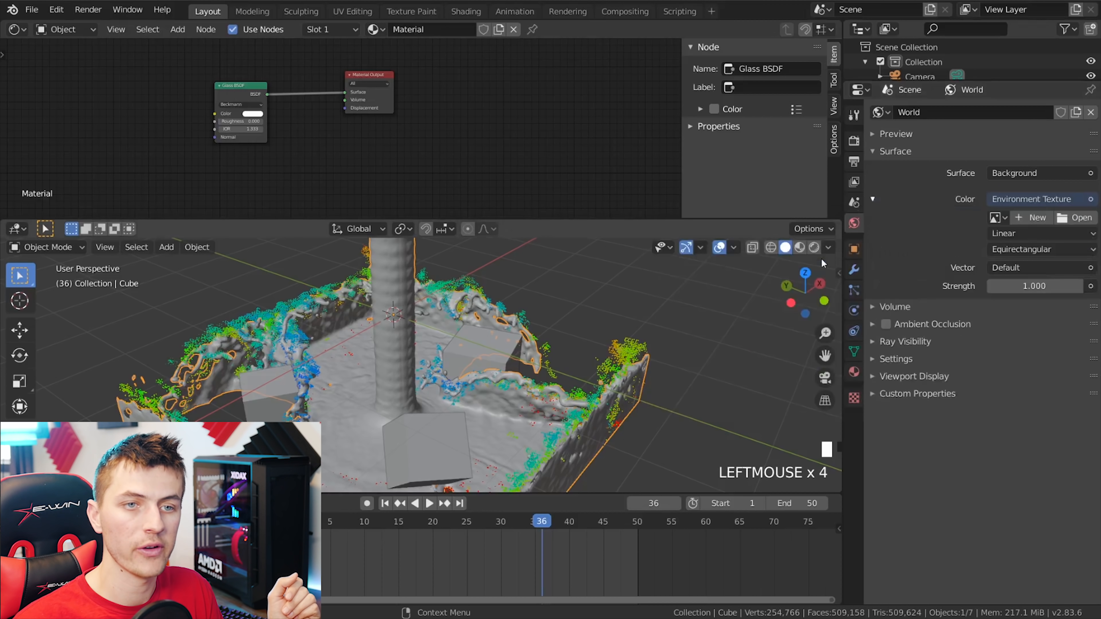
pyautogui.click(1080, 217)
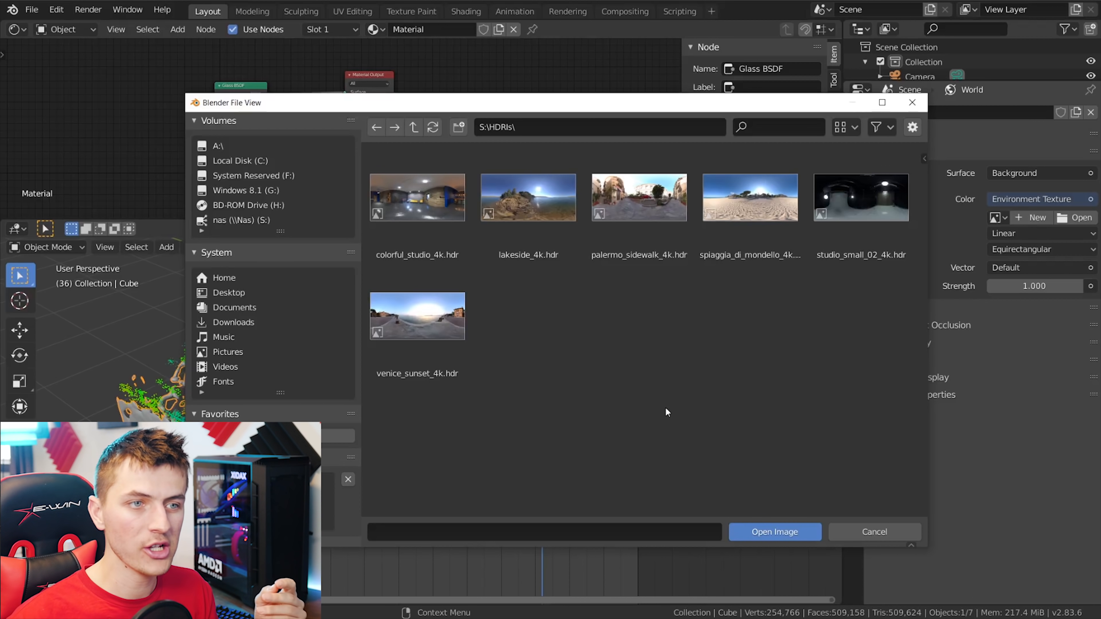
# - Load colorful_studio_4k.hdr from the HDRIs folder as the world lighting image
pyautogui.click(773, 531)
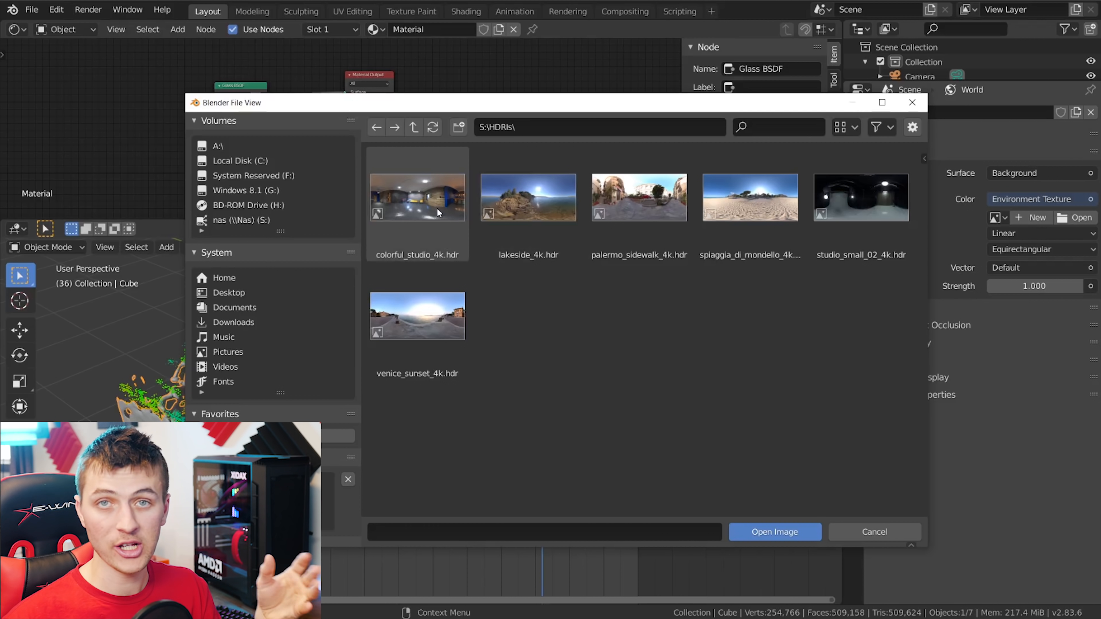
pyautogui.click(416, 197)
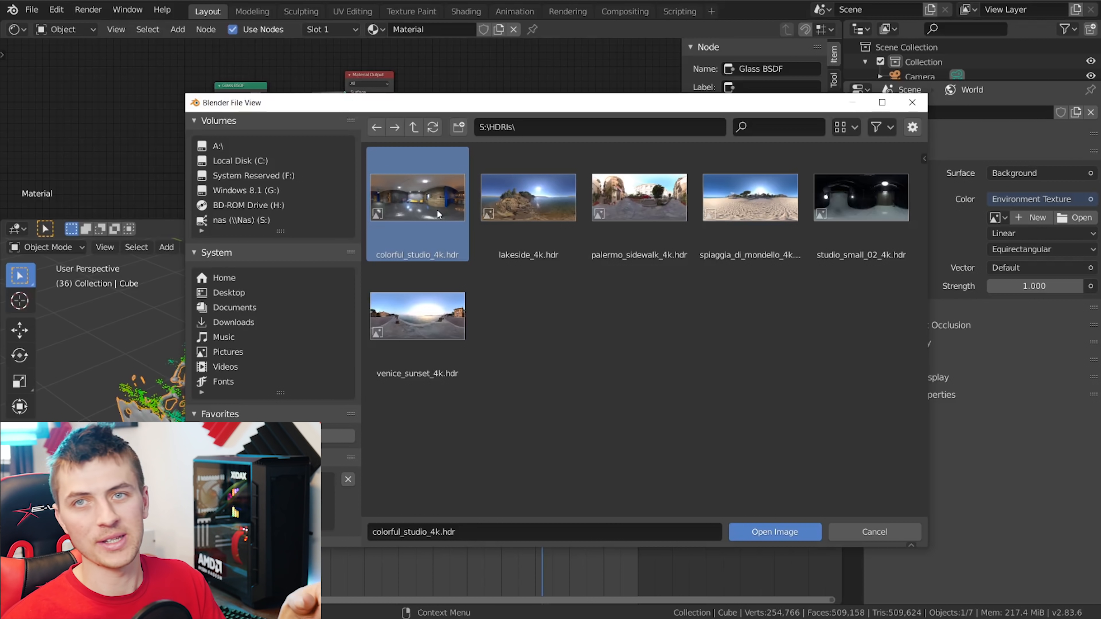
pyautogui.click(773, 532)
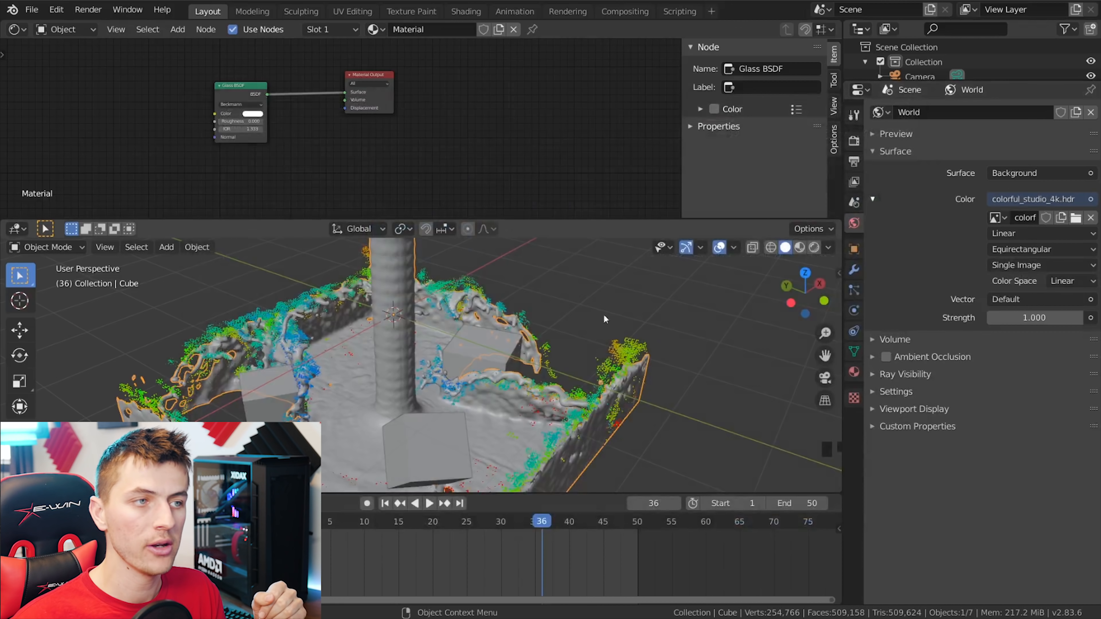
# - In Film settings, enable Transparent background and Transparent Glass
pyautogui.scroll(-3)
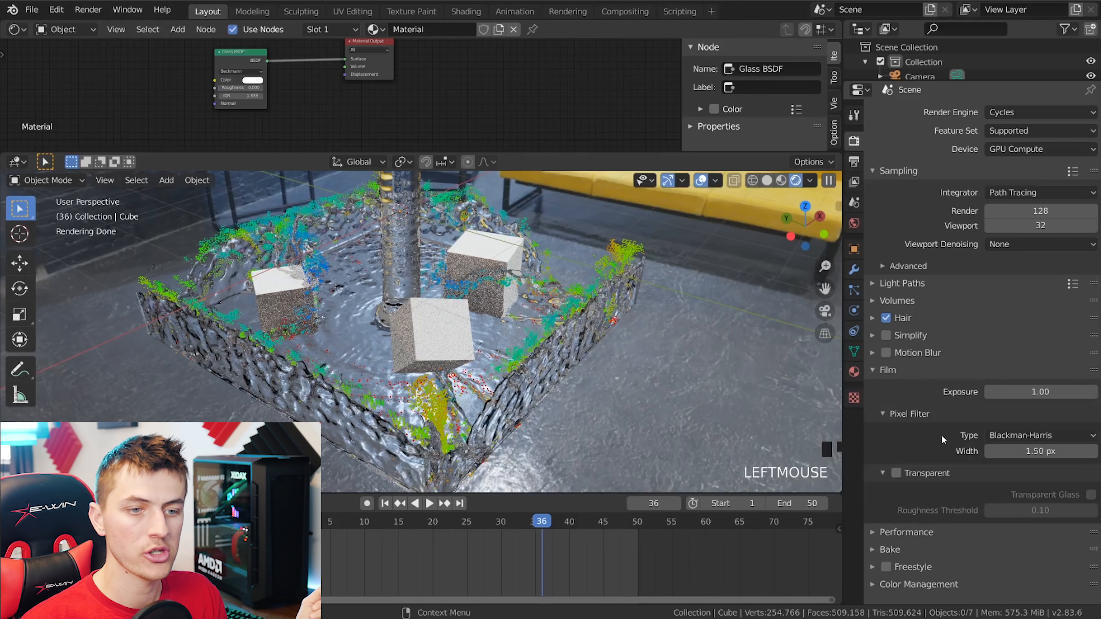
pyautogui.click(896, 472)
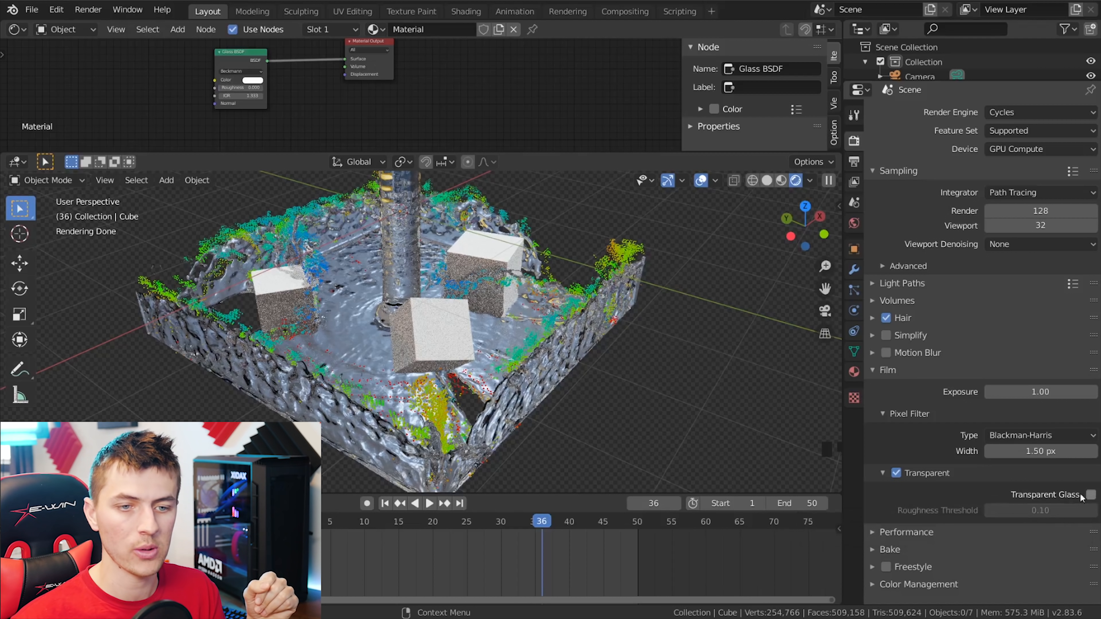
pyautogui.click(1092, 494)
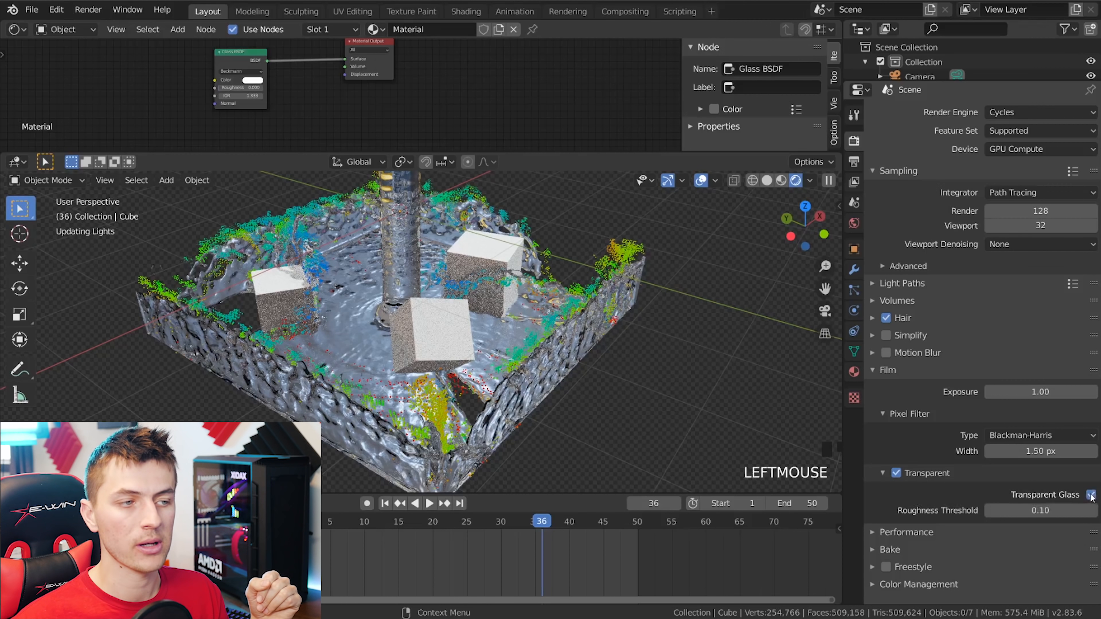
pyautogui.click(1092, 494)
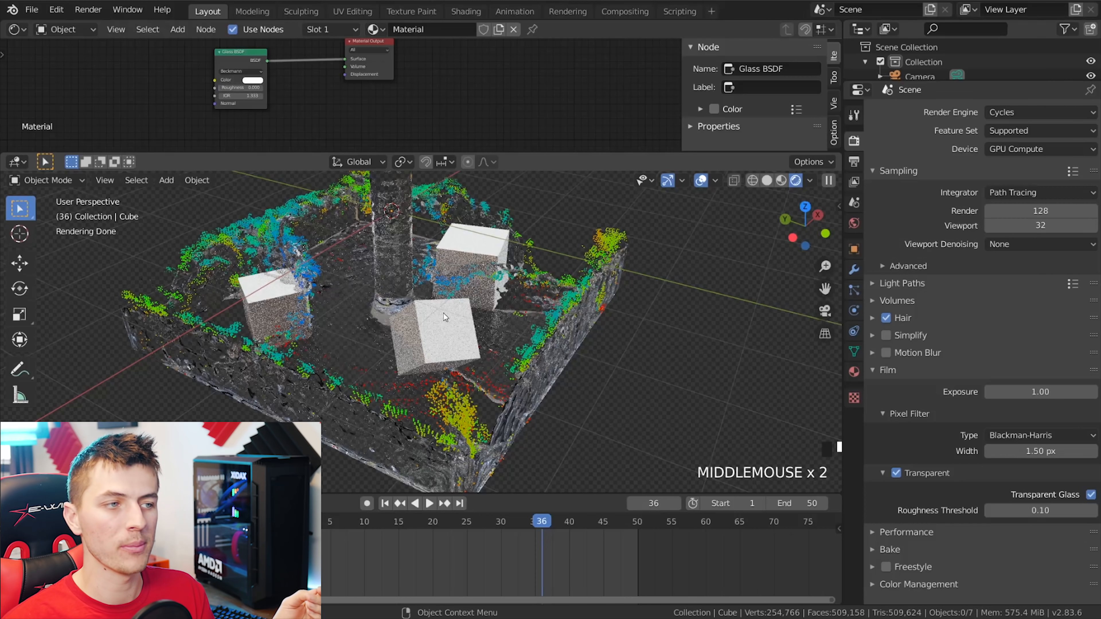
pyautogui.scroll(3)
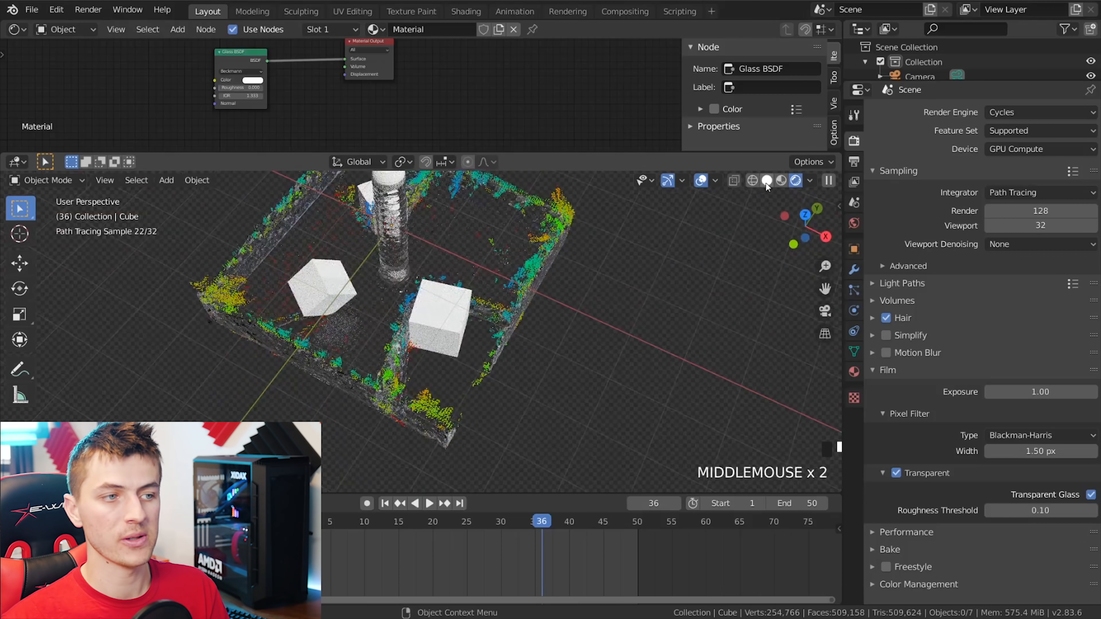
# - Add an Ico Sphere mesh to the scene beside the liquid domain
pyautogui.scroll(3)
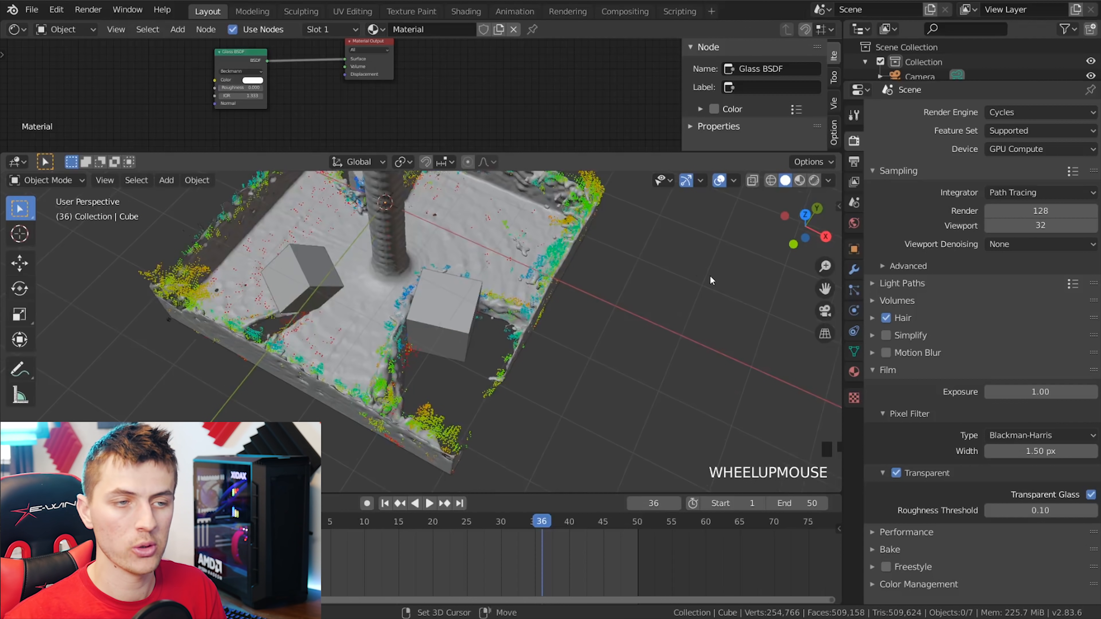
pyautogui.press('shift+a')
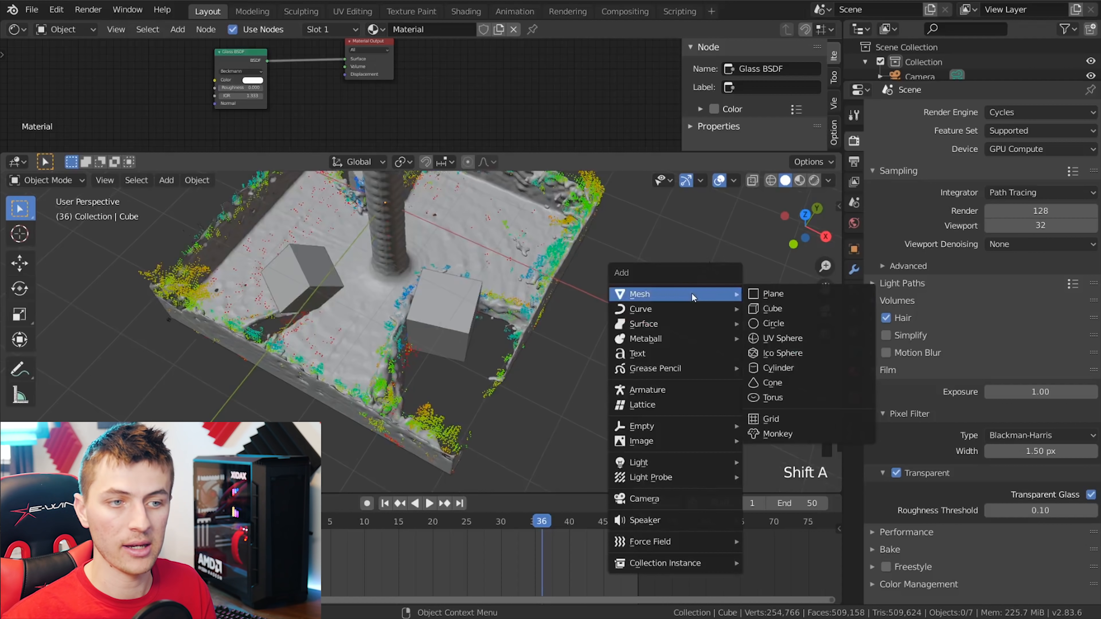
pyautogui.click(780, 353)
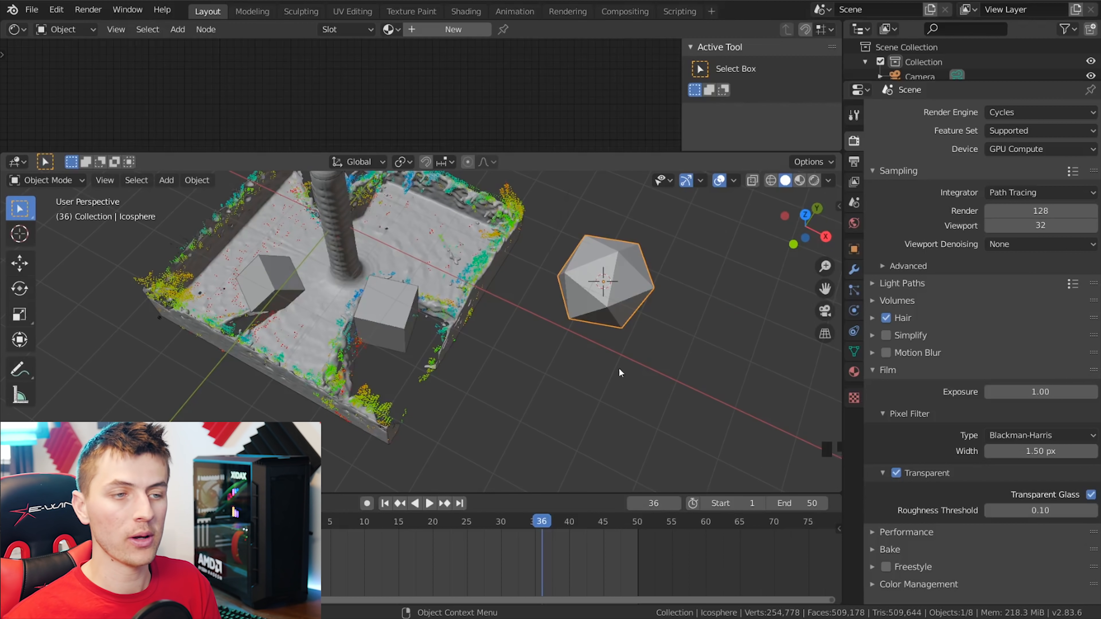
pyautogui.scroll(3)
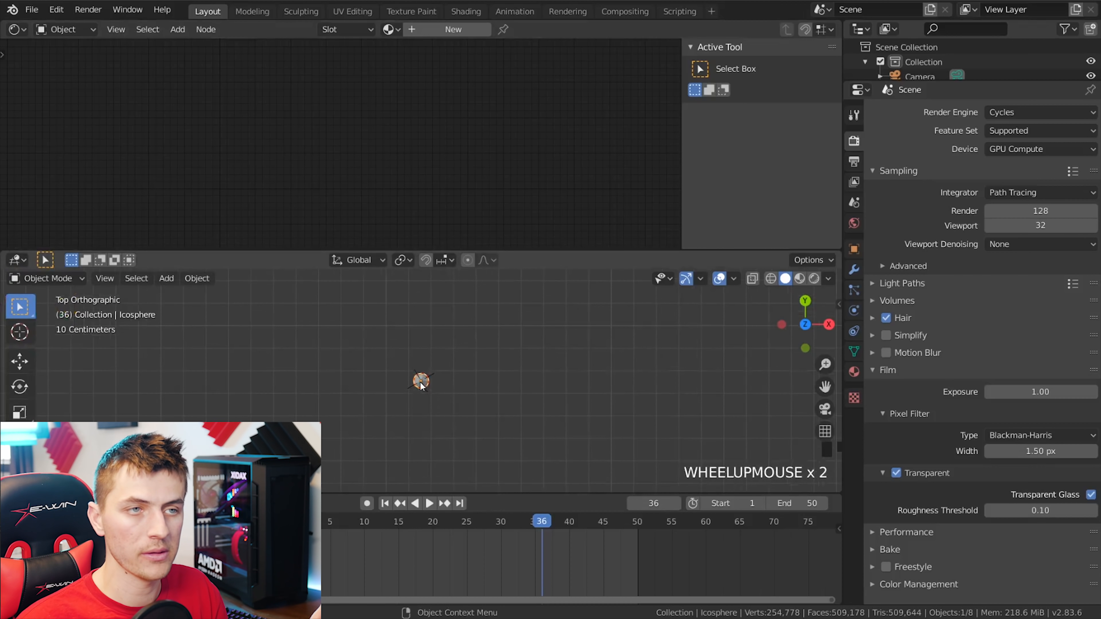
pyautogui.moveTo(440, 134)
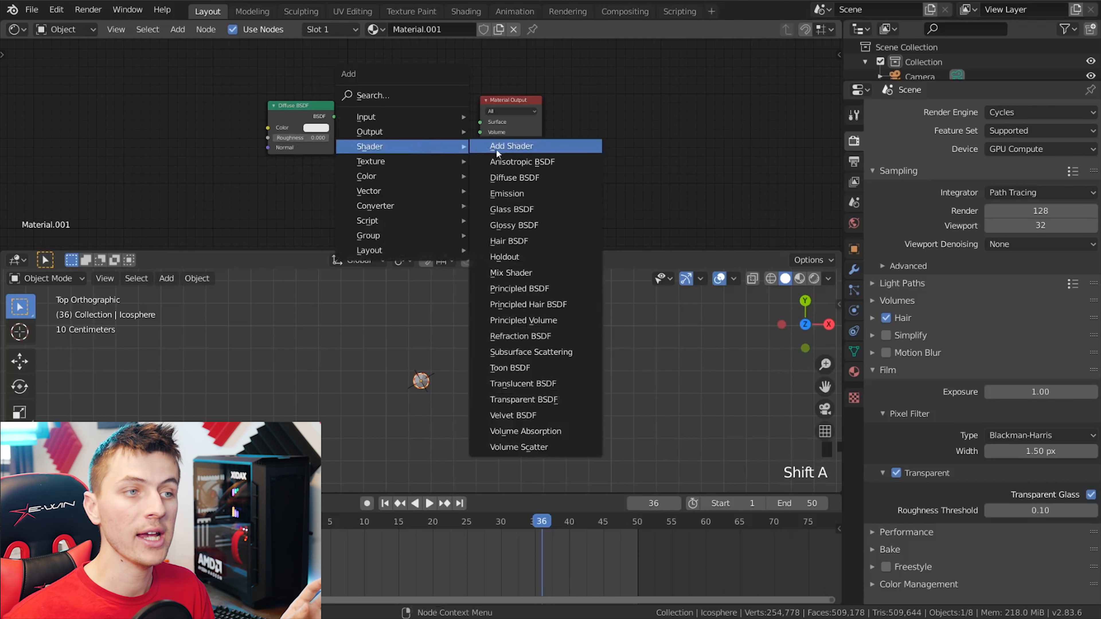
# - Add a Glass BSDF and Add Shader so the icosphere material blends diffuse with glass
pyautogui.press('shift+a')
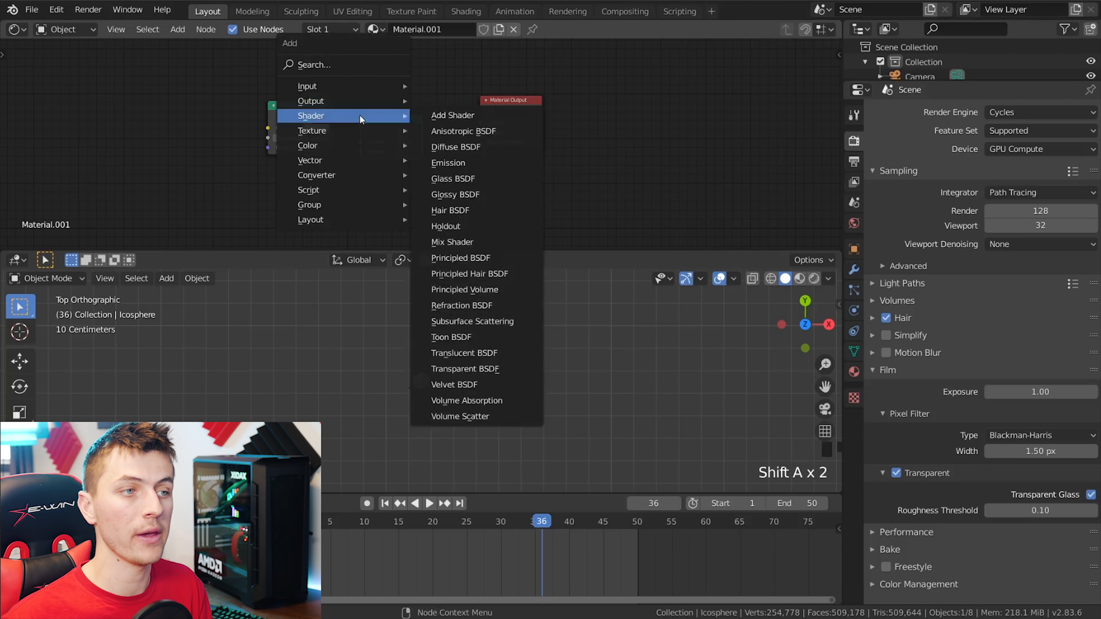
pyautogui.click(453, 178)
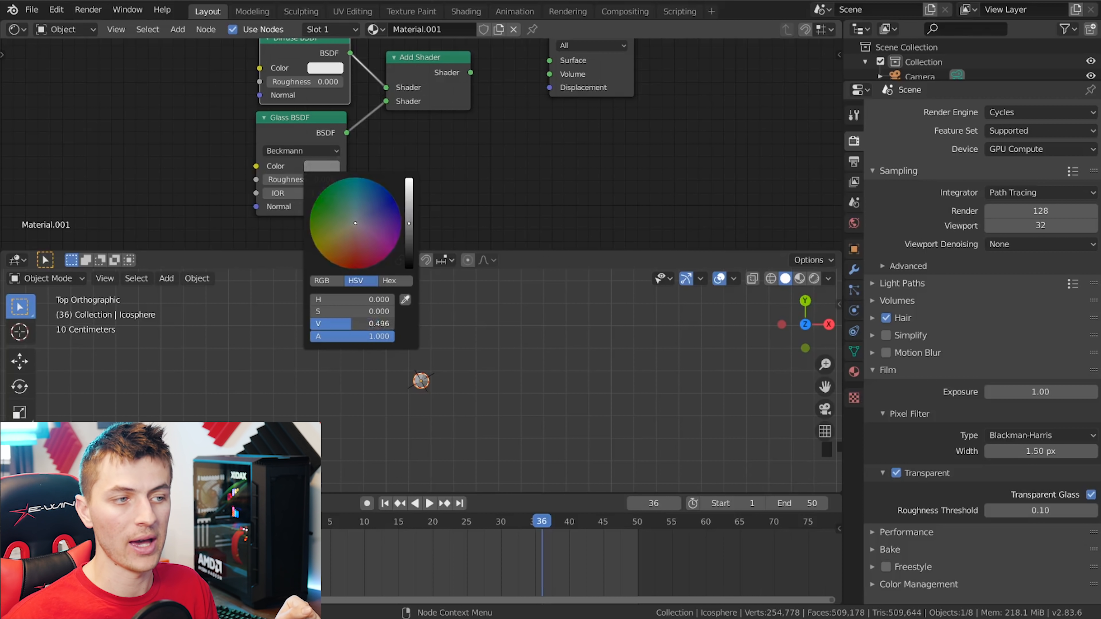
pyautogui.scroll(3)
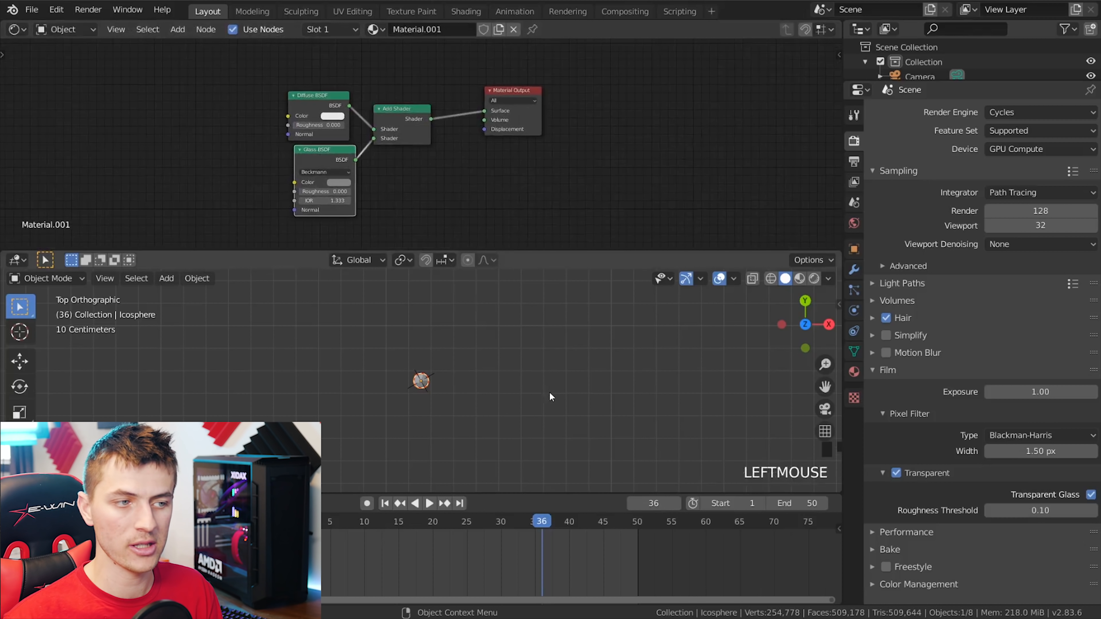
pyautogui.scroll(-3)
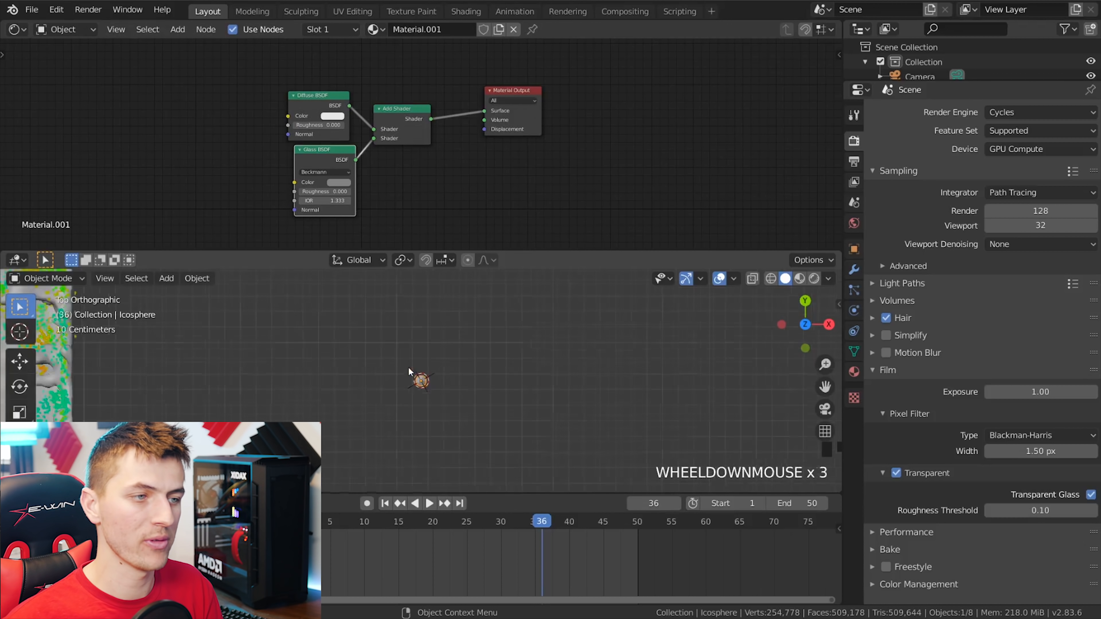
pyautogui.scroll(3)
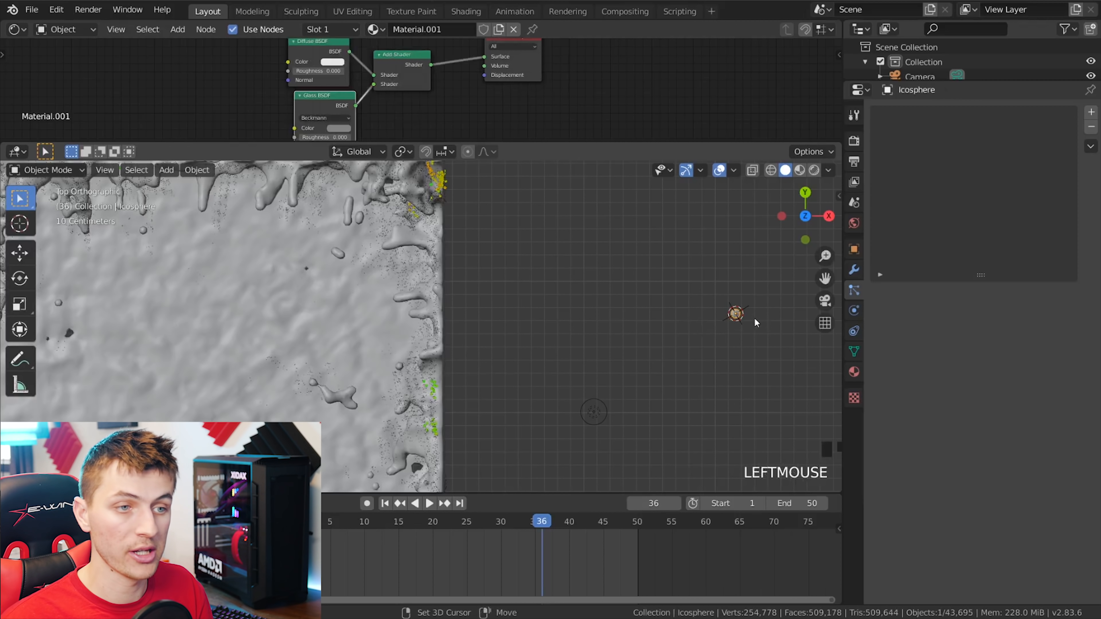
# - Duplicate the icosphere and give the glass shader a lighter tint colour
pyautogui.press('shift+d')
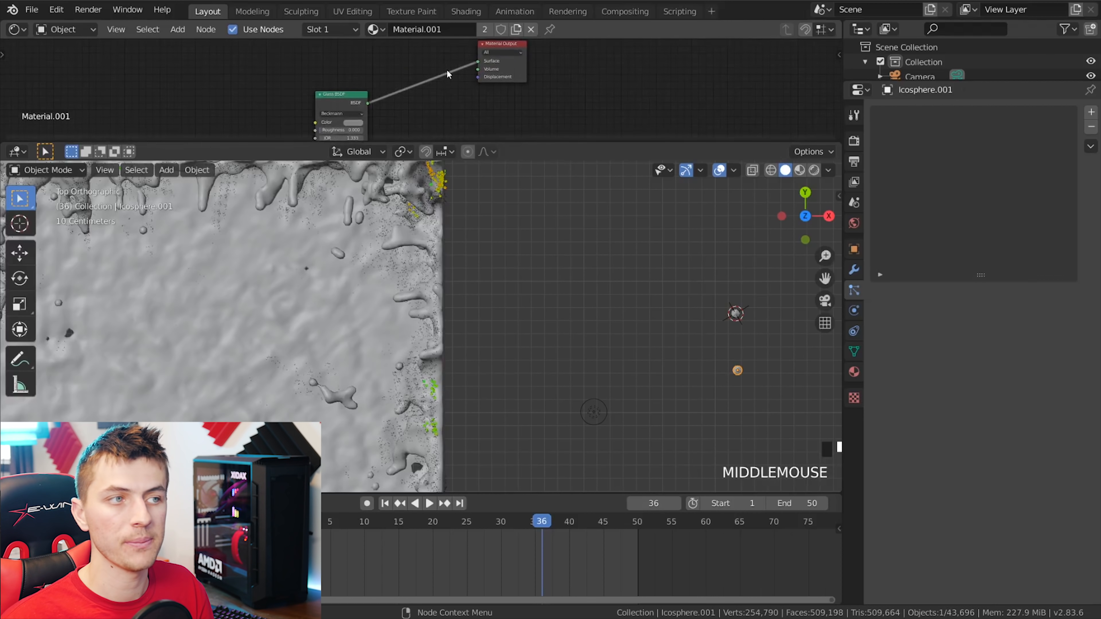
pyautogui.click(354, 121)
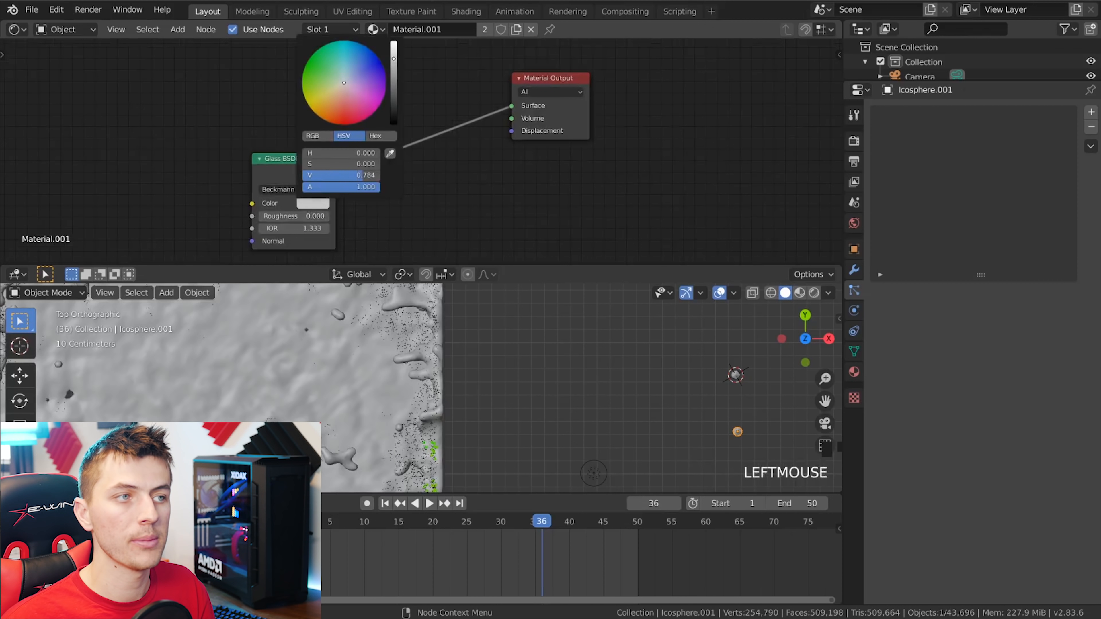
pyautogui.click(345, 79)
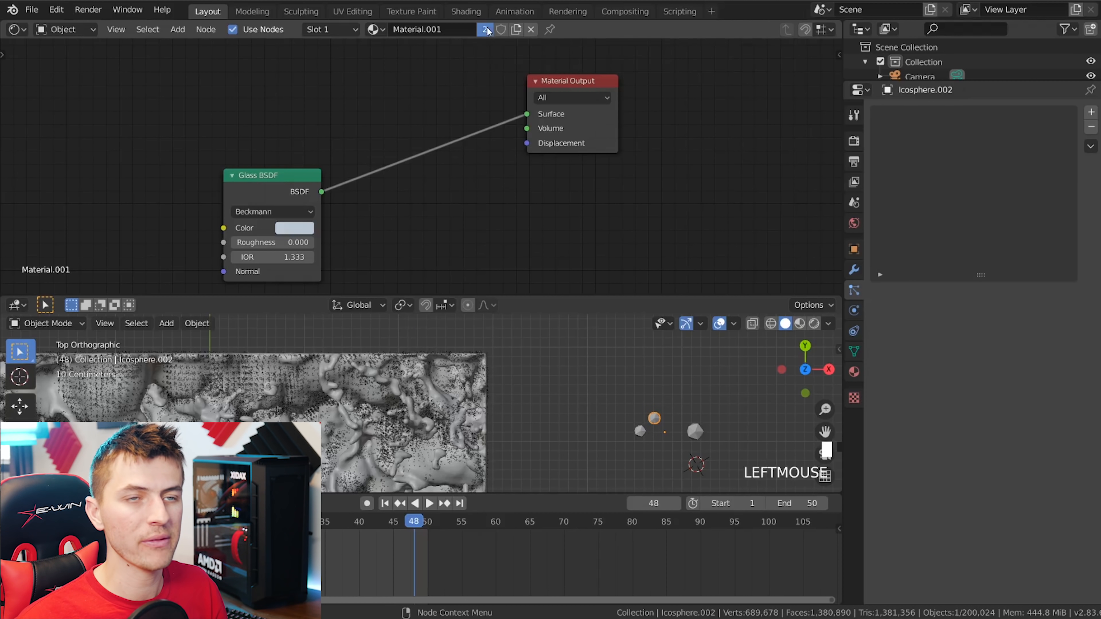
pyautogui.press('shift+a')
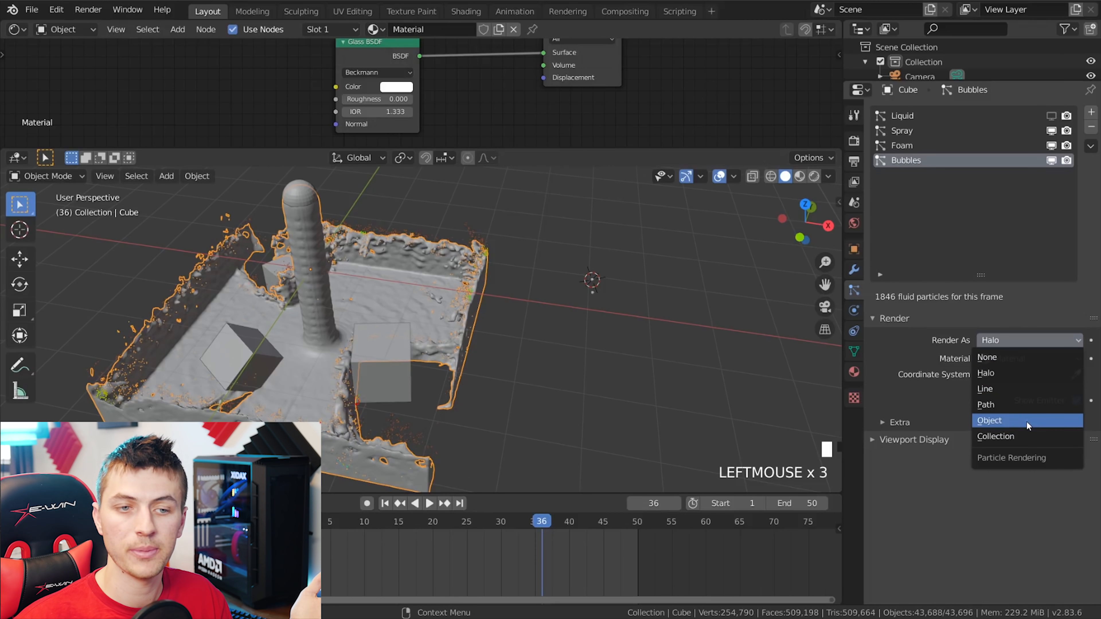
# - Render the Bubbles particles as Object instances of Icosphere.001
pyautogui.click(988, 419)
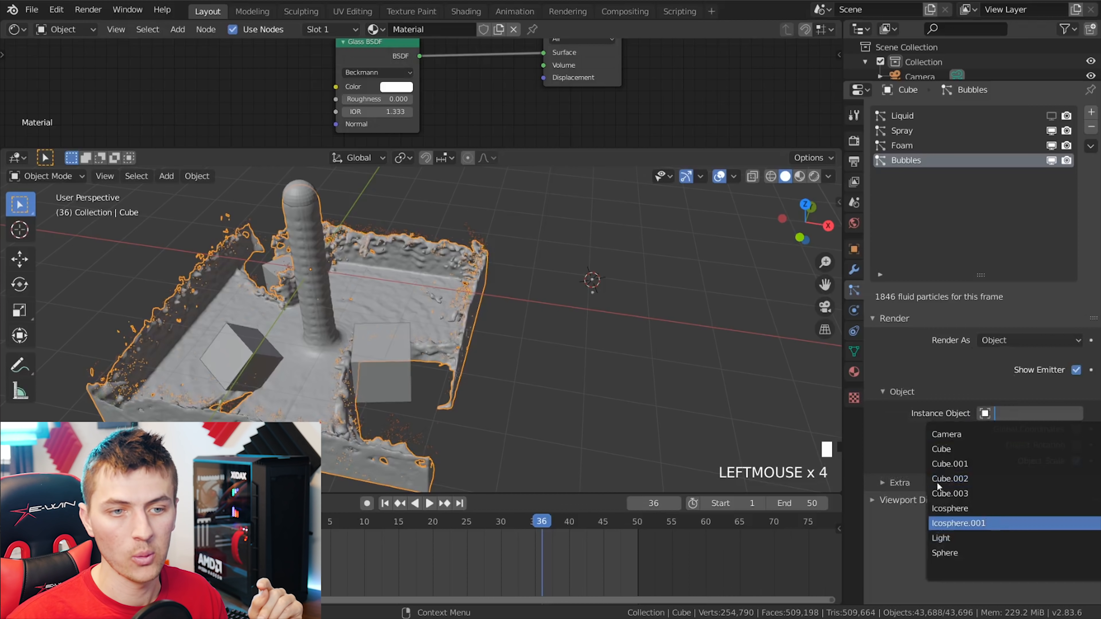
pyautogui.click(958, 523)
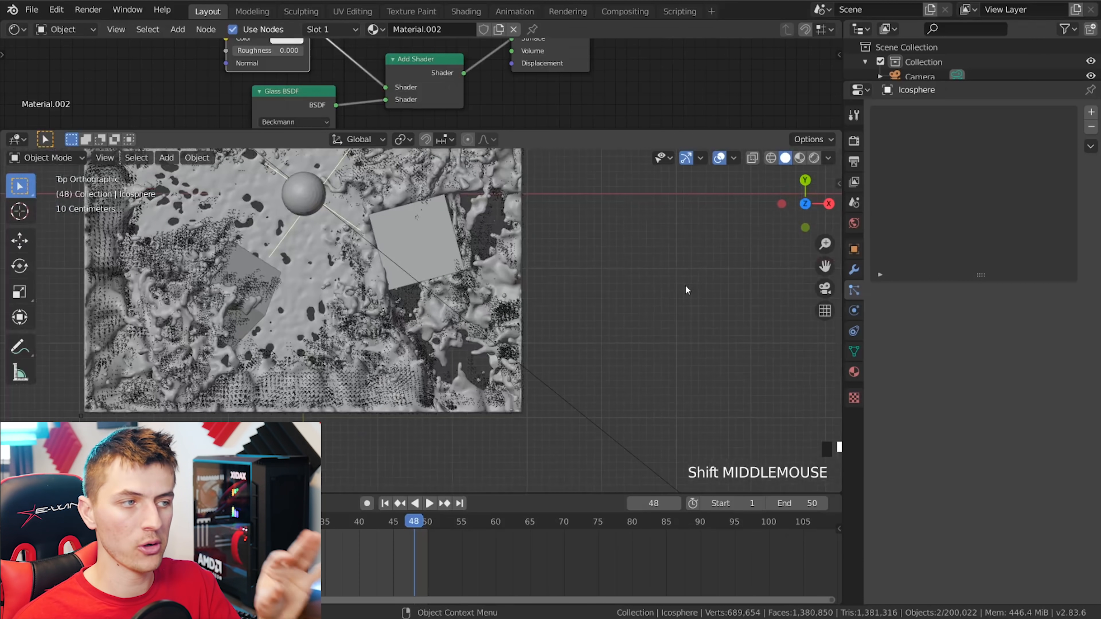
pyautogui.scroll(3)
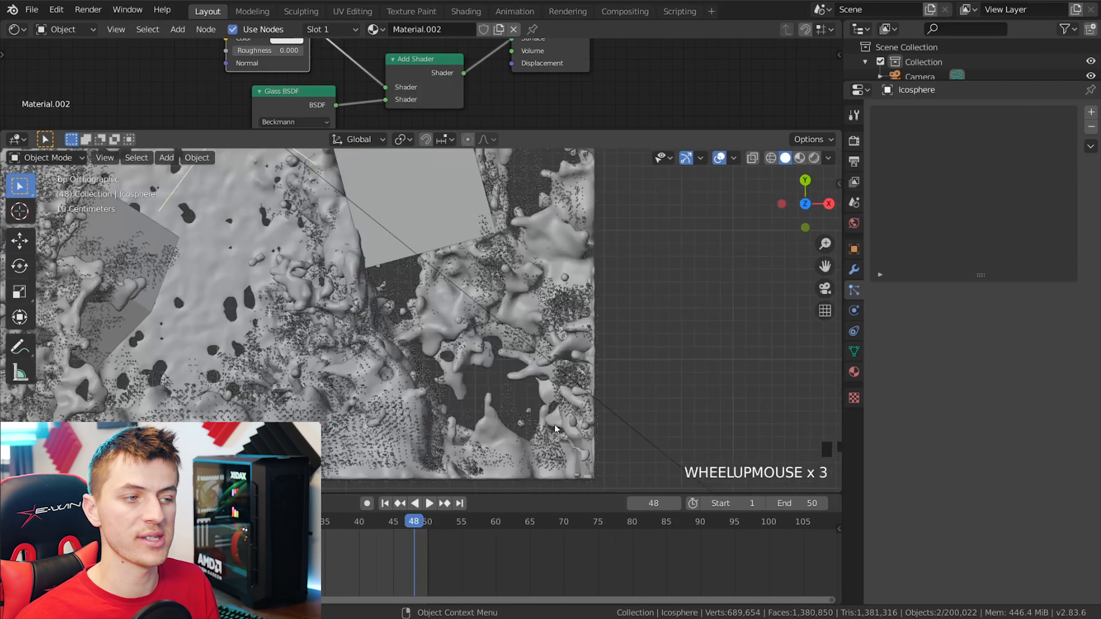
pyautogui.scroll(3)
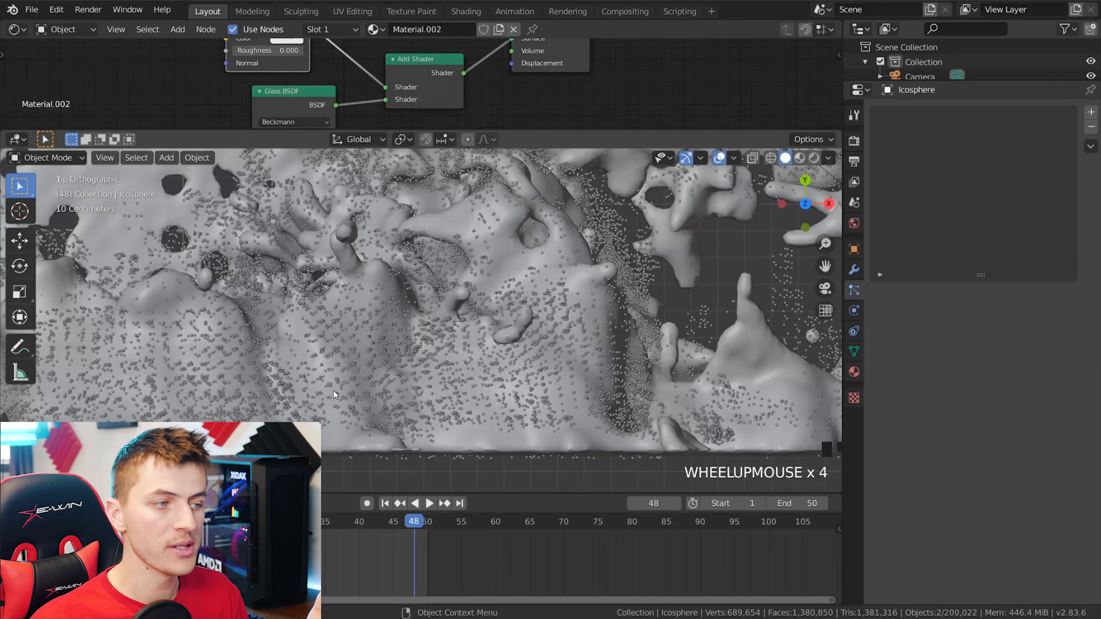
pyautogui.scroll(3)
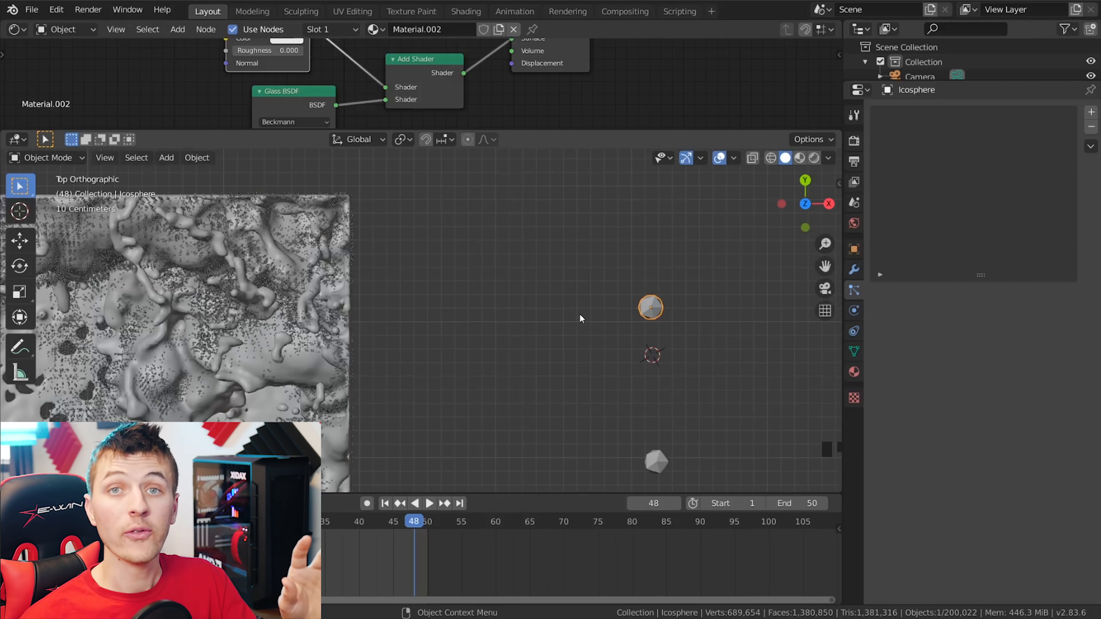
pyautogui.moveTo(410, 281)
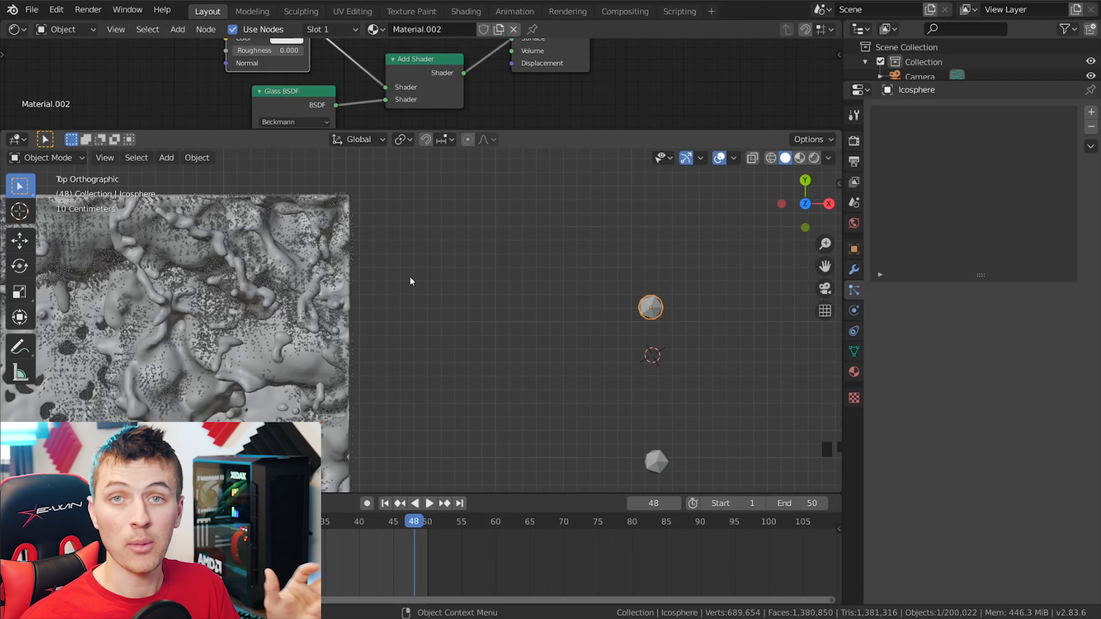
pyautogui.moveTo(653, 313)
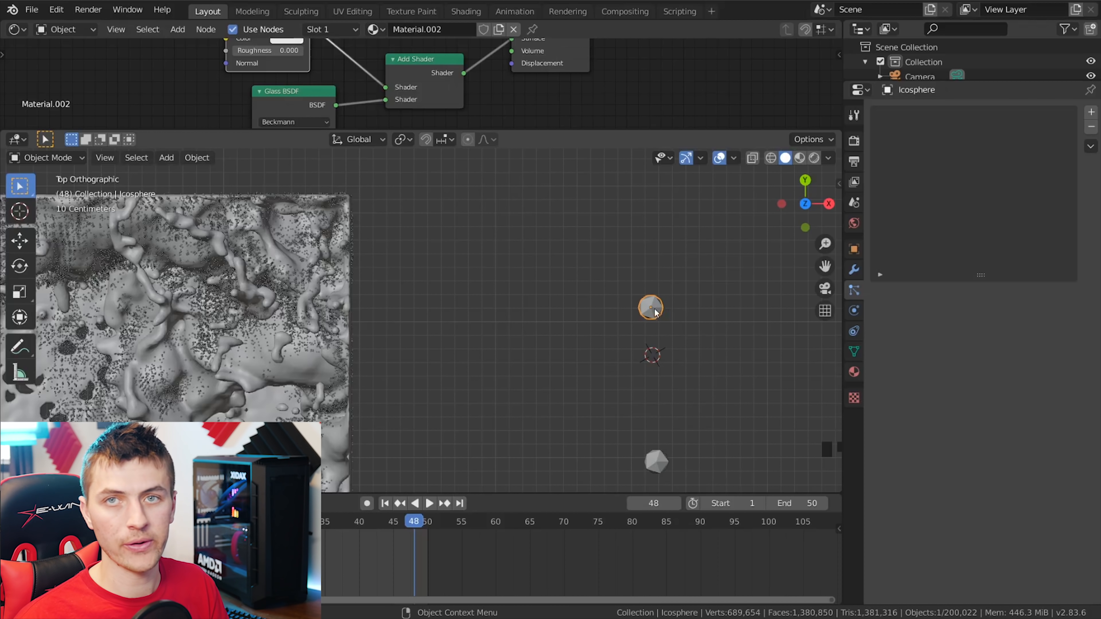
pyautogui.moveTo(656, 320)
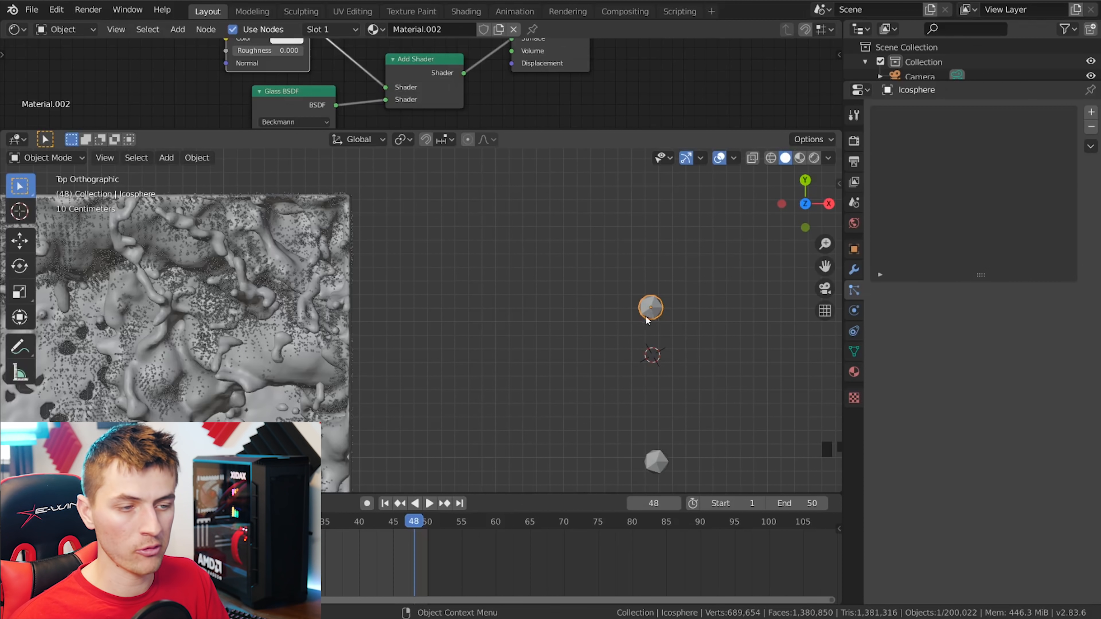
pyautogui.moveTo(686, 322)
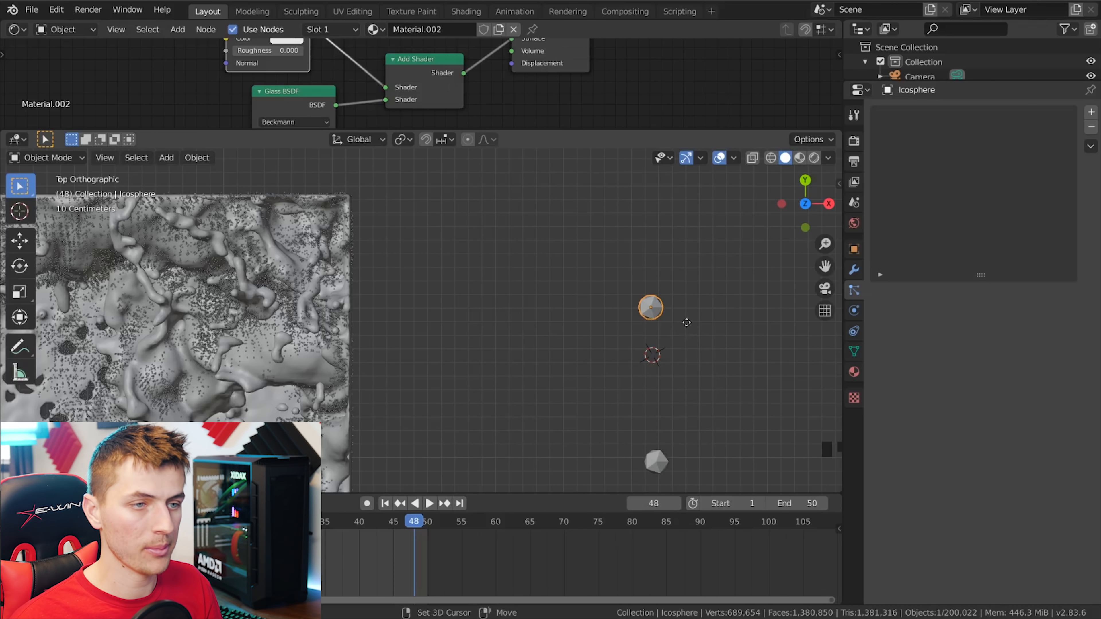
# - Duplicate the small icosphere, shrink it and squash its mesh into a flatter shape
pyautogui.press('shift+d')
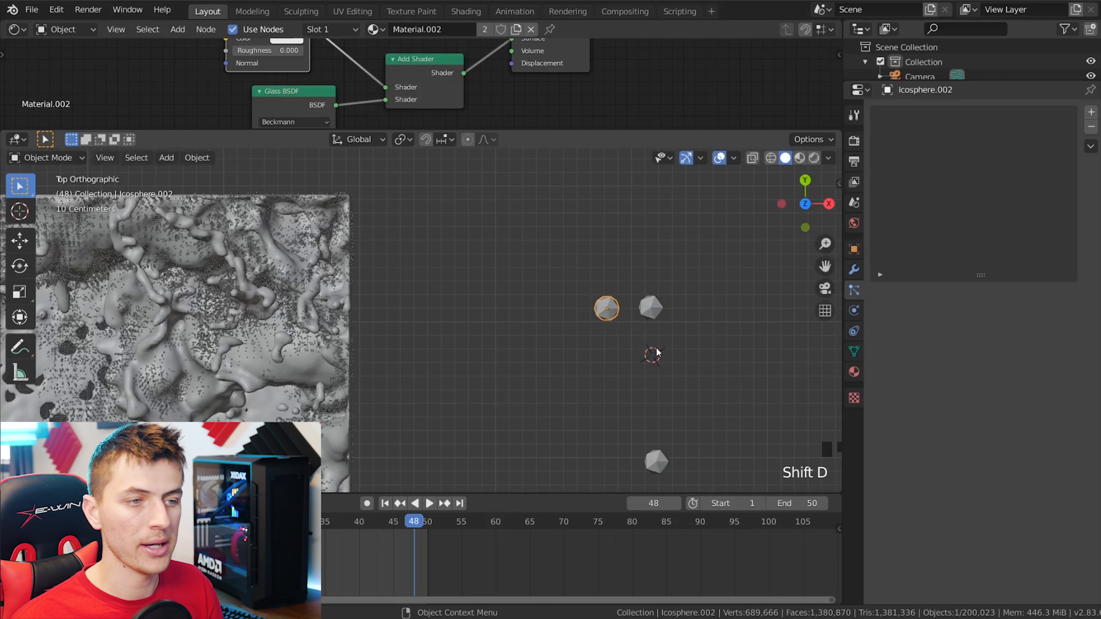
pyautogui.press('s')
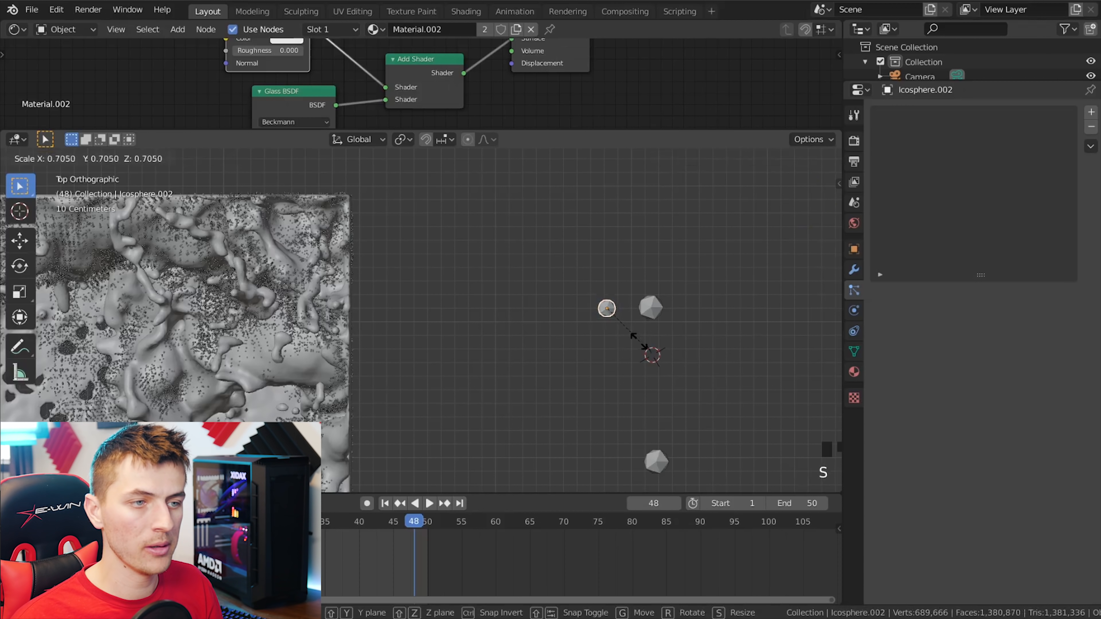
pyautogui.press('Tab')
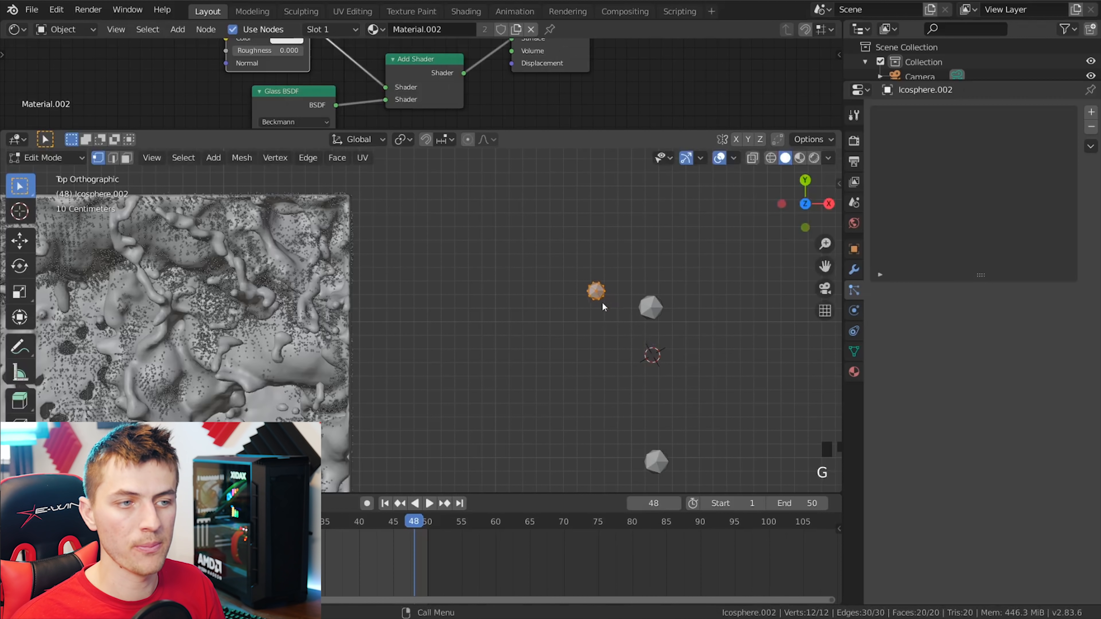
pyautogui.press('s')
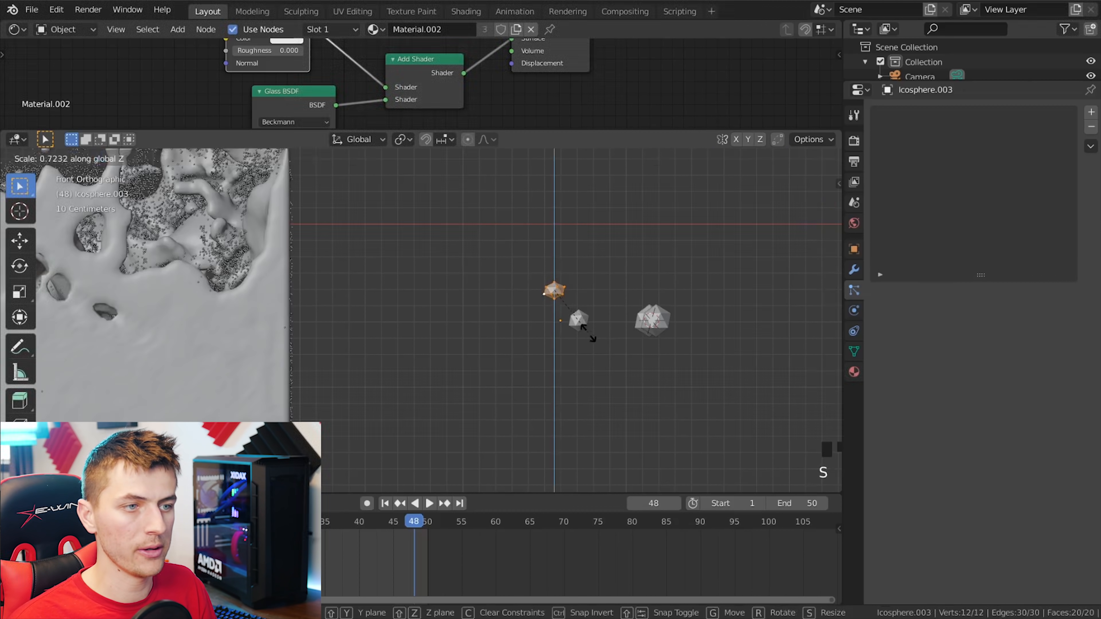
pyautogui.scroll(-3)
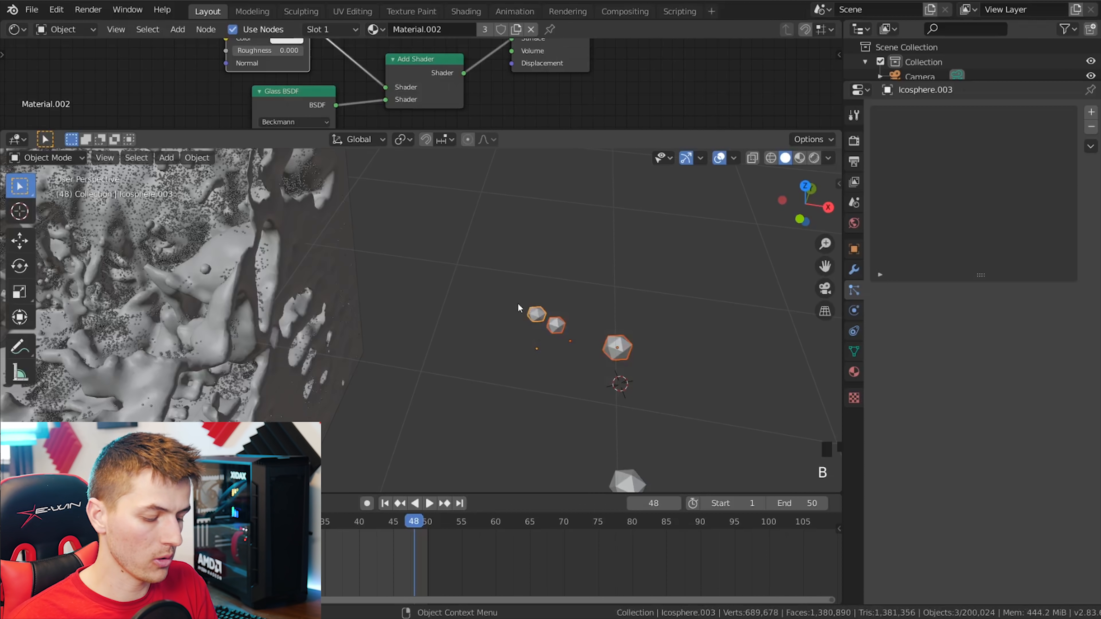
# - Group the selected icosphere pieces into a new collection with Ctrl+G
pyautogui.press('ctrl+g')
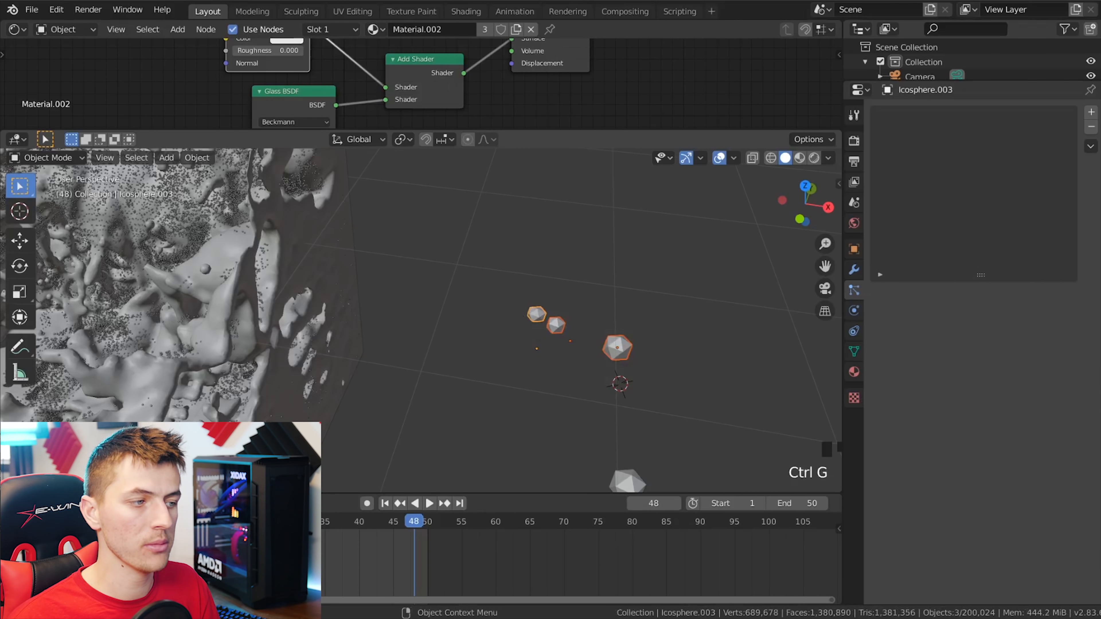
pyautogui.press('ctrl+g')
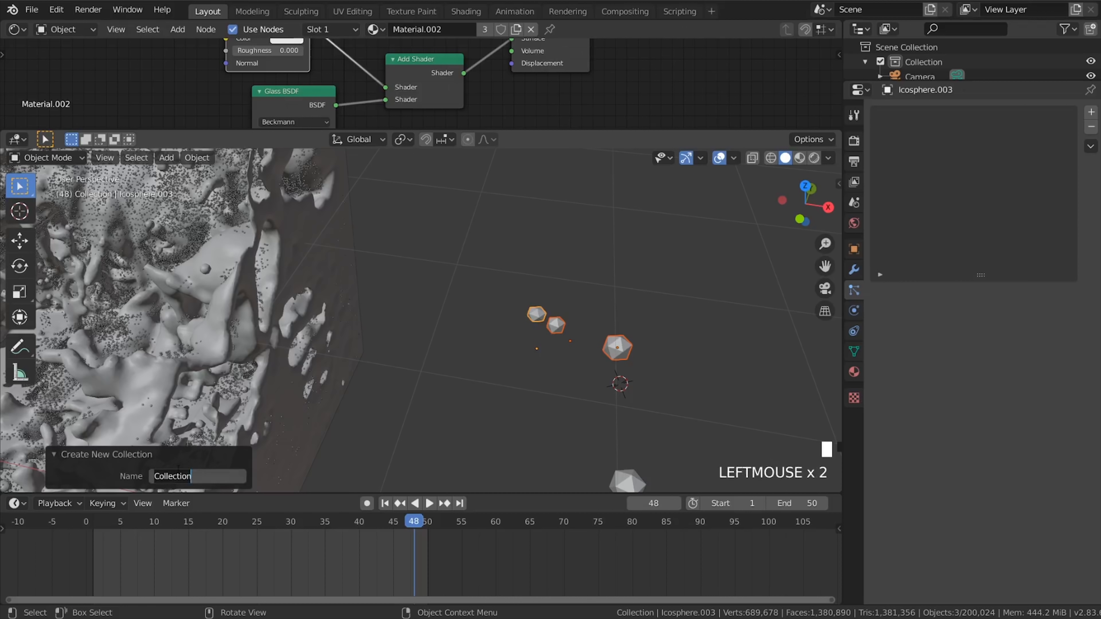
pyautogui.scroll(3)
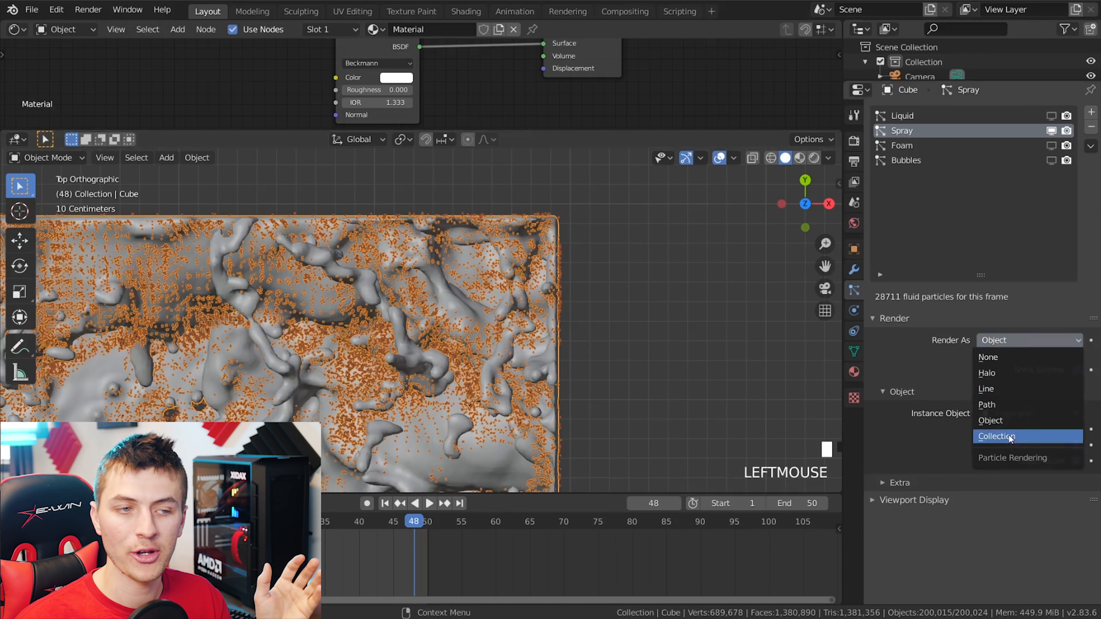
# - Render the Spray particles as instances of the 'splash' collection
pyautogui.click(993, 436)
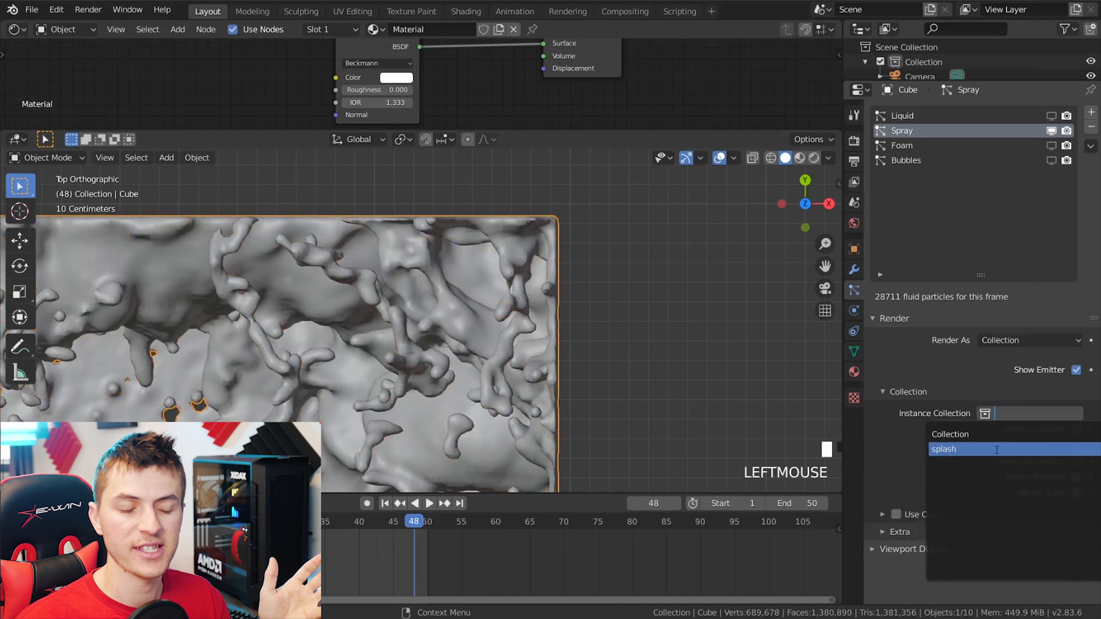
pyautogui.click(944, 449)
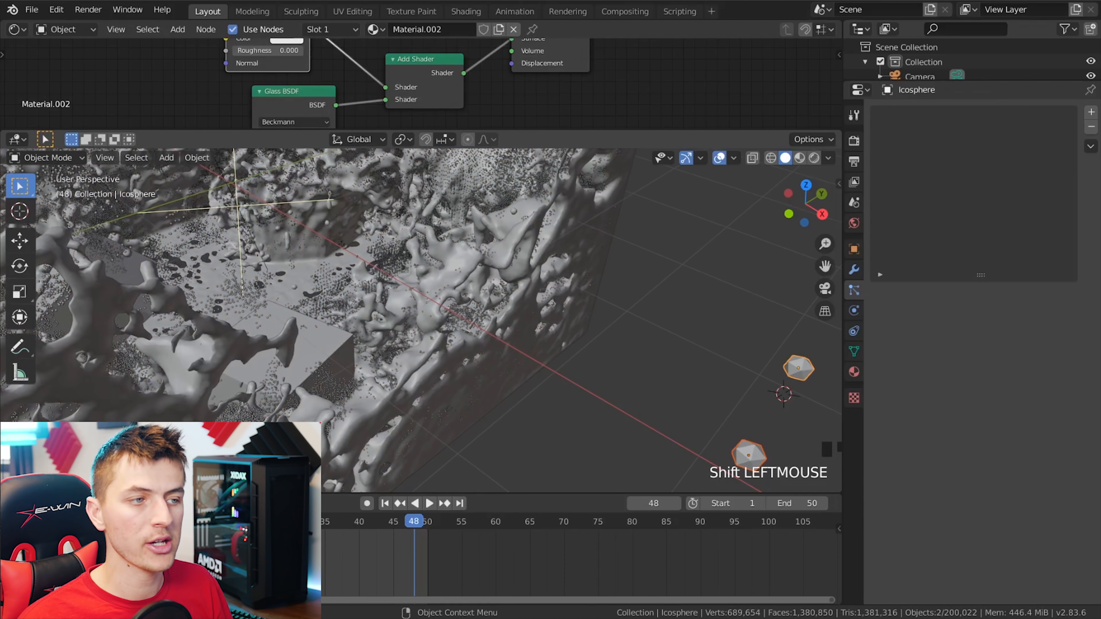
pyautogui.press('s')
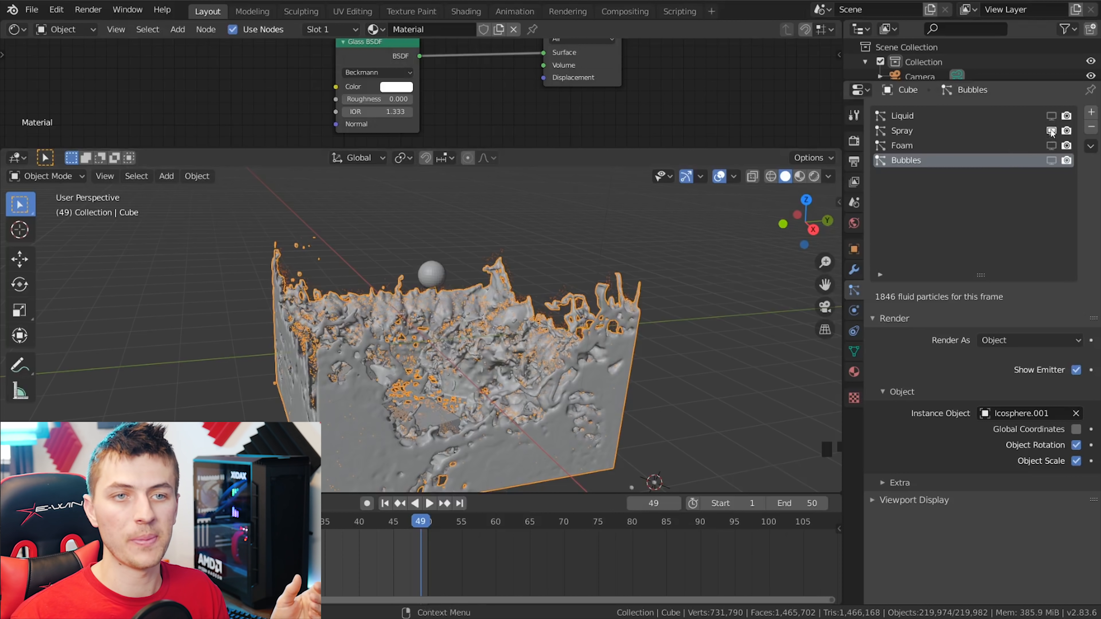
pyautogui.moveTo(712, 304)
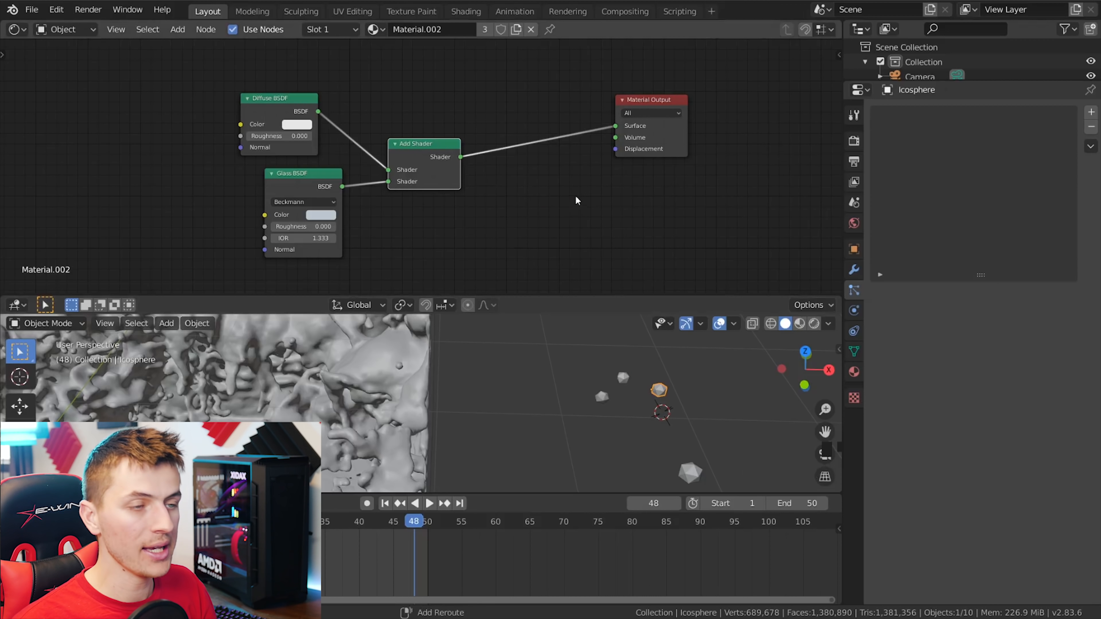
# - Mix the diffuse-glass shader with a Transparent BSDF through a Mix Shader node
pyautogui.press('shift+a')
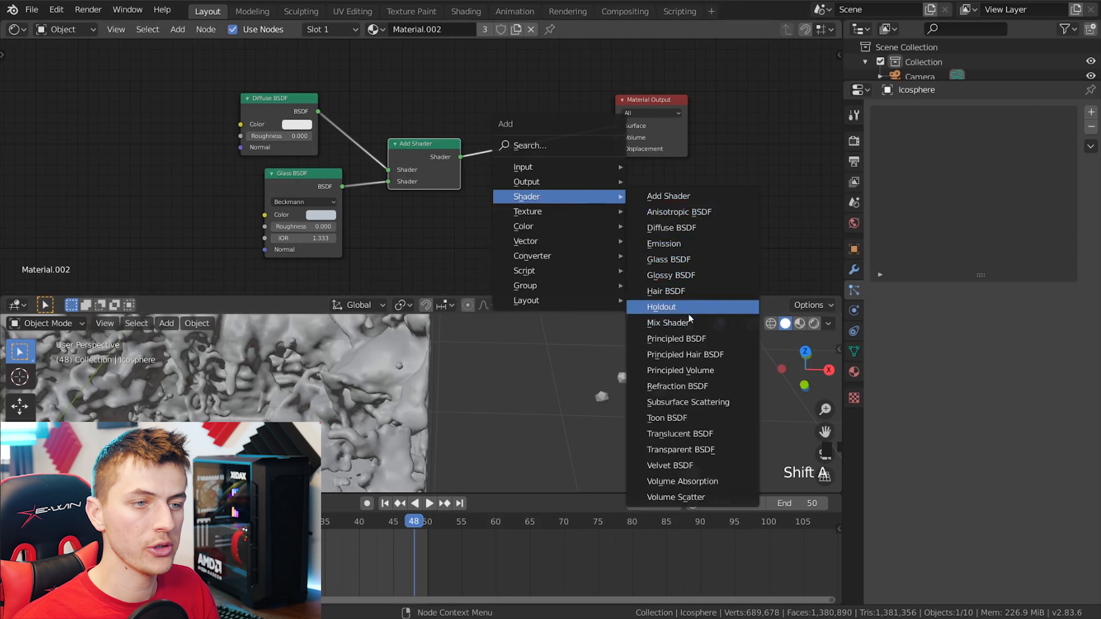
pyautogui.click(668, 322)
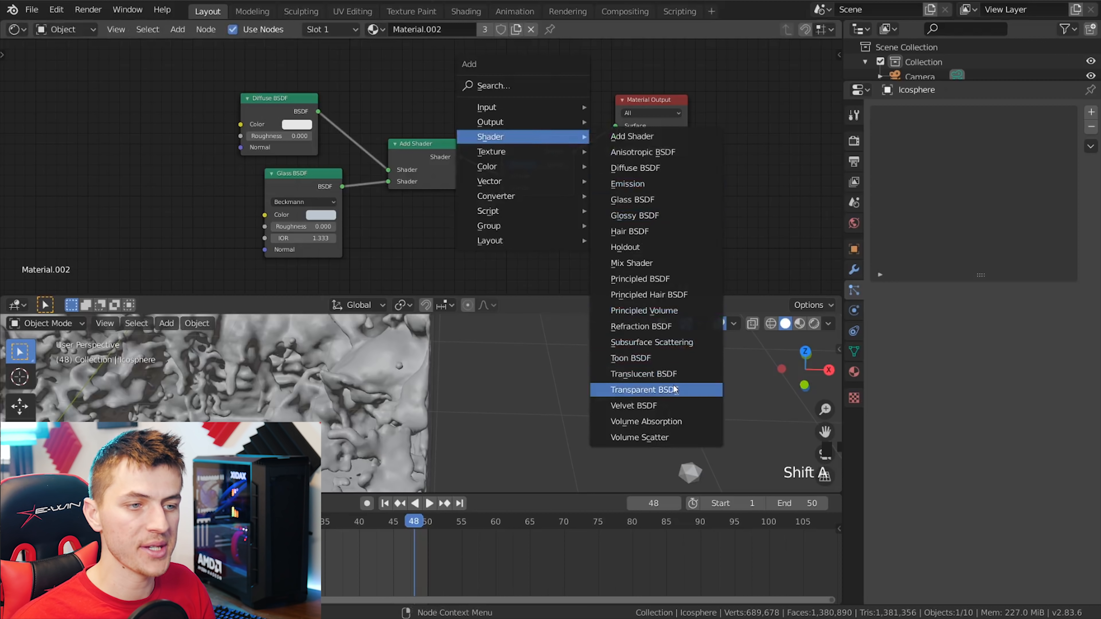
pyautogui.click(642, 390)
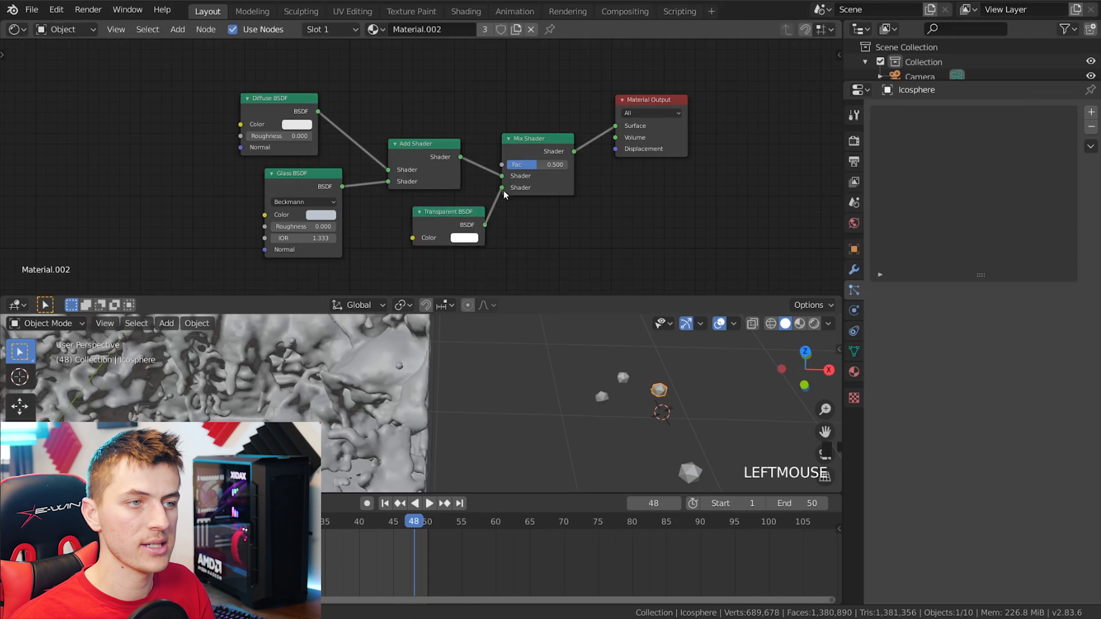
# - Drive the mix factor with an Object Info node's Random output
pyautogui.press('shift+a')
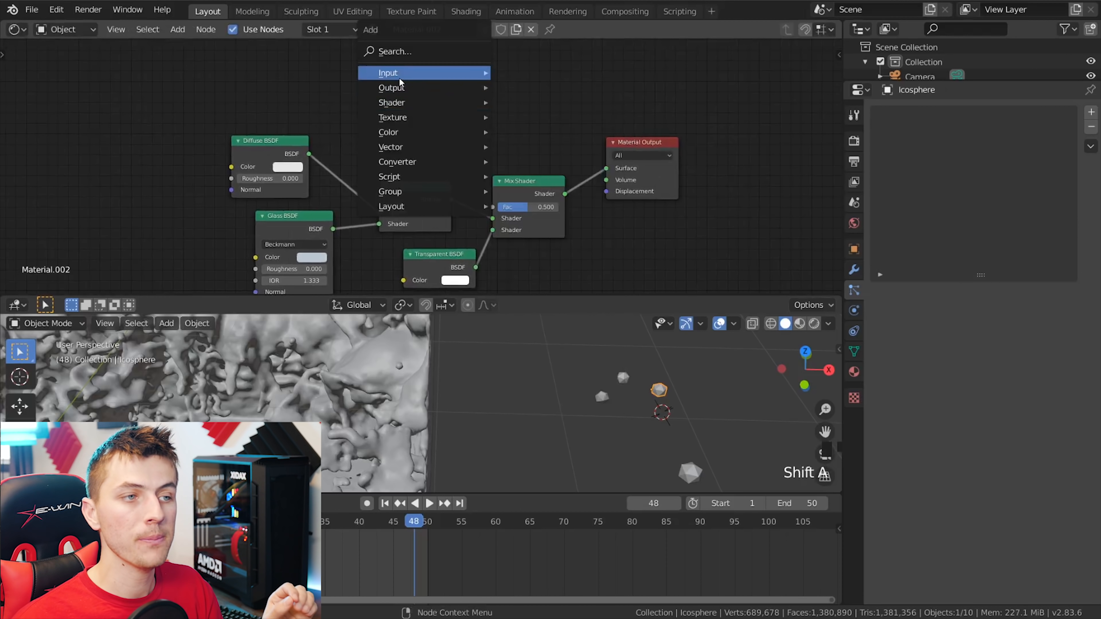
pyautogui.moveTo(388, 72)
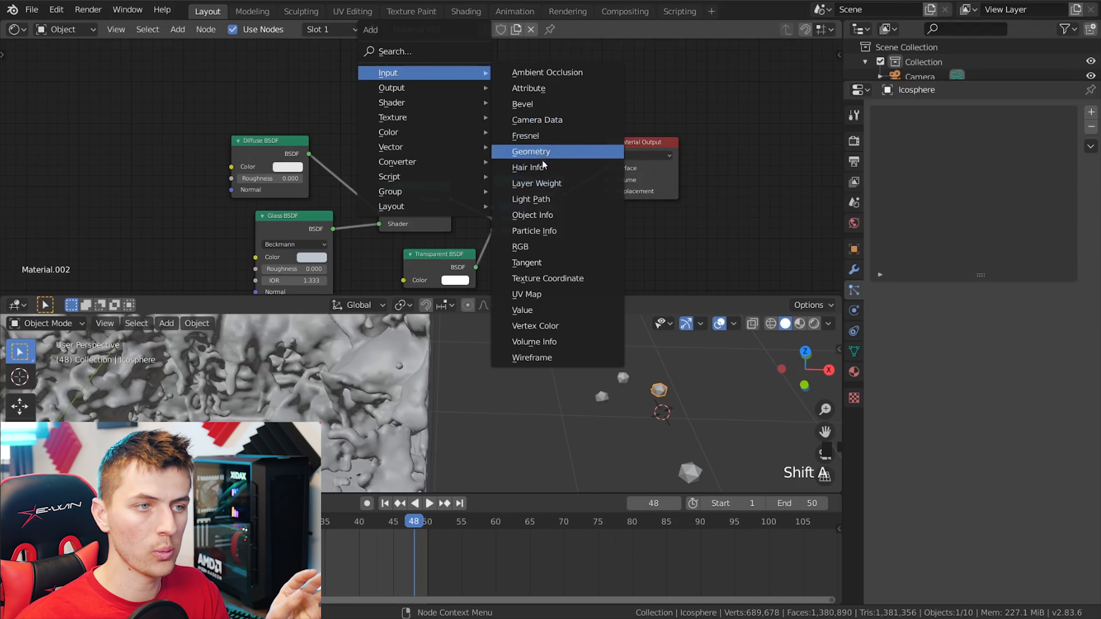
pyautogui.click(532, 215)
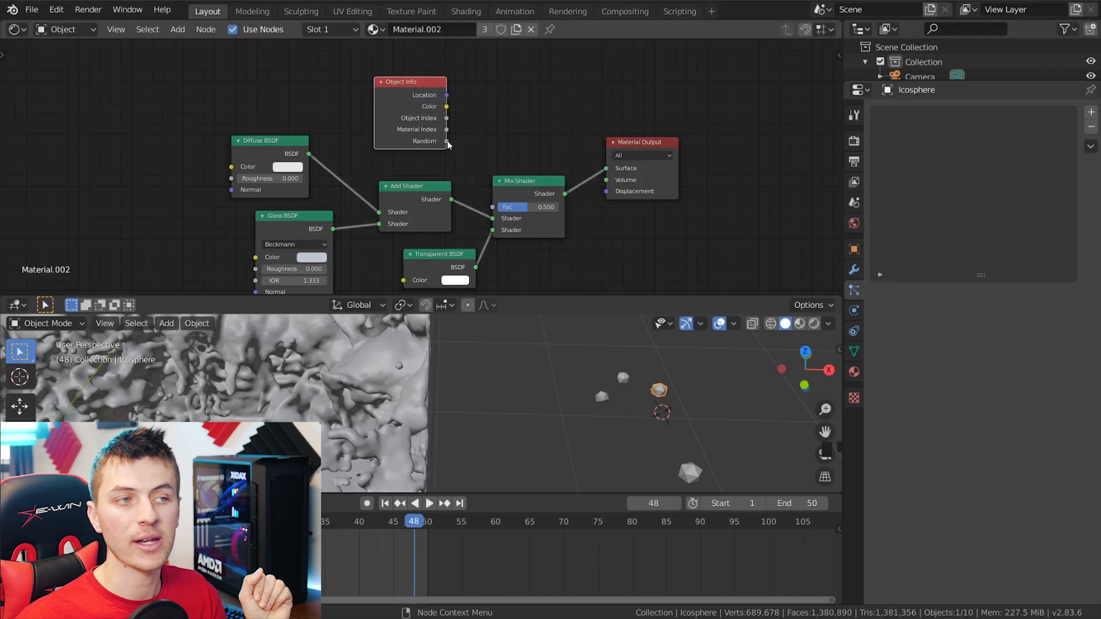
pyautogui.click(649, 392)
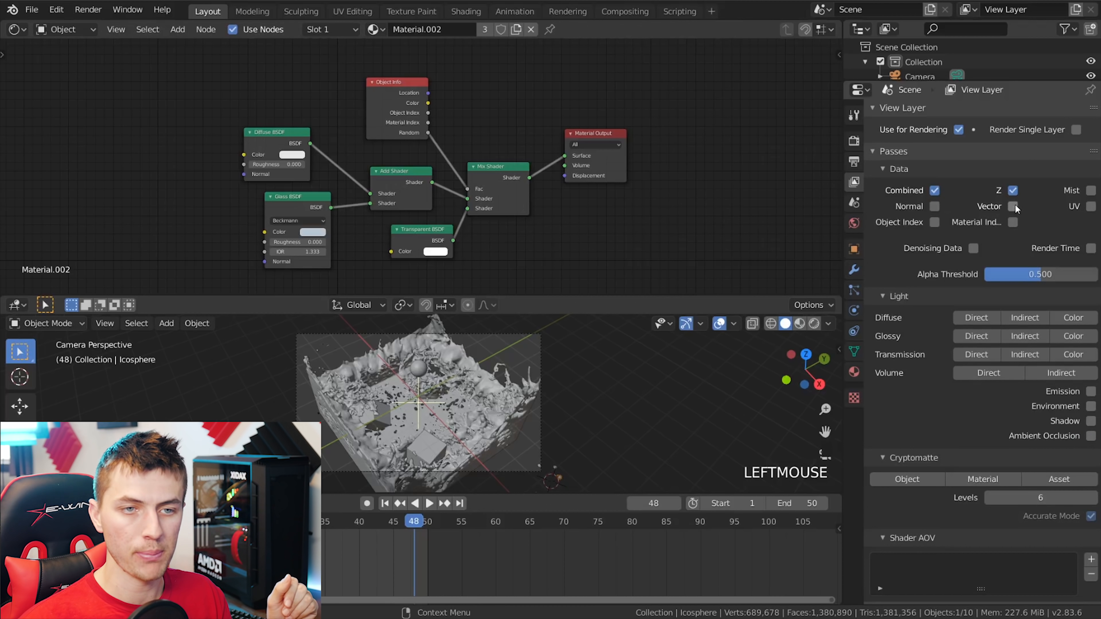
# - Enable the Vector data pass in View Layer passes alongside Z
pyautogui.click(1013, 206)
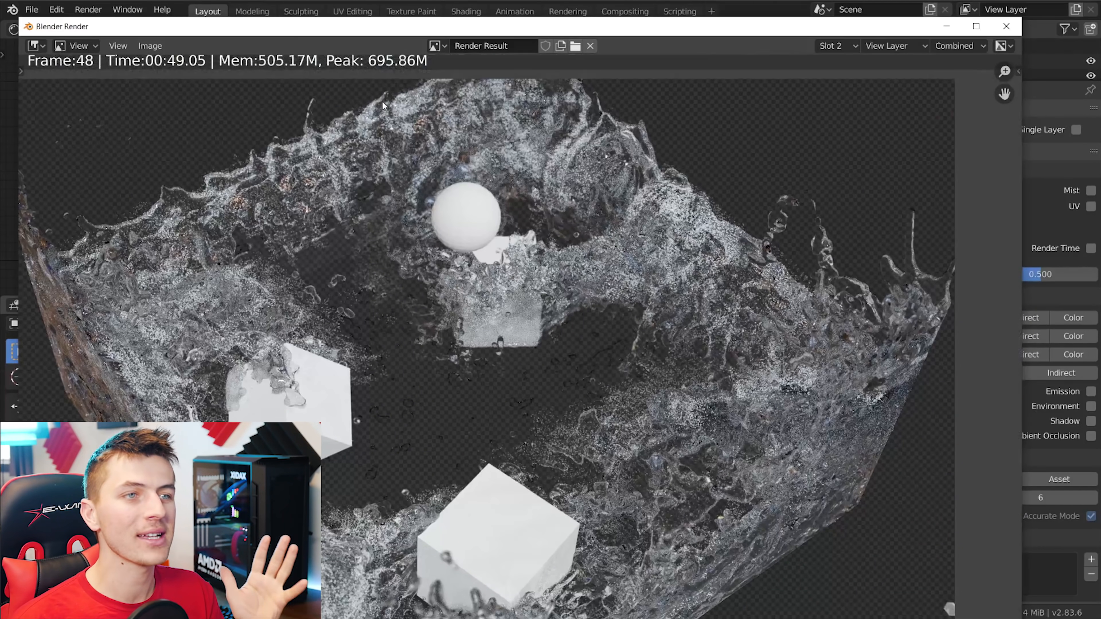
pyautogui.moveTo(678, 266)
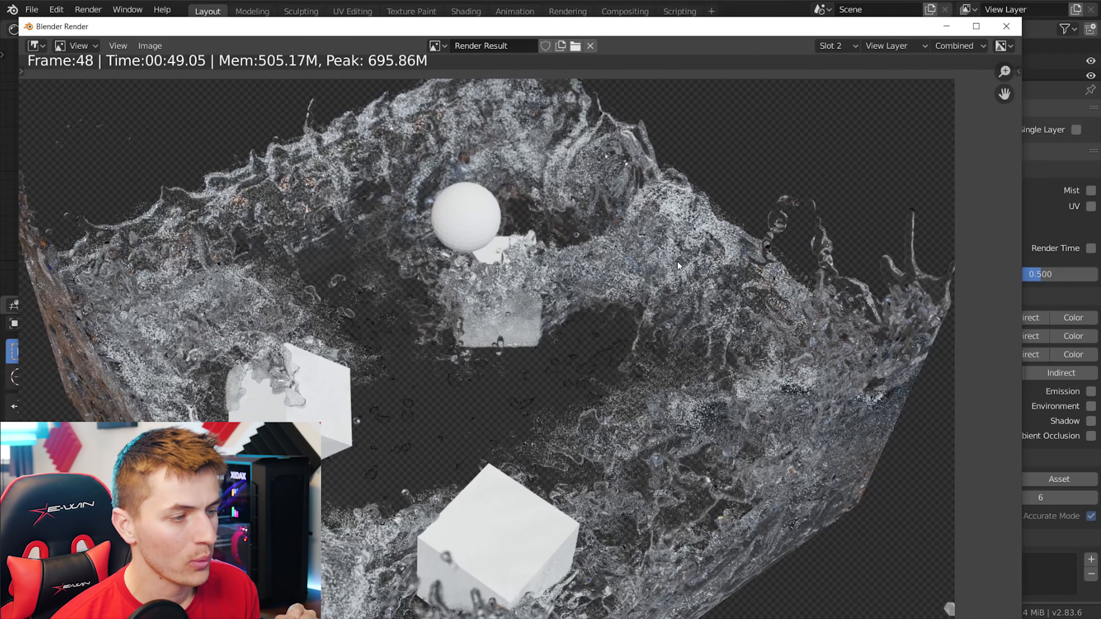
# - Render frame 48 and review the glass splash with instanced particles
pyautogui.click(623, 12)
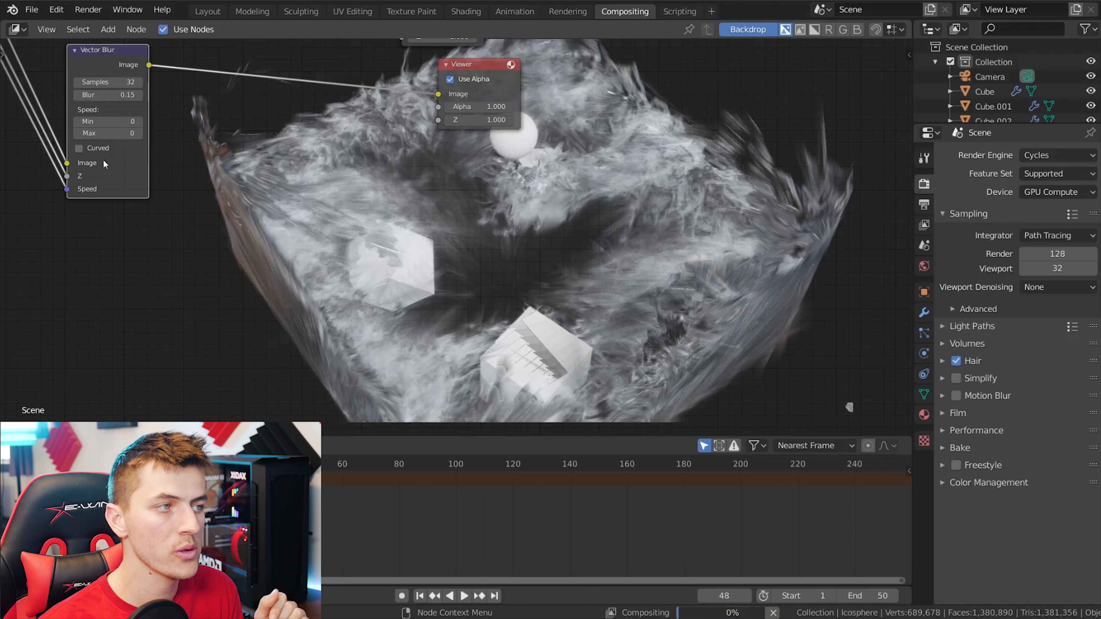
# - Set Vector Blur to blur 0.10, curved motion on, maximum speed 256
pyautogui.click(79, 148)
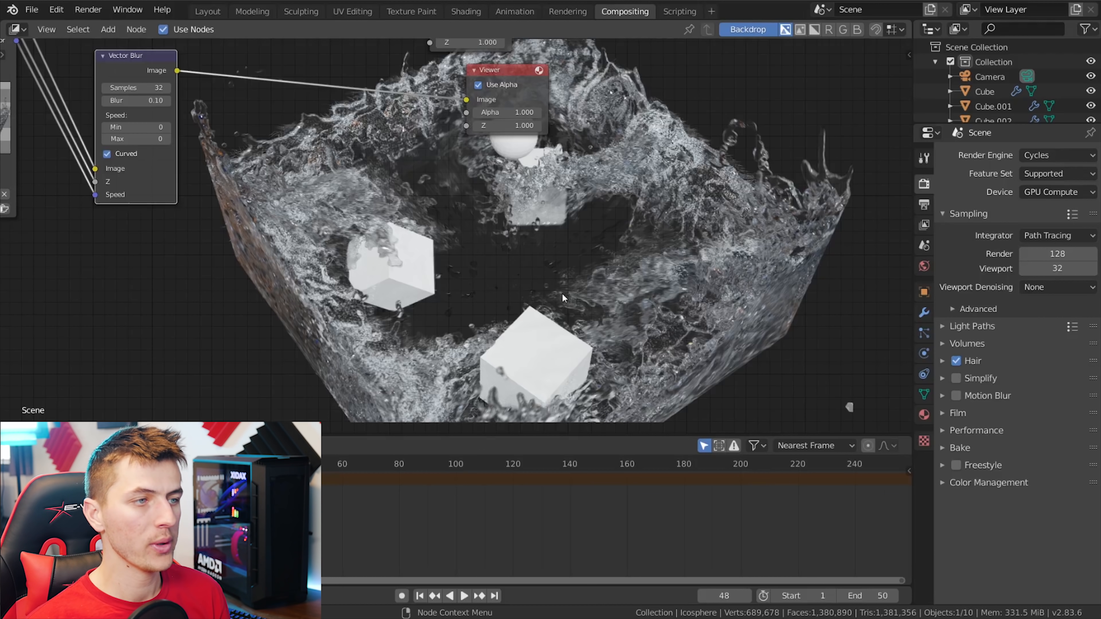
pyautogui.moveTo(418, 242)
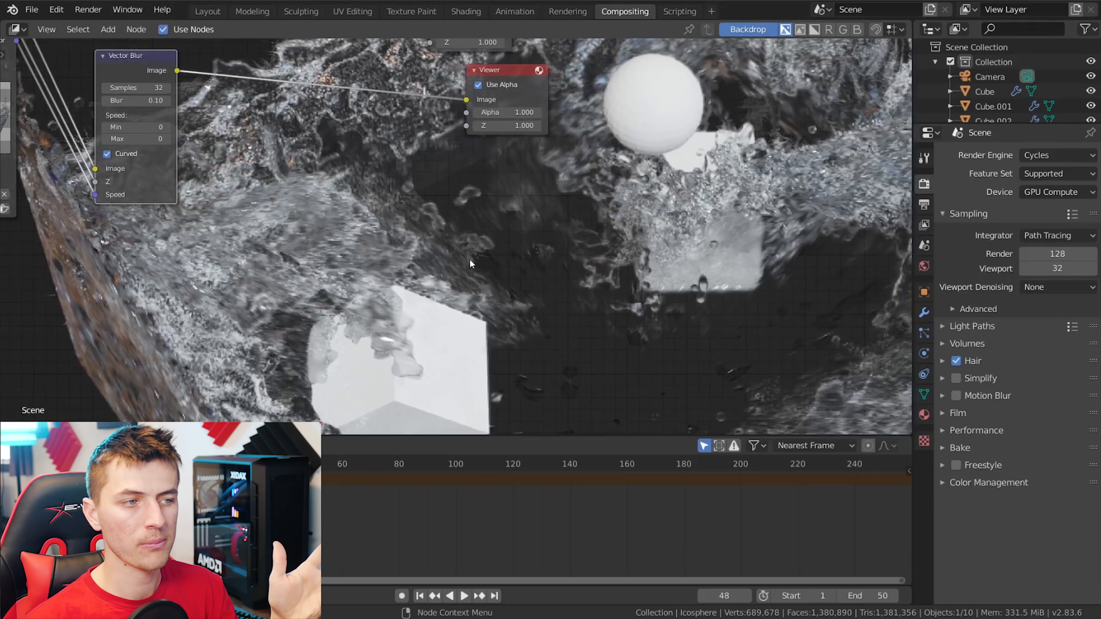
pyautogui.moveTo(456, 293)
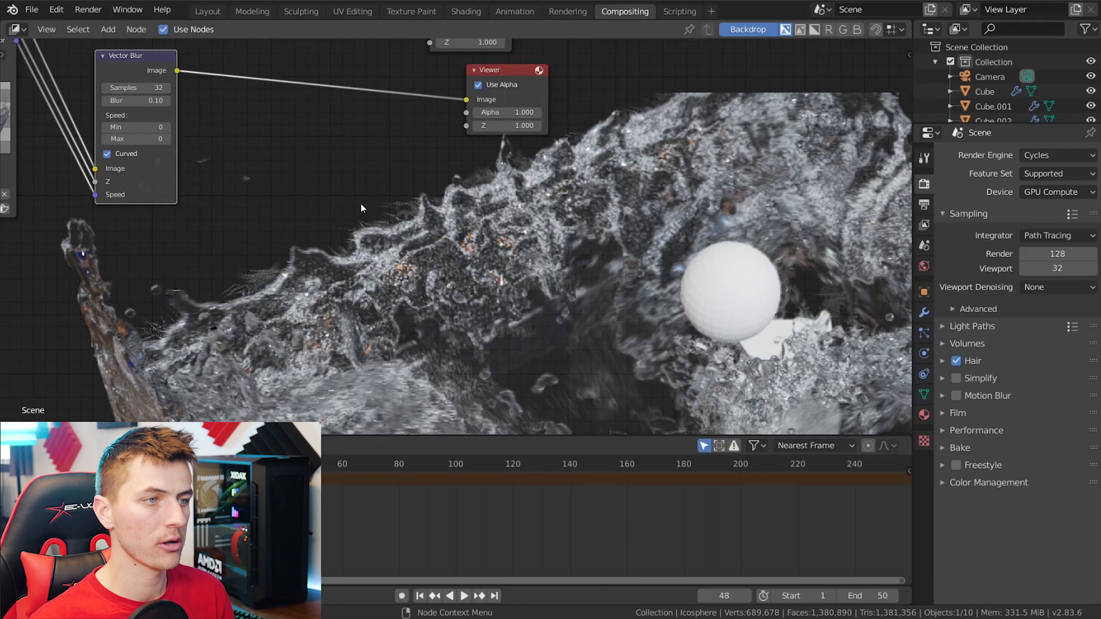
pyautogui.moveTo(238, 295)
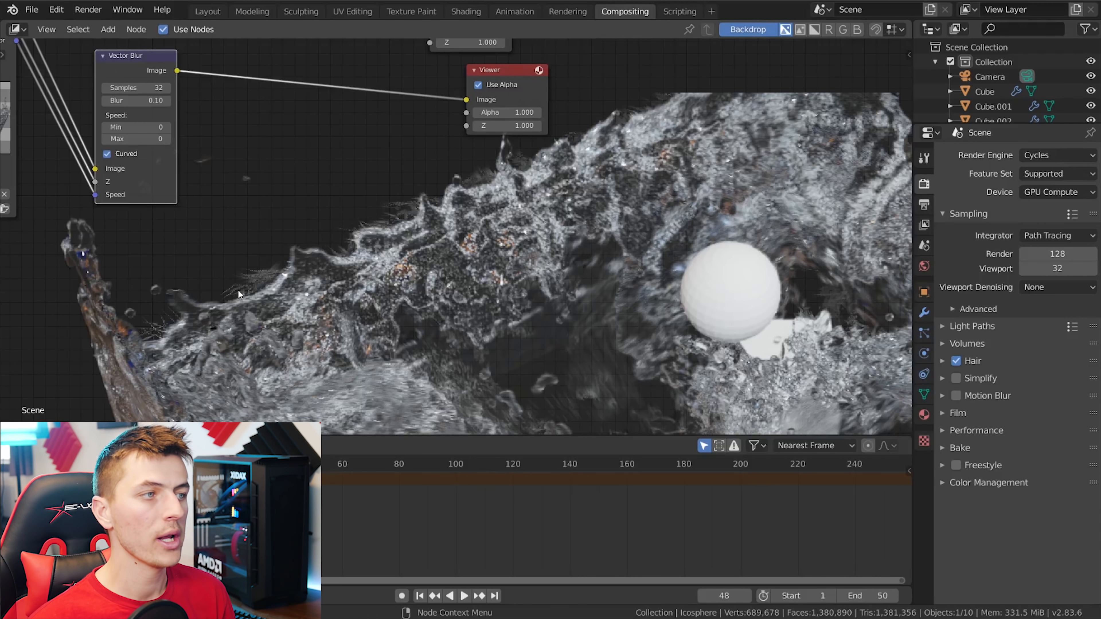
pyautogui.click(135, 126)
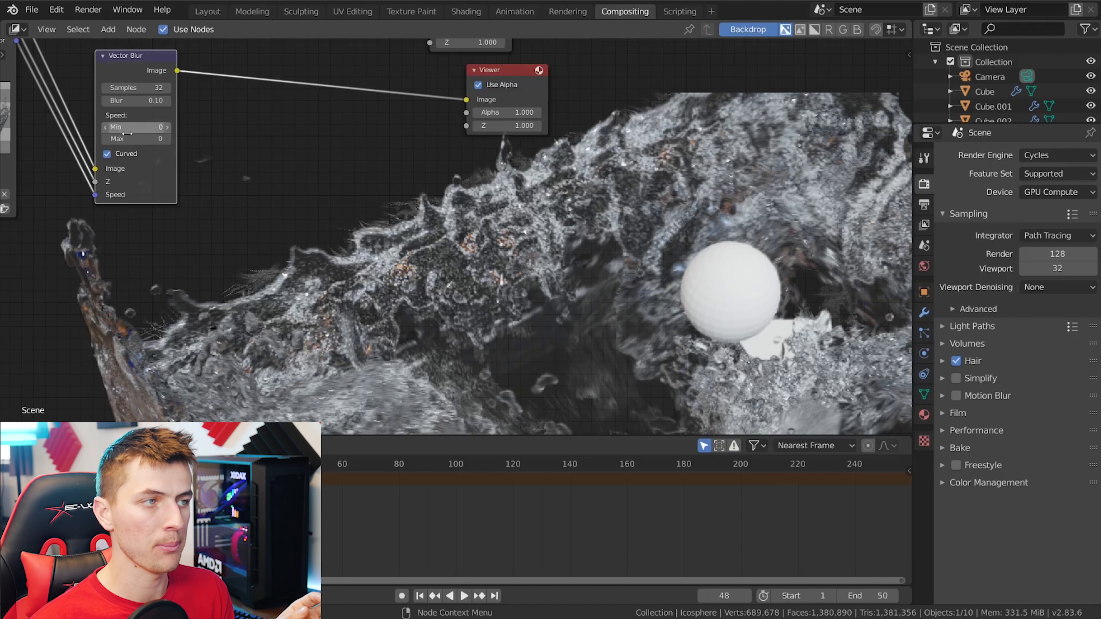
pyautogui.click(135, 138)
pyautogui.write('256')
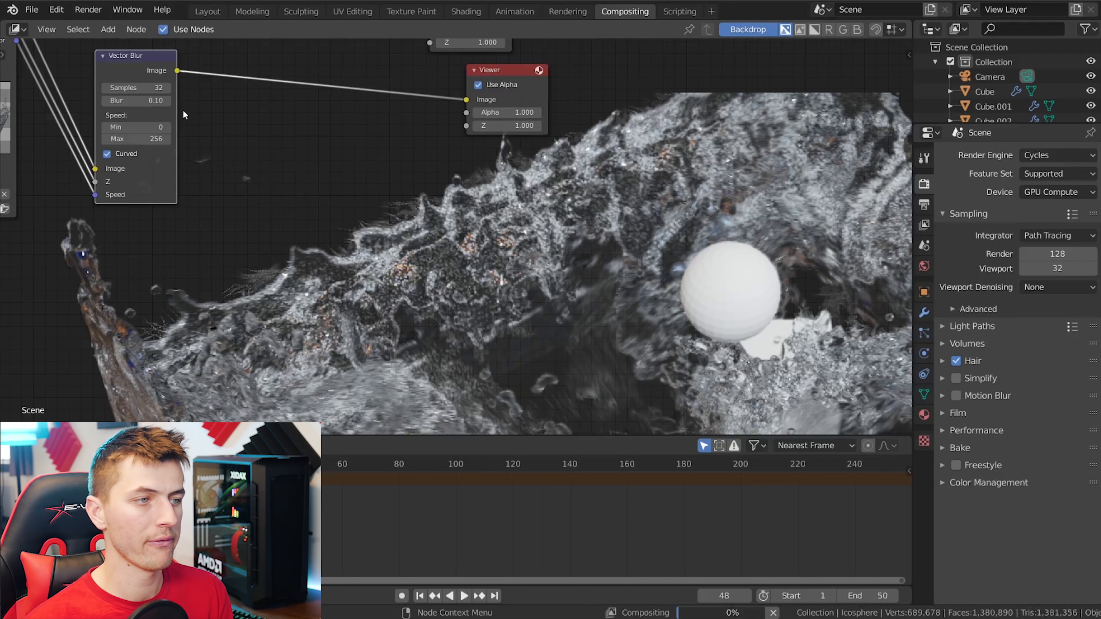
pyautogui.moveTo(362, 260)
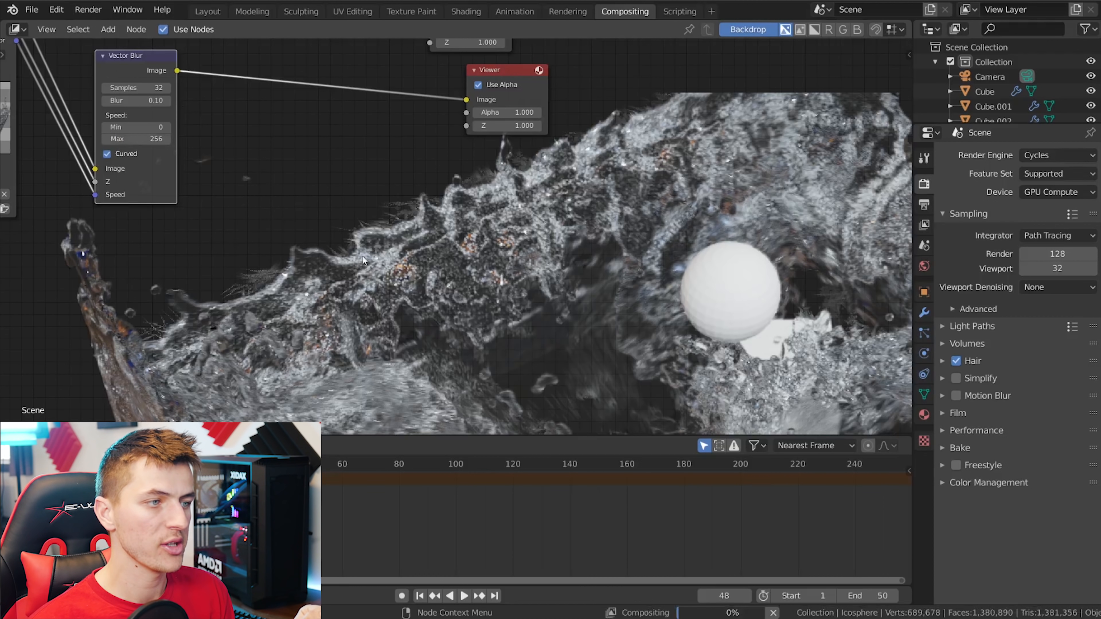
pyautogui.moveTo(269, 260)
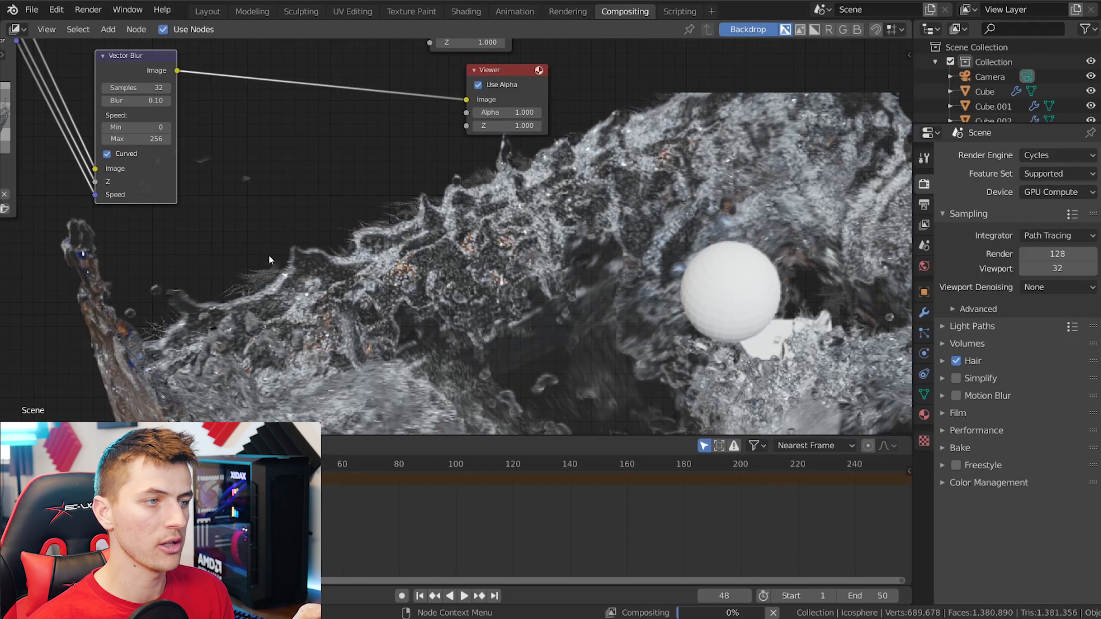